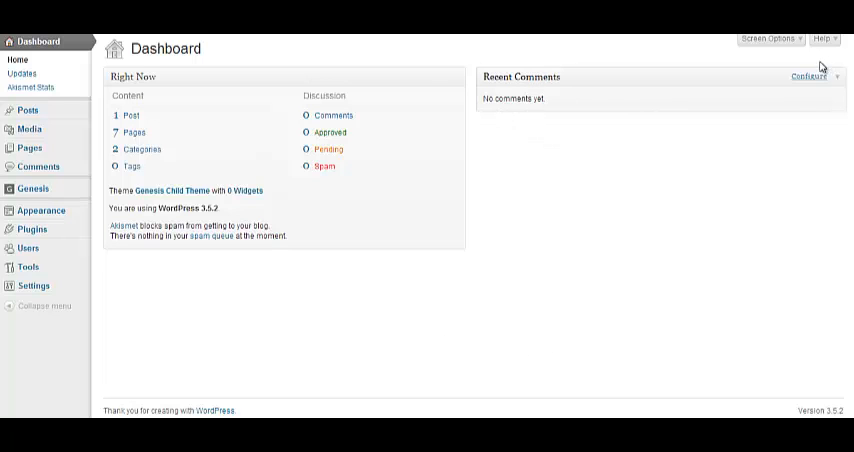
- Add and remove the Plugins and QuickPress dashboard panels through Screen Options
click(768, 38)
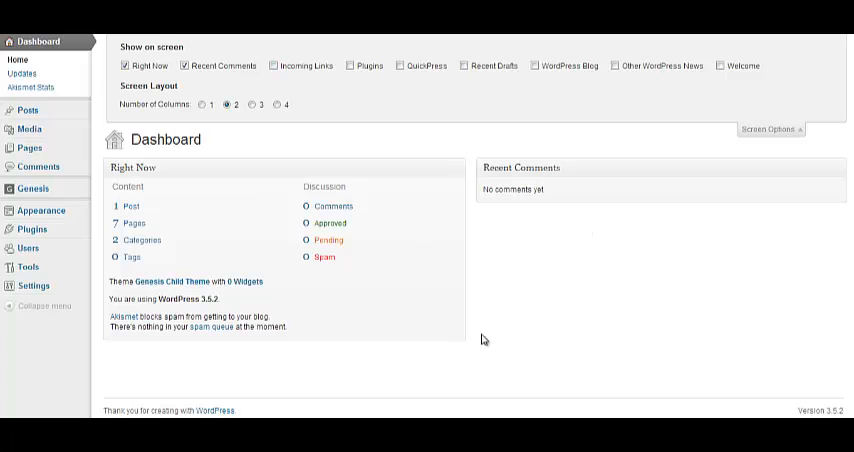
click(350, 66)
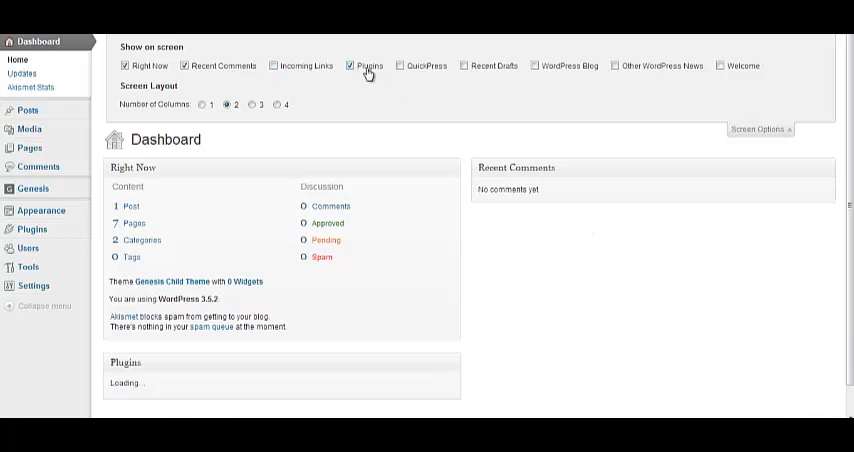
click(405, 65)
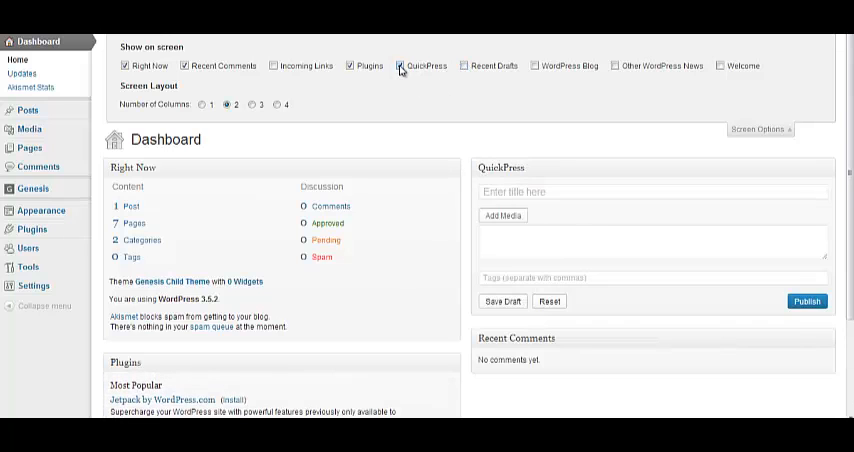
click(402, 65)
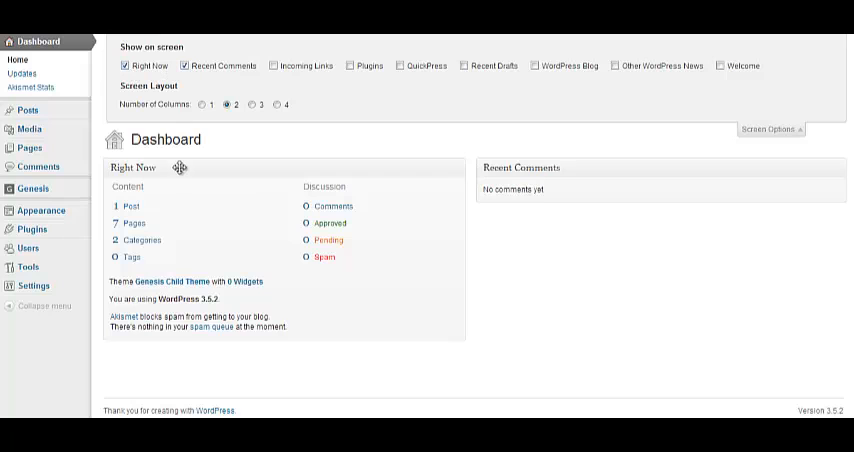
mouse_move(578, 192)
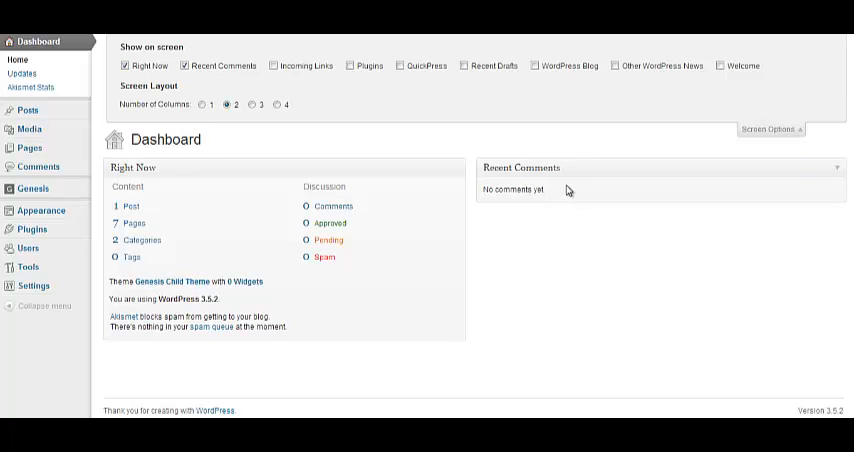
mouse_move(645, 251)
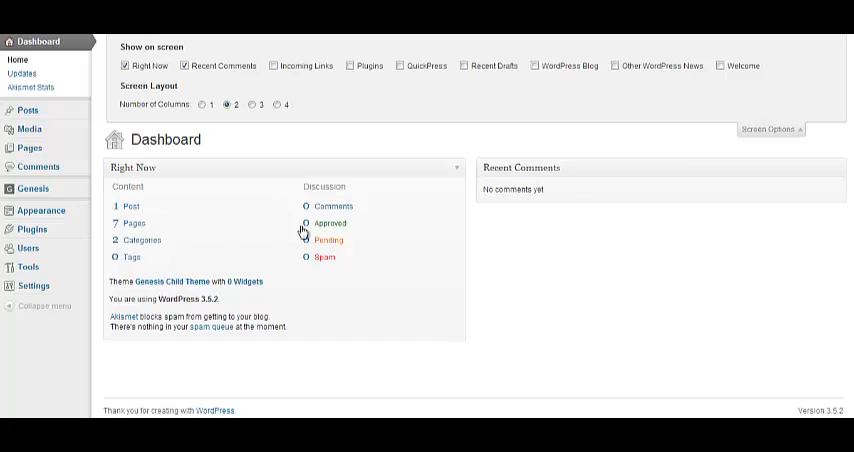
mouse_move(400, 234)
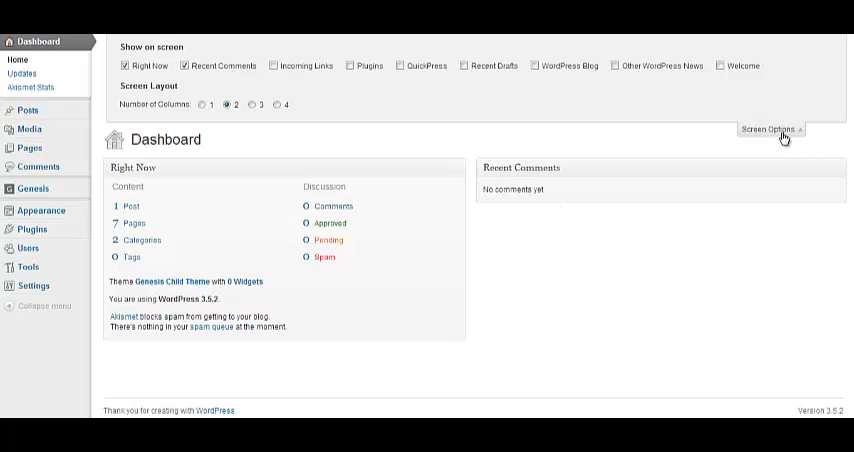
click(768, 130)
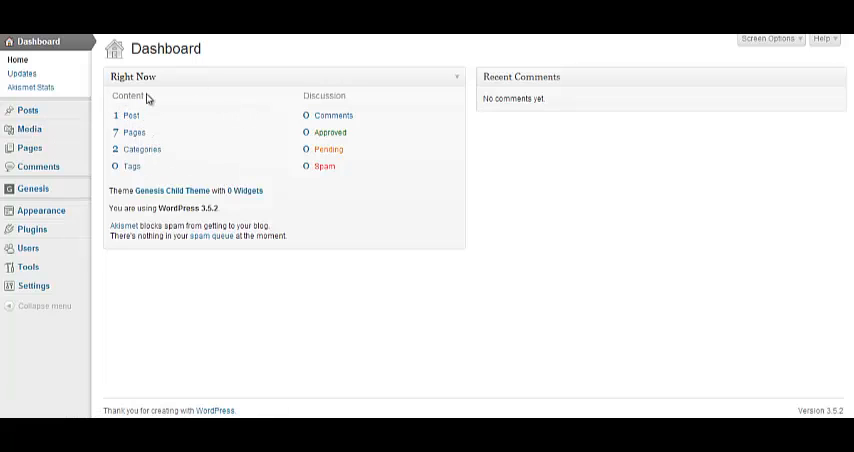
mouse_move(131, 117)
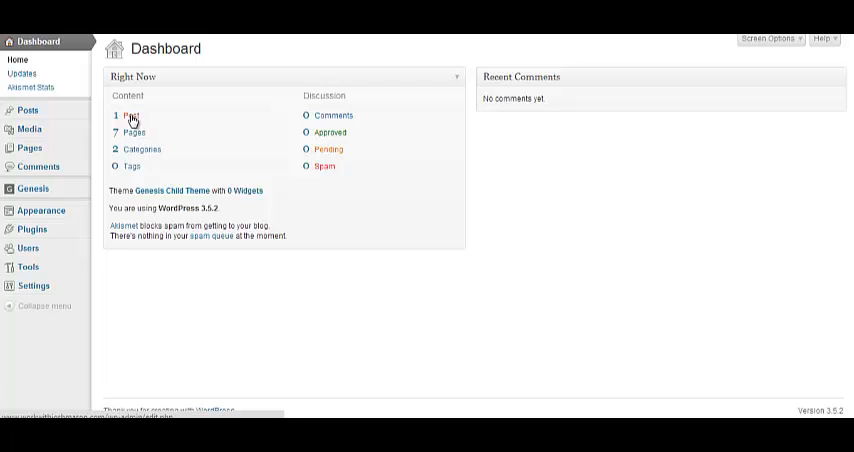
mouse_move(186, 124)
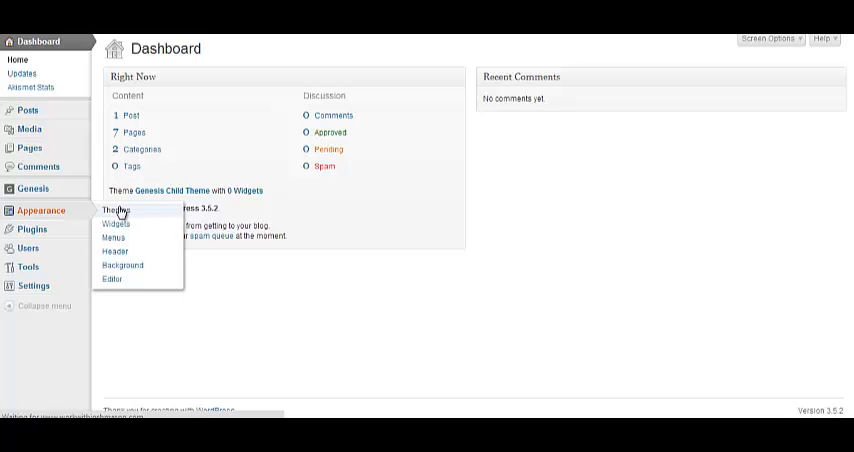
- Open Appearance > Themes and scroll through the available themes
click(116, 209)
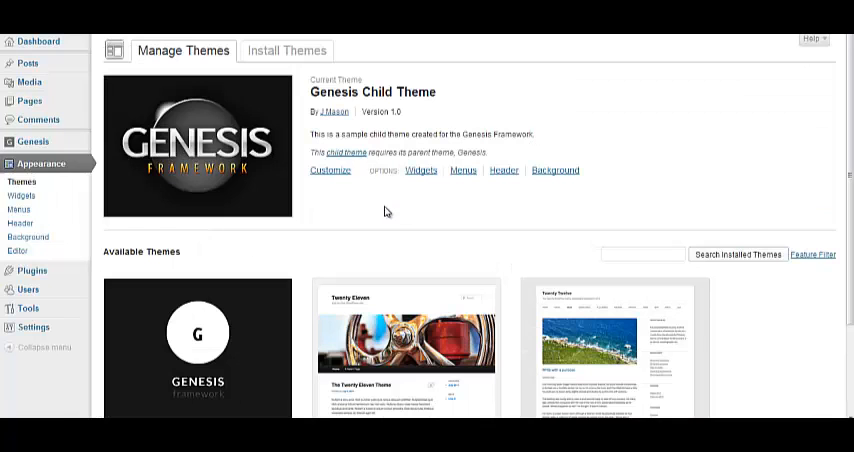
mouse_move(464, 209)
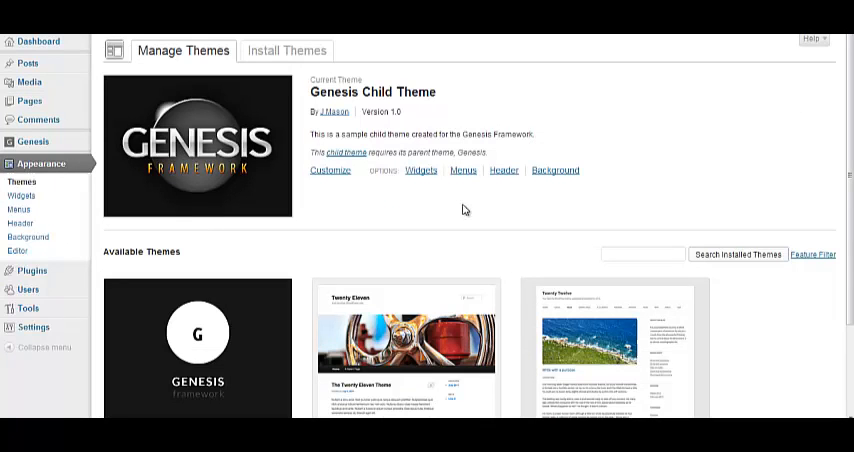
scroll(down, 3)
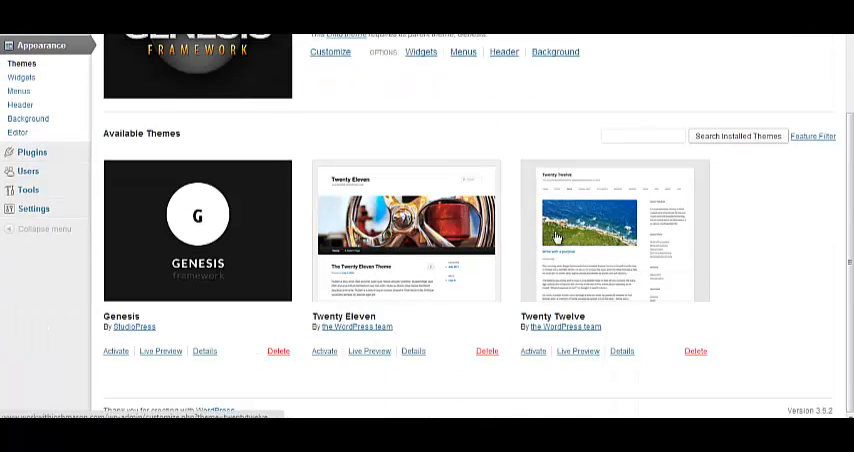
mouse_move(604, 246)
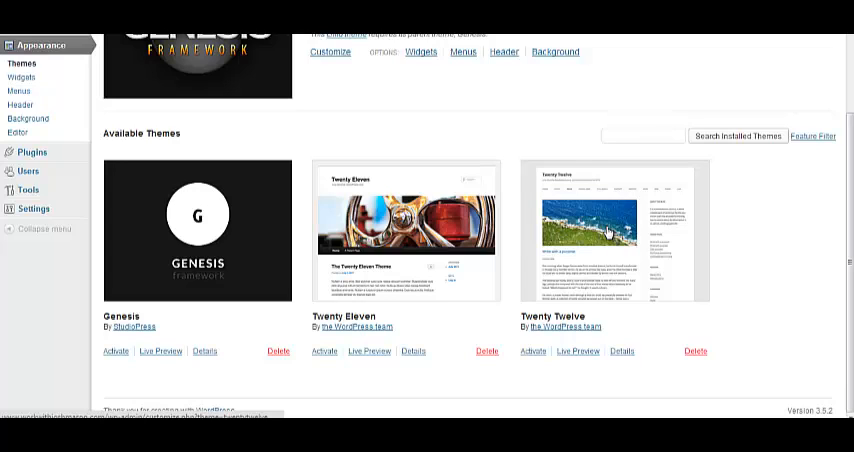
mouse_move(652, 234)
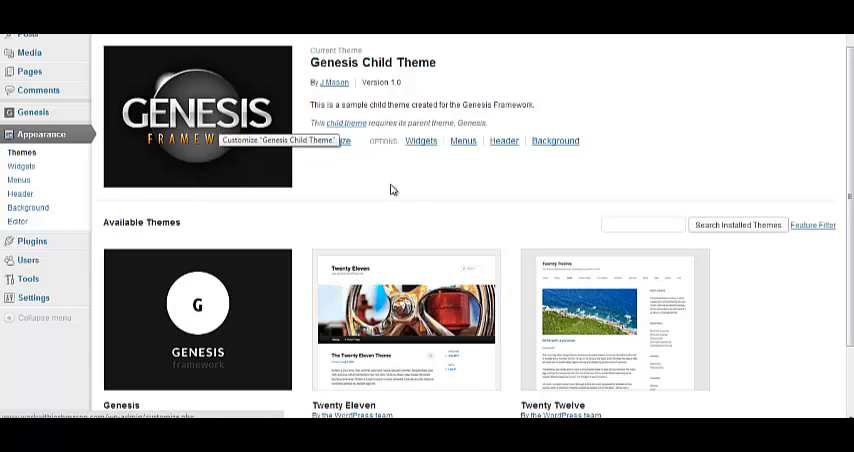
mouse_move(596, 235)
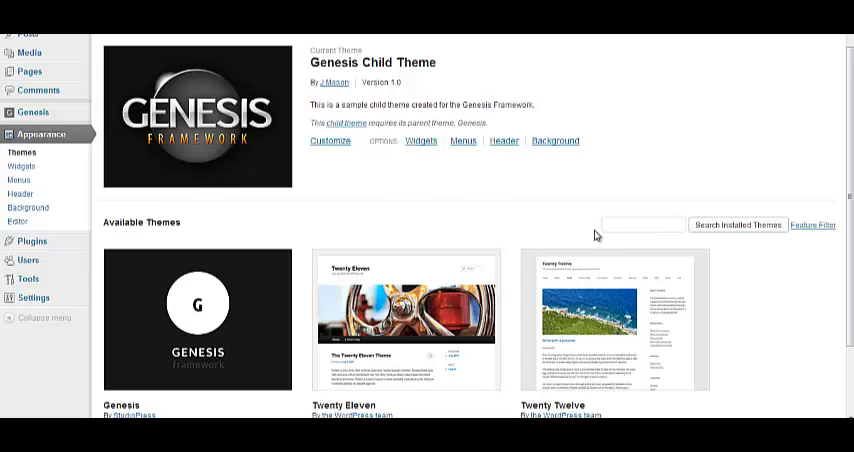
mouse_move(333, 233)
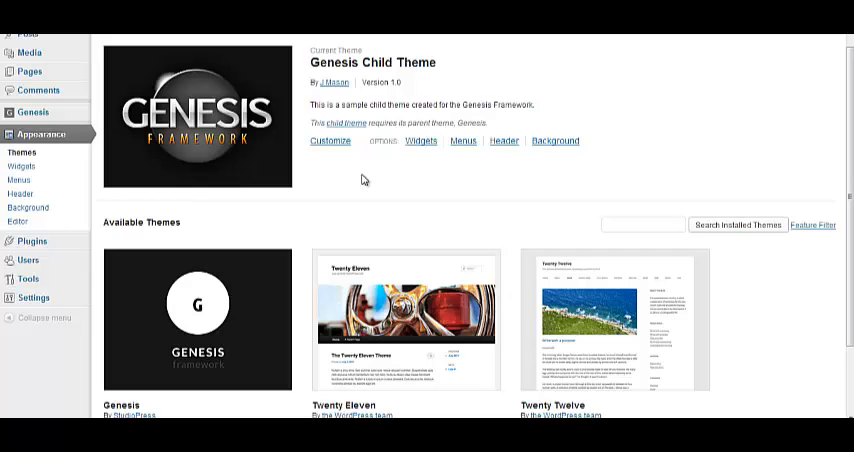
mouse_move(352, 180)
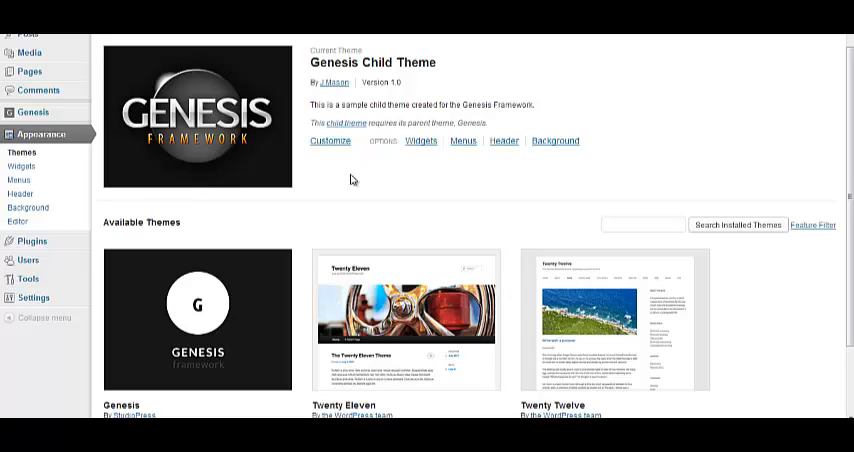
mouse_move(333, 170)
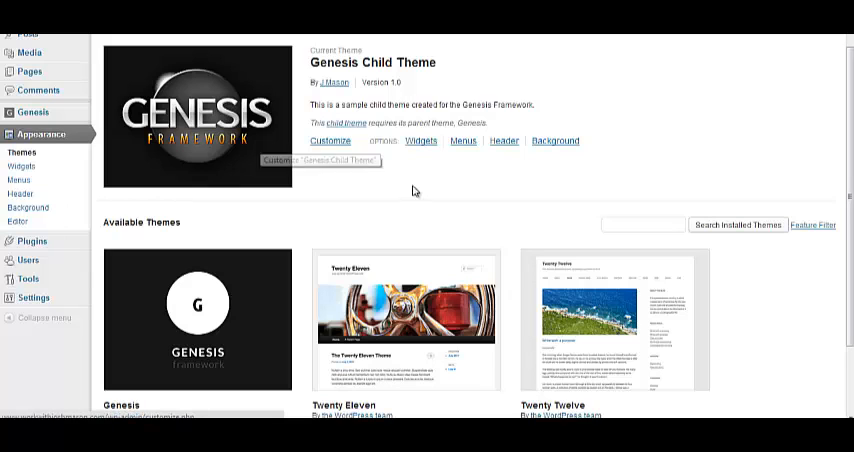
mouse_move(419, 191)
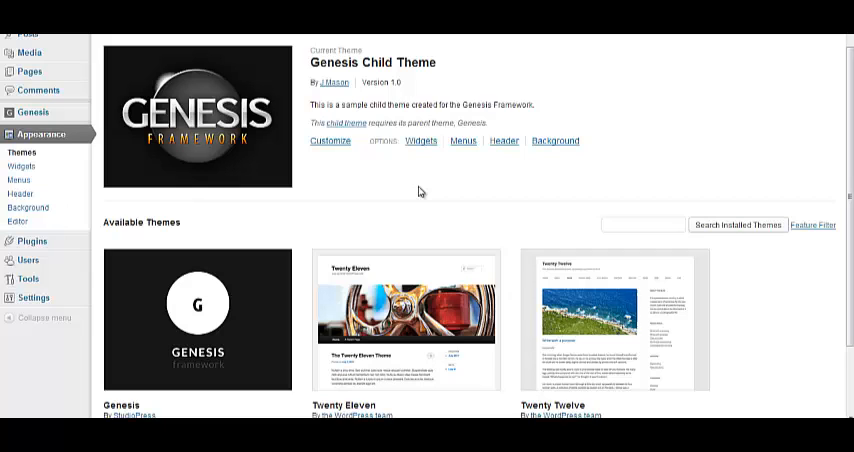
mouse_move(424, 196)
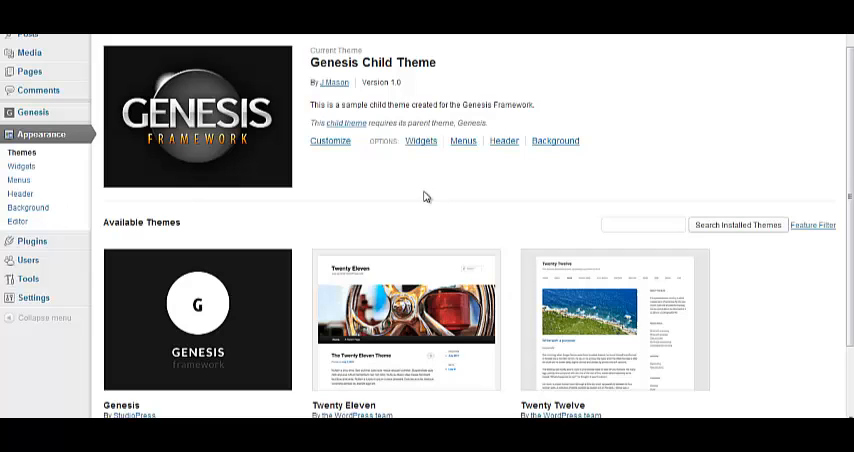
scroll(down, 3)
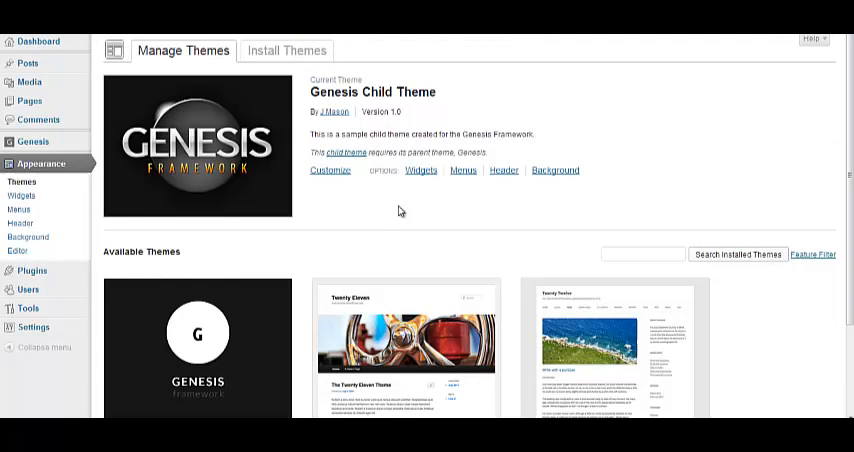
mouse_move(423, 204)
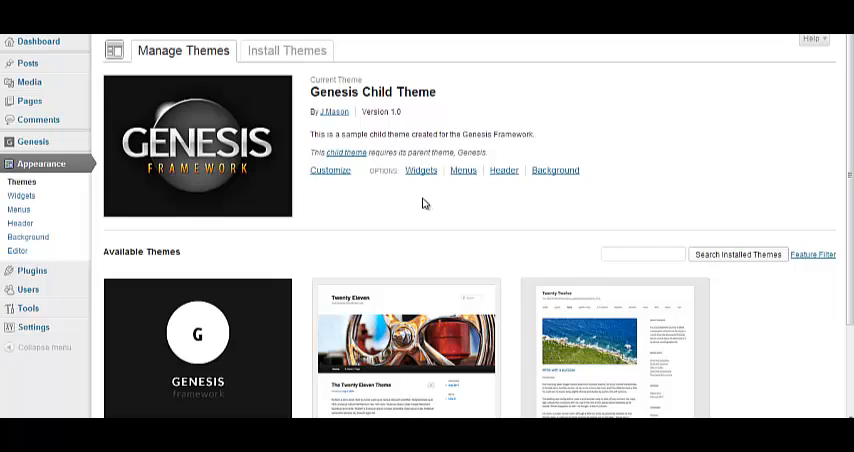
mouse_move(464, 204)
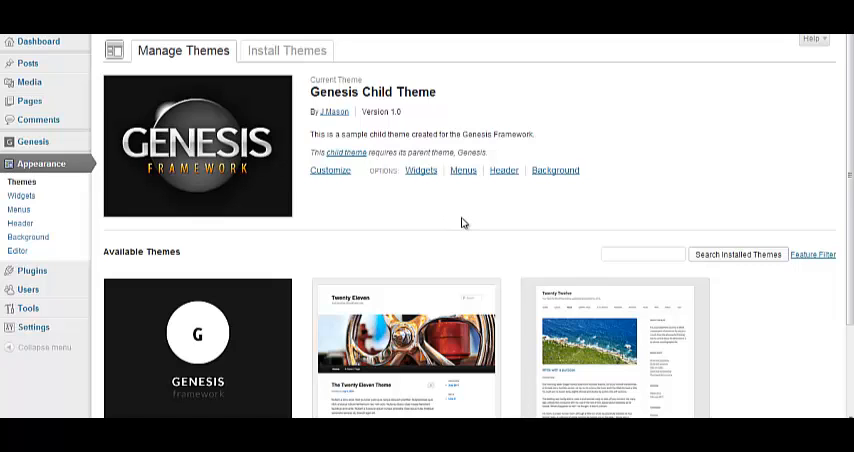
mouse_move(379, 220)
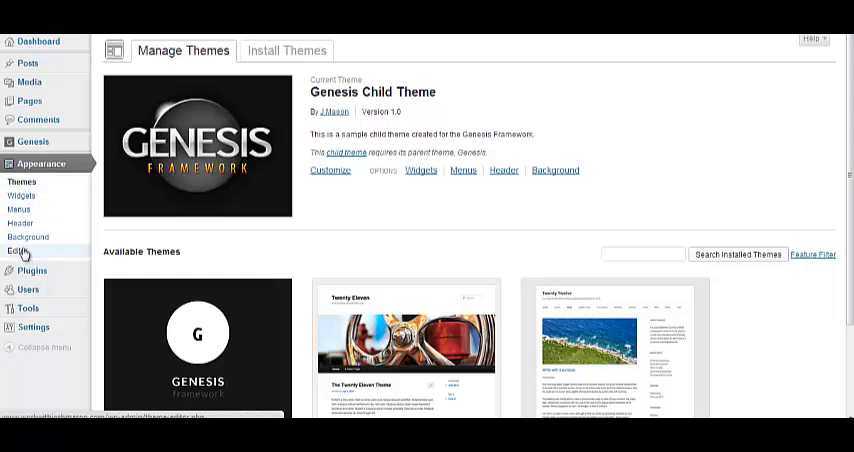
mouse_move(22, 187)
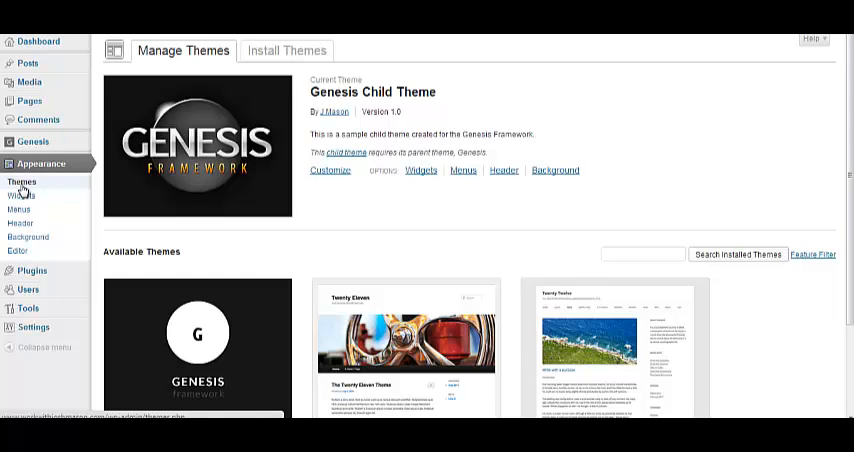
mouse_move(33, 327)
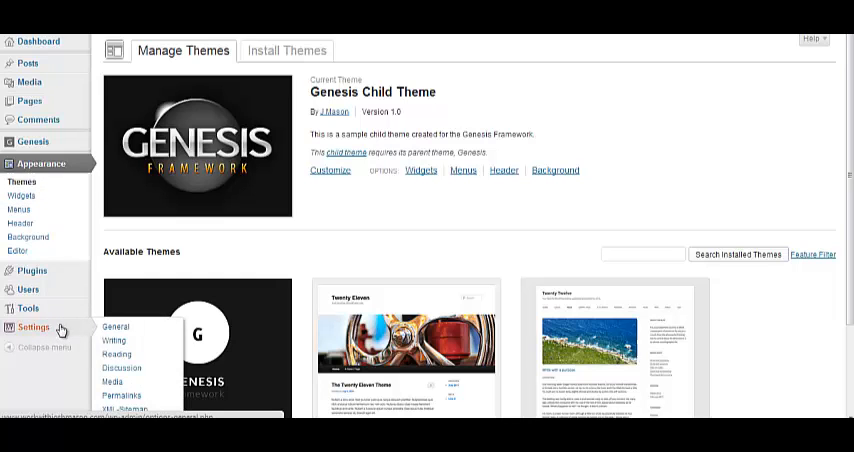
- Open Settings > General and scroll through the general site settings
click(116, 326)
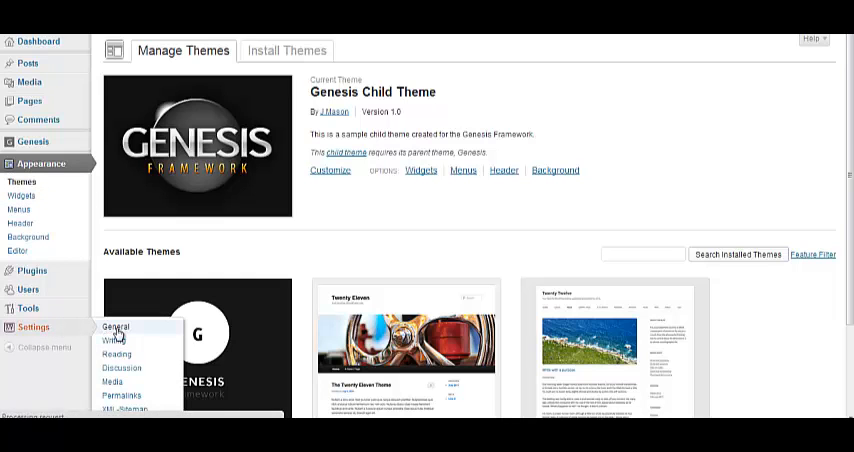
click(116, 327)
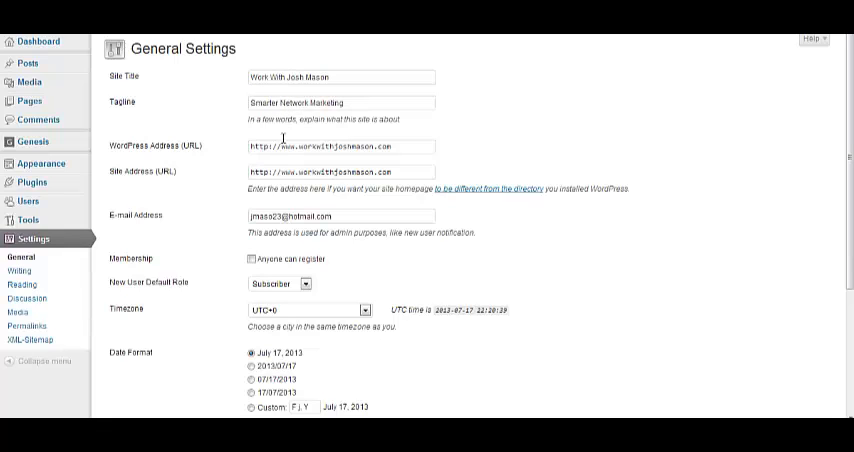
scroll(down, 3)
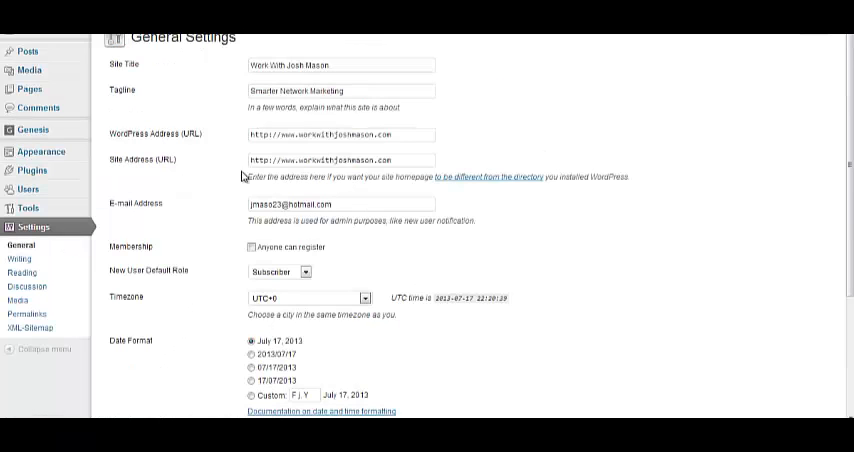
scroll(down, 3)
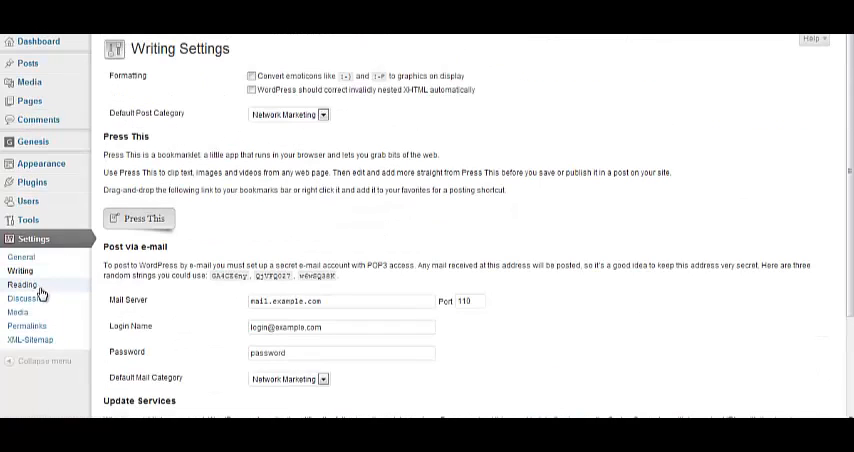
- Switch to Reading Settings to review the static front page display option
click(21, 284)
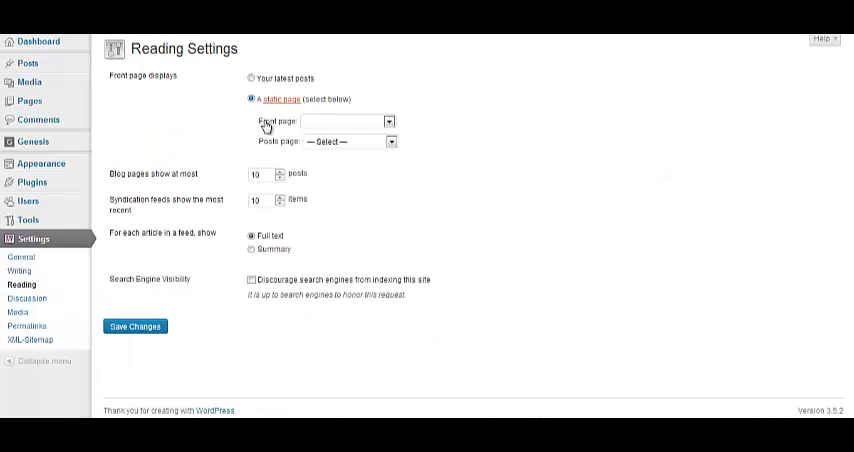
mouse_move(270, 157)
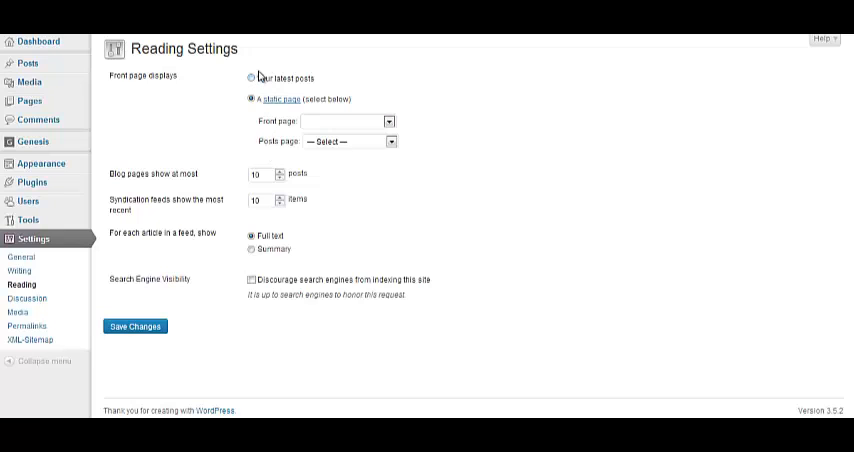
mouse_move(510, 236)
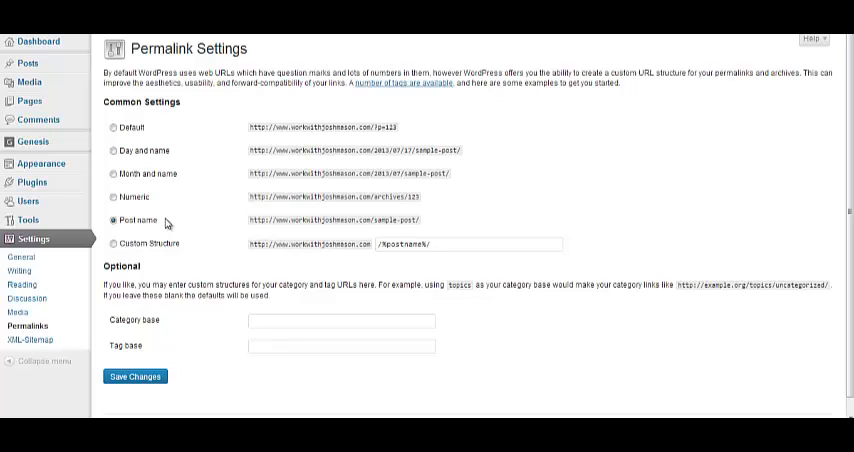
mouse_move(180, 218)
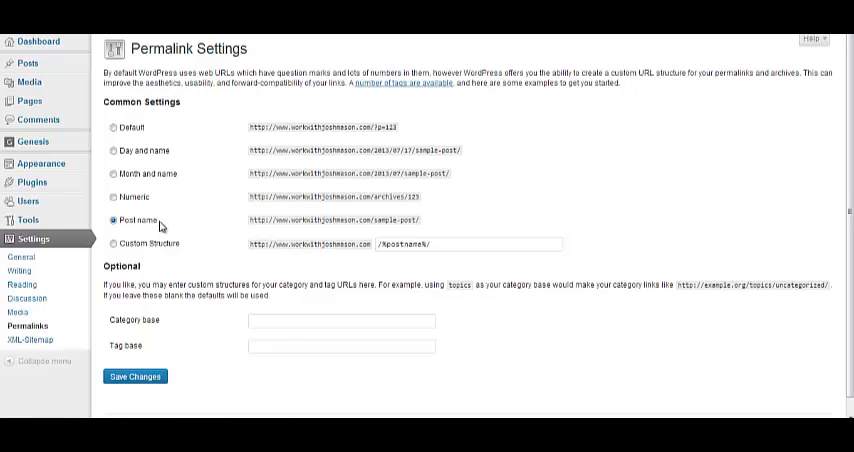
mouse_move(137, 366)
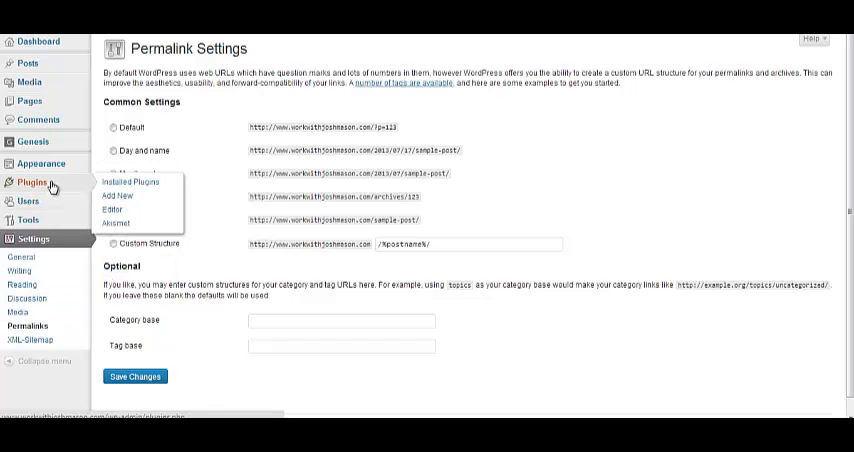
mouse_move(55, 186)
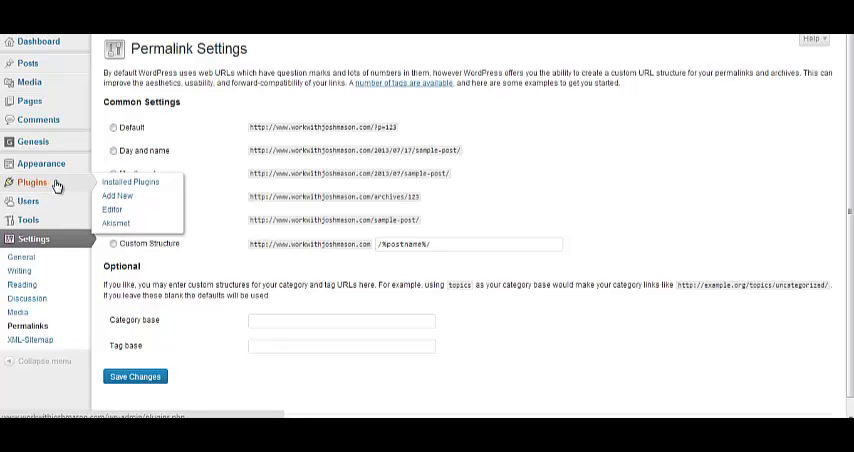
mouse_move(72, 183)
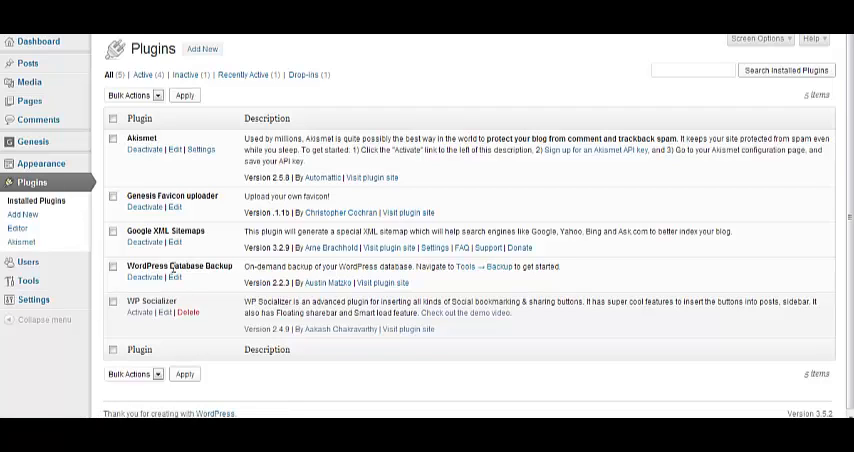
mouse_move(177, 265)
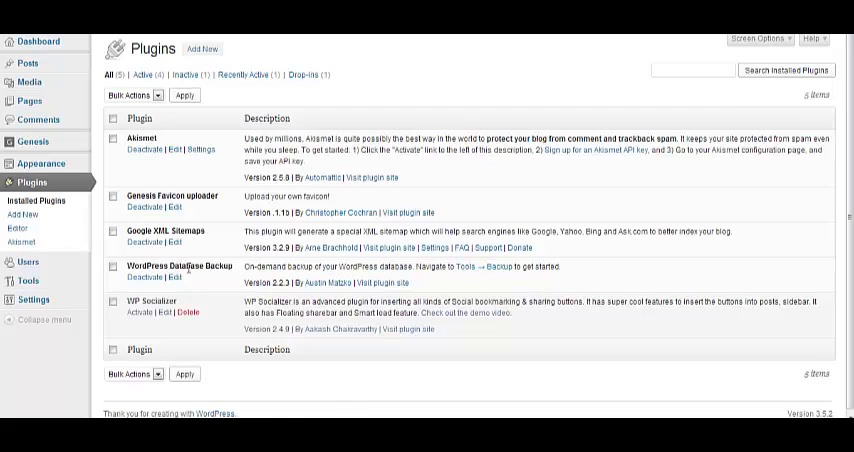
mouse_move(183, 271)
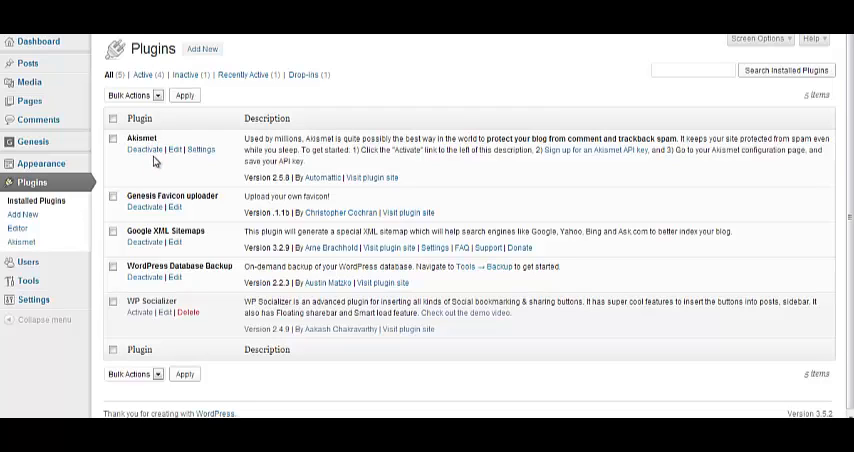
mouse_move(144, 149)
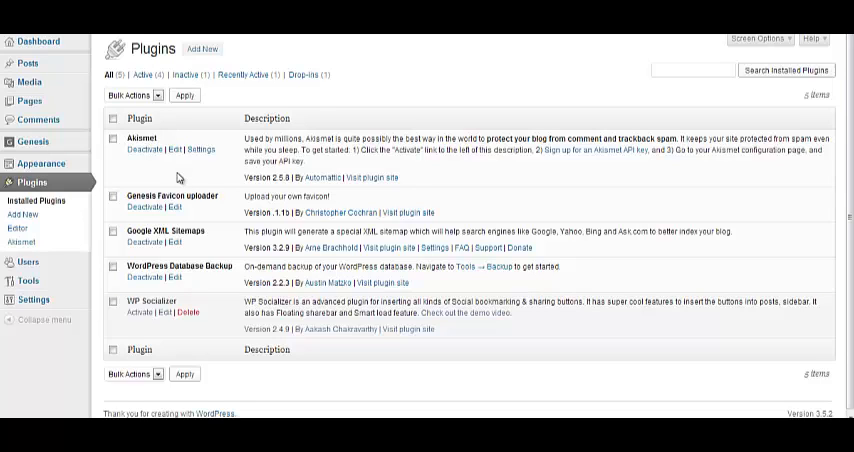
mouse_move(143, 149)
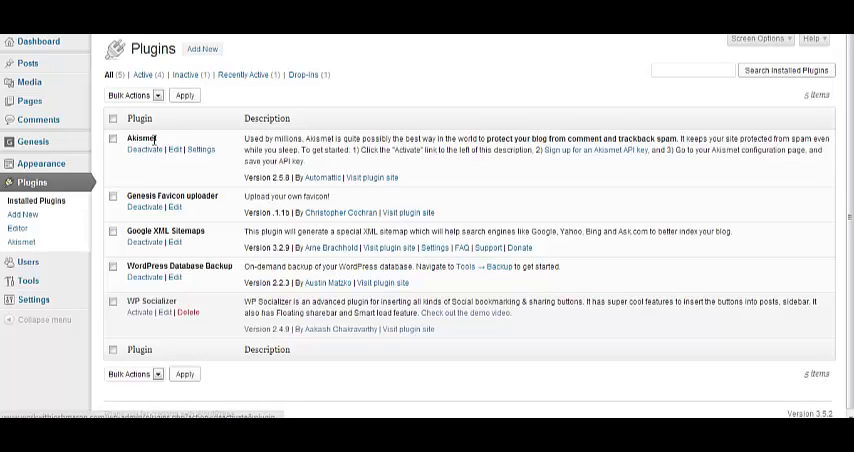
mouse_move(144, 149)
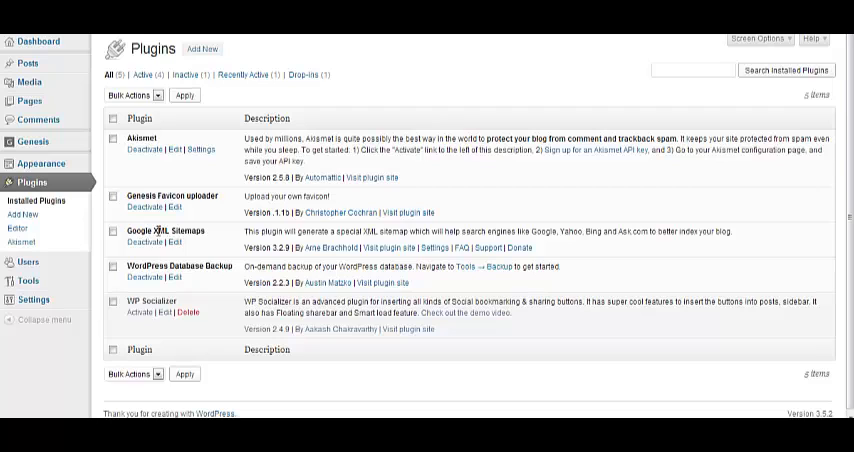
mouse_move(222, 242)
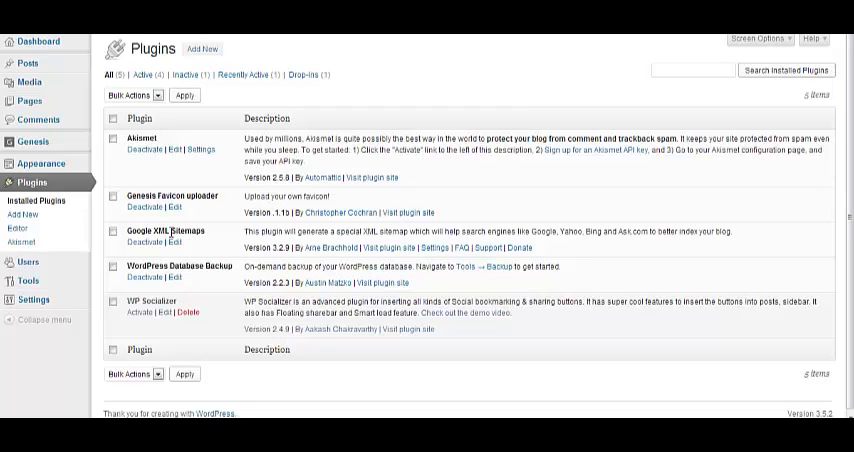
mouse_move(180, 190)
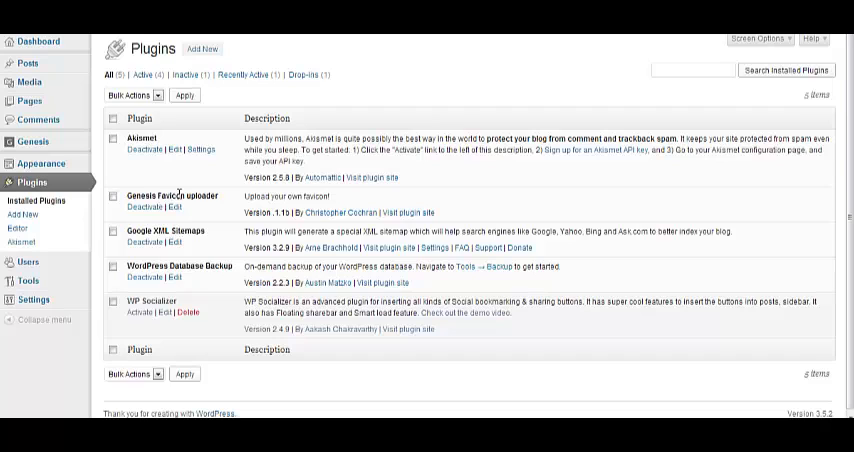
mouse_move(175, 198)
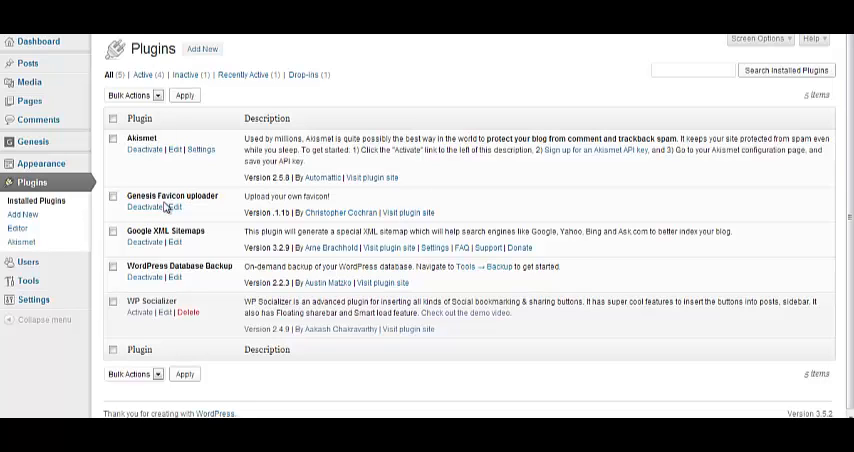
mouse_move(165, 208)
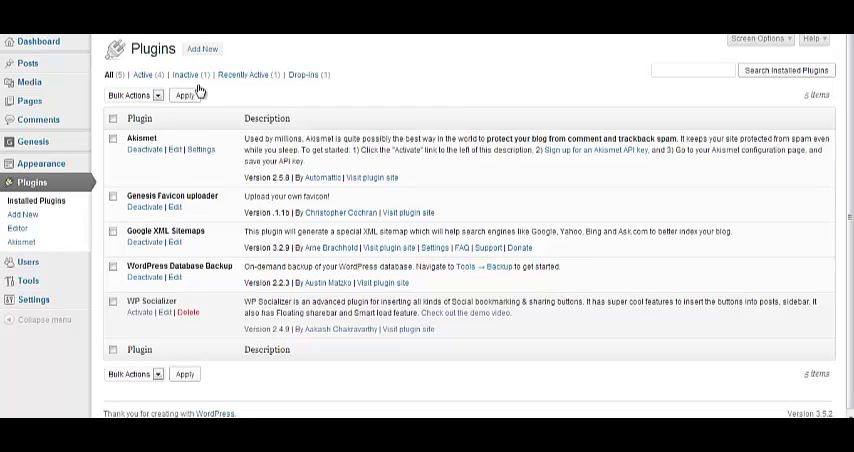
- Leave the Installed Plugins list to start adding a new plugin
click(202, 48)
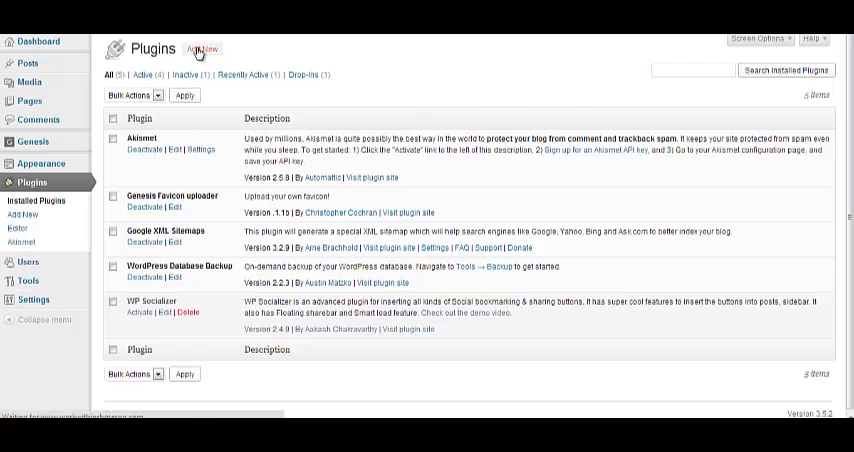
- Open the Install Plugins page with its search box and popular tags
click(203, 48)
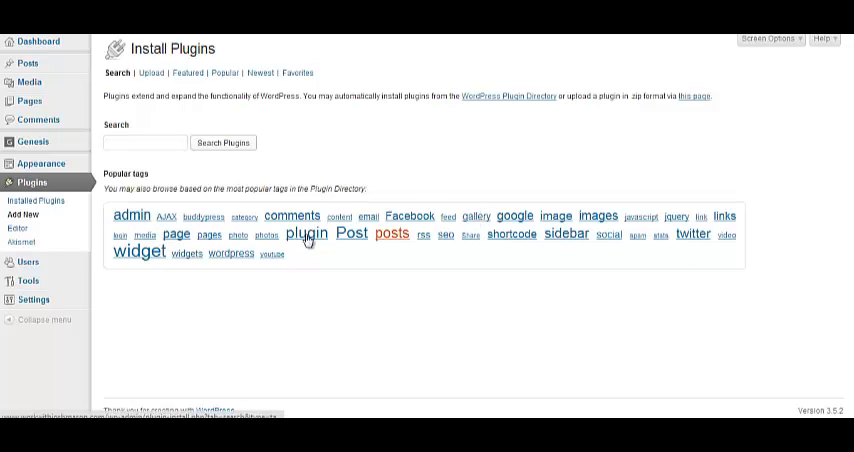
mouse_move(210, 174)
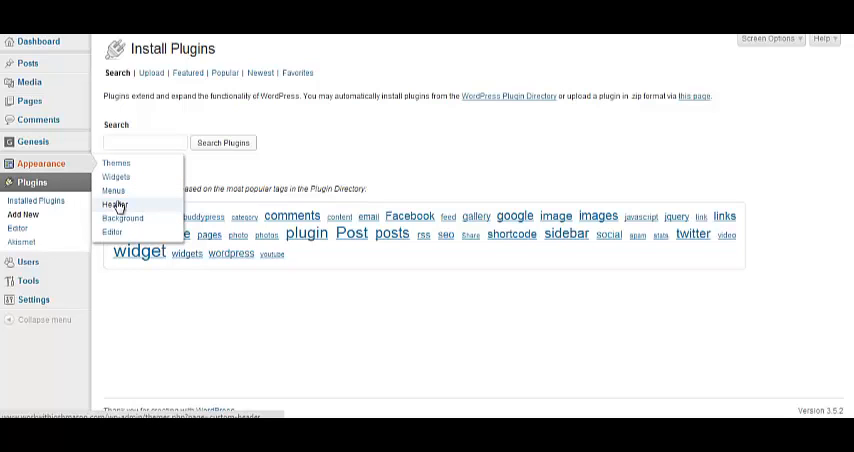
mouse_move(122, 218)
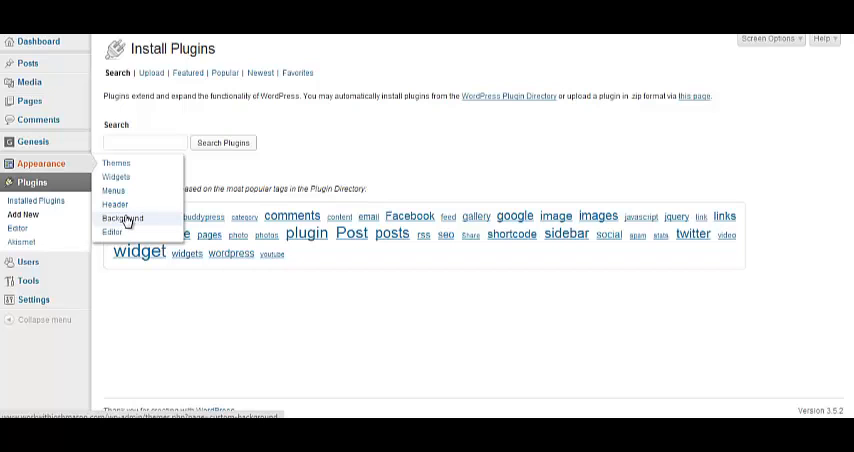
mouse_move(143, 222)
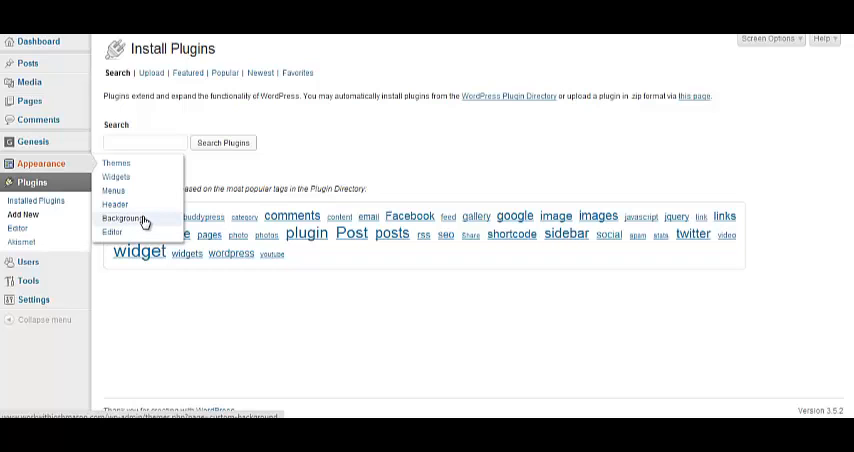
mouse_move(116, 204)
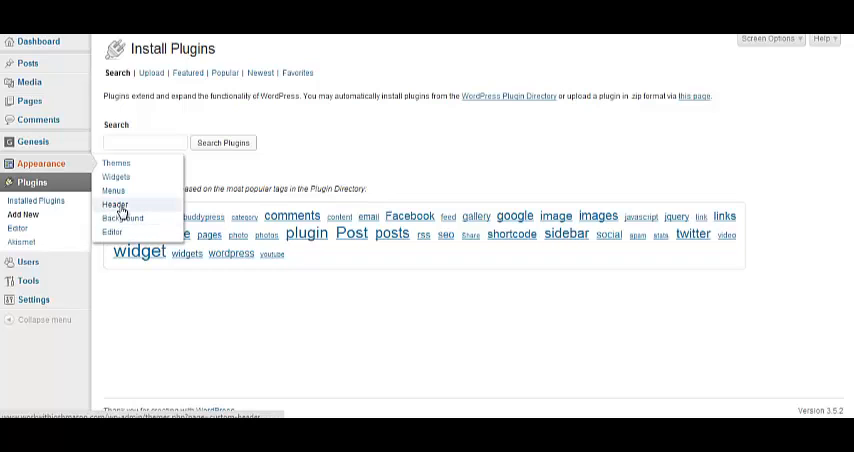
mouse_move(113, 190)
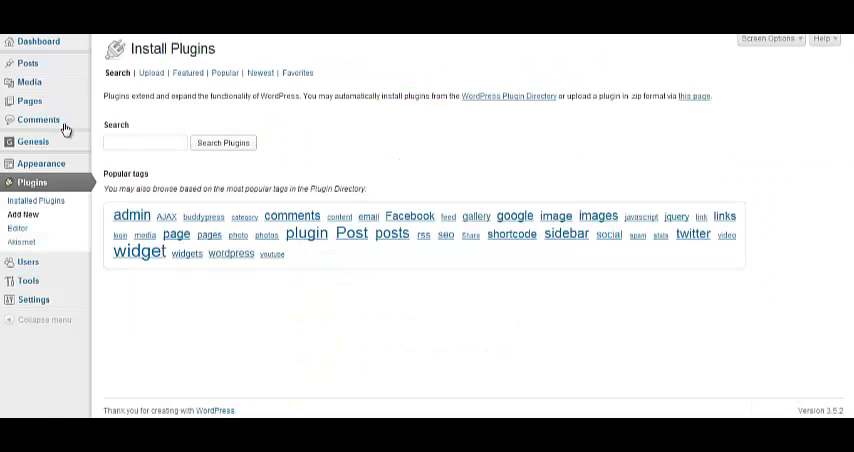
mouse_move(33, 141)
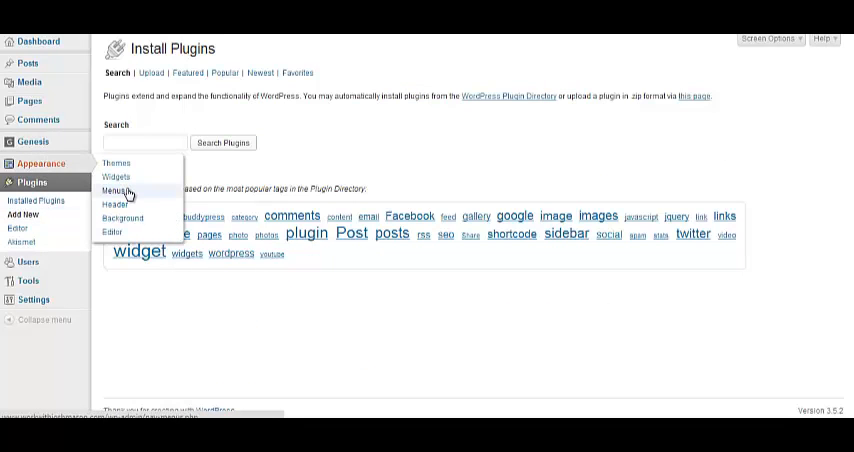
mouse_move(116, 177)
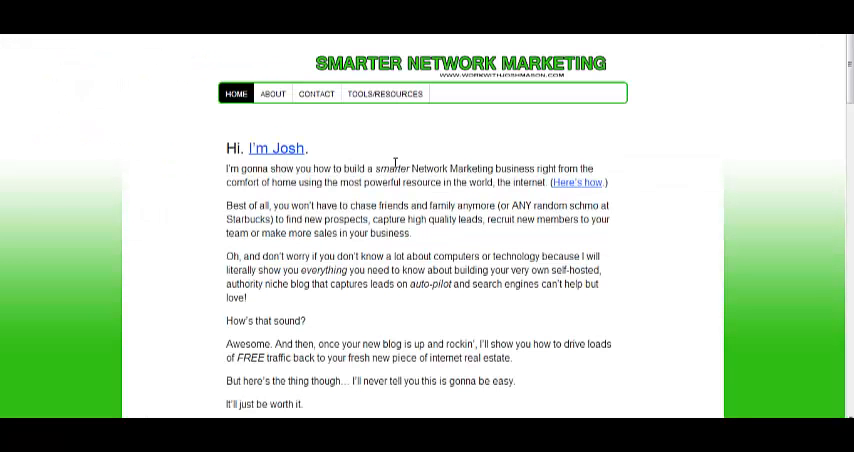
mouse_move(198, 145)
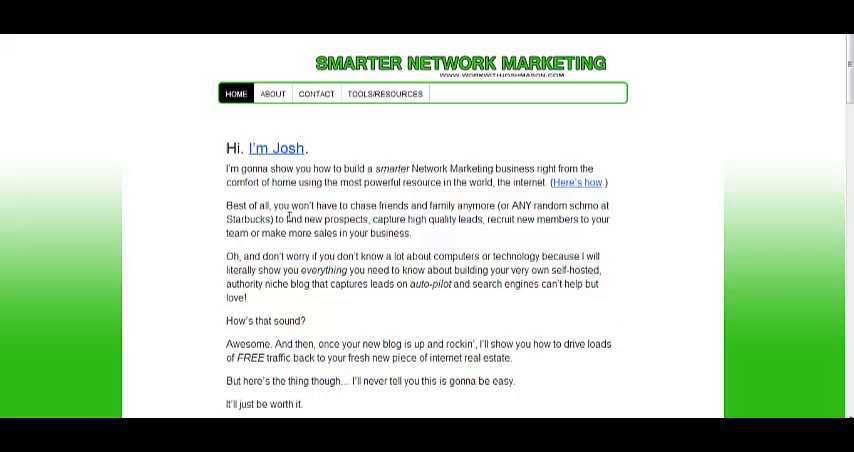
mouse_move(375, 262)
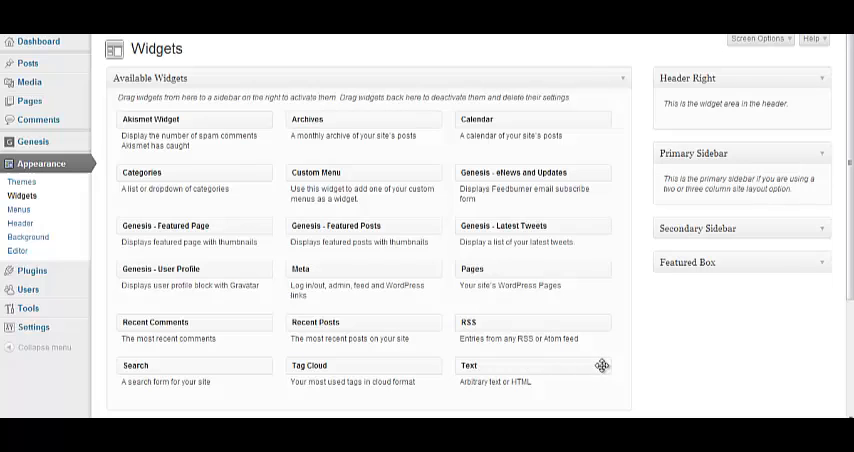
mouse_move(492, 368)
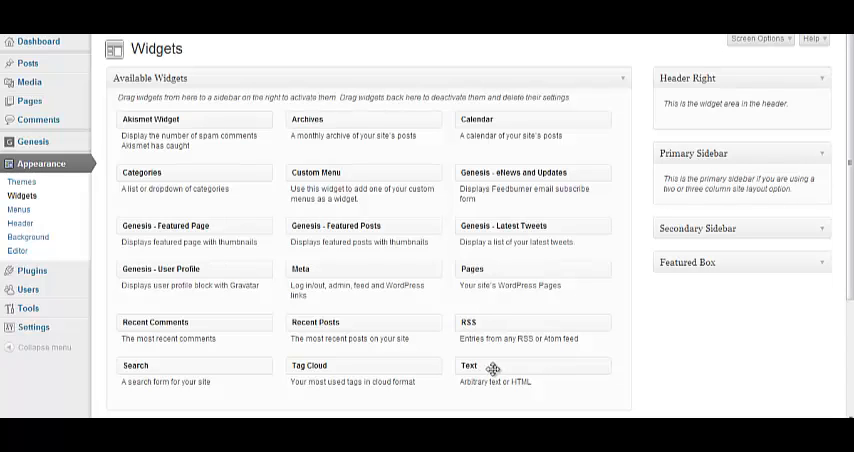
mouse_move(518, 394)
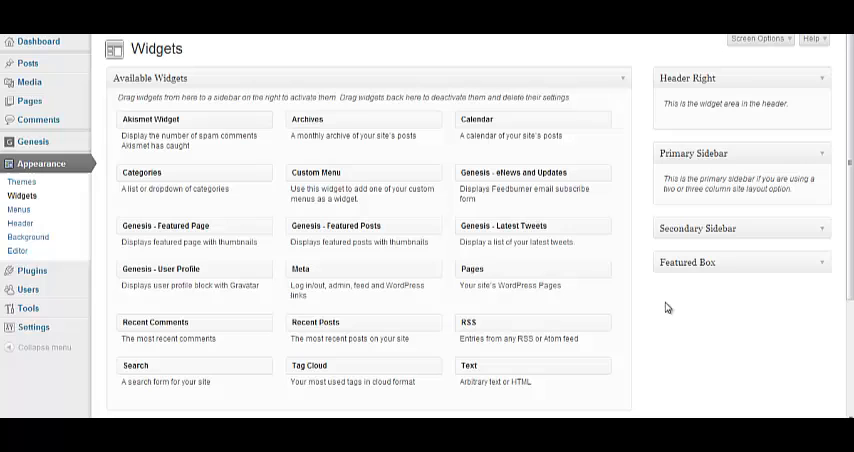
mouse_move(378, 225)
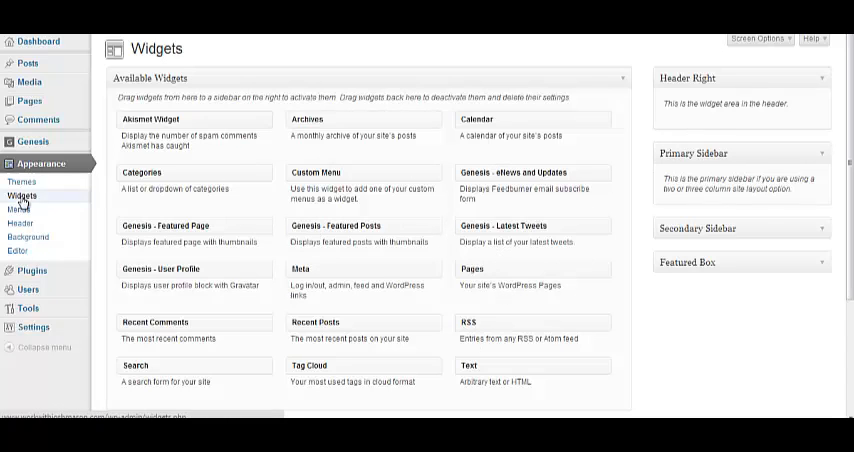
mouse_move(28, 81)
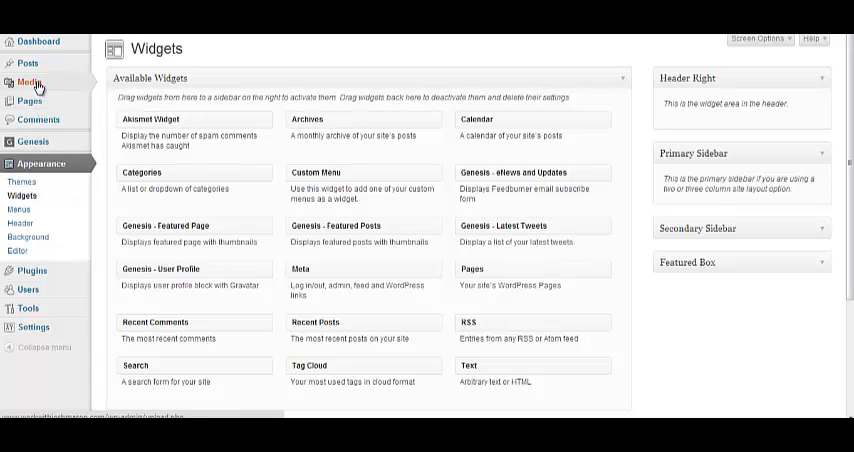
click(29, 82)
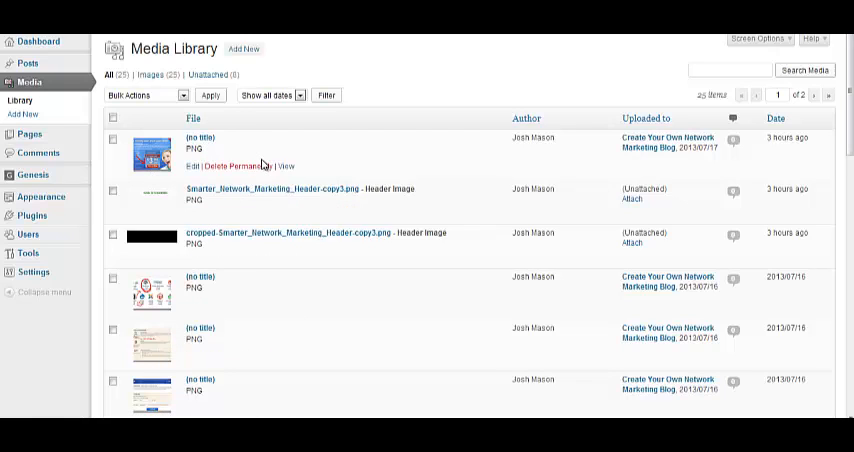
mouse_move(168, 155)
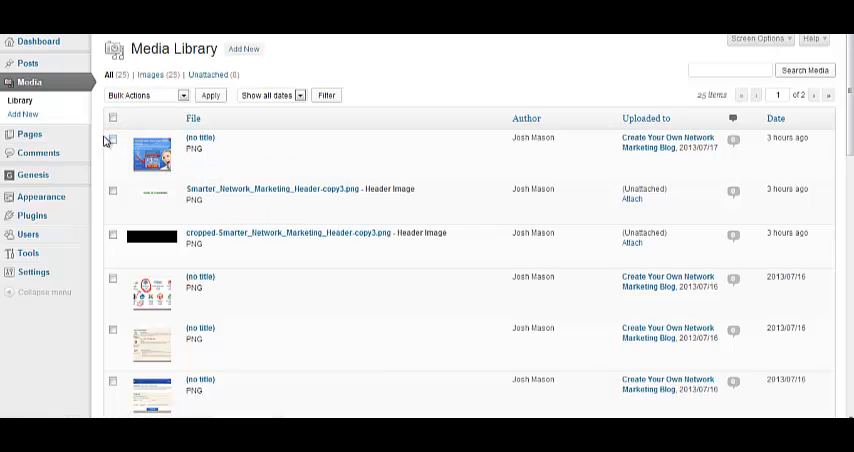
mouse_move(27, 63)
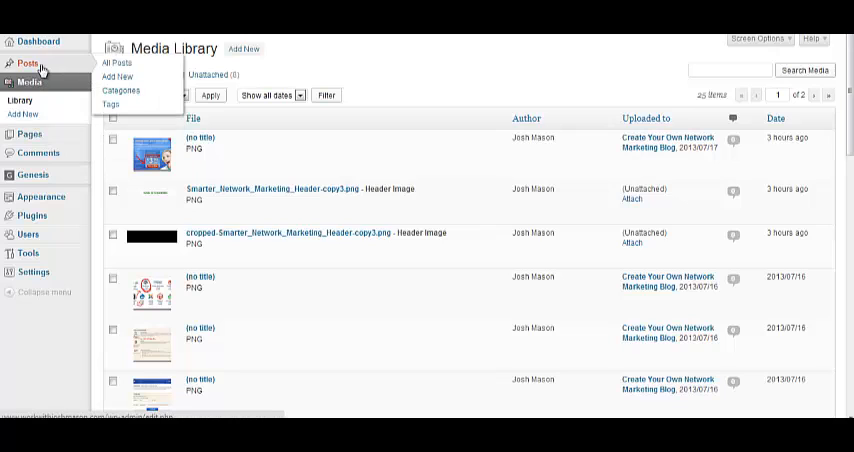
mouse_move(30, 134)
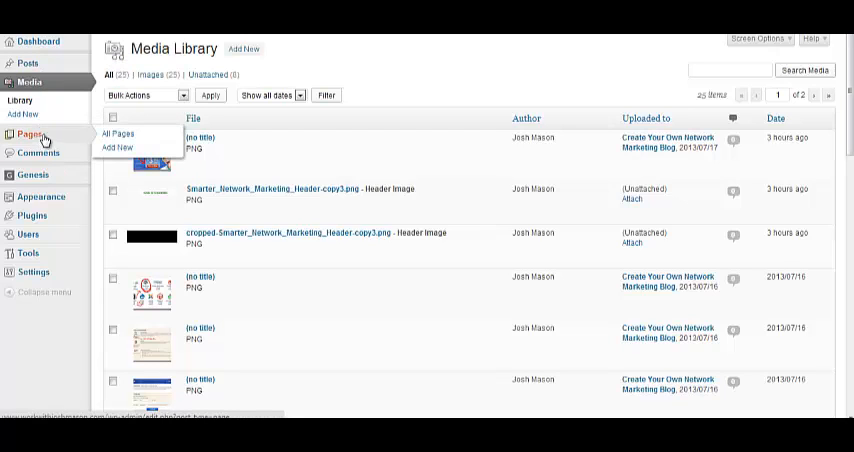
- Go to the Pages list showing the site's seven published pages
click(30, 134)
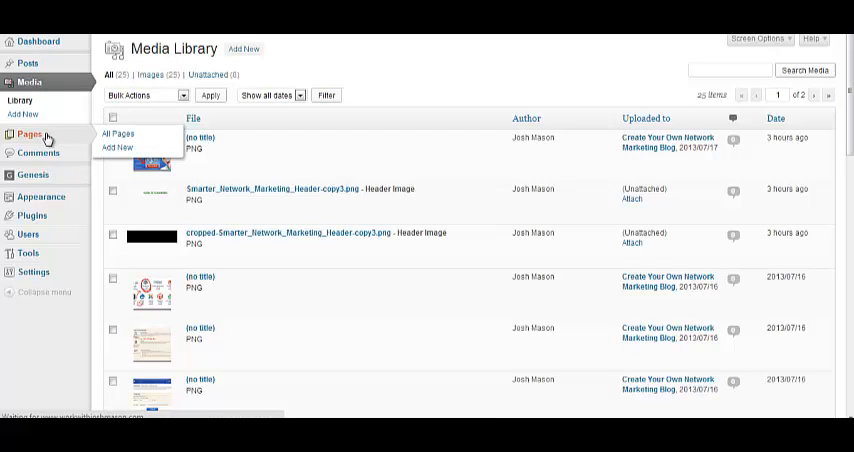
click(118, 133)
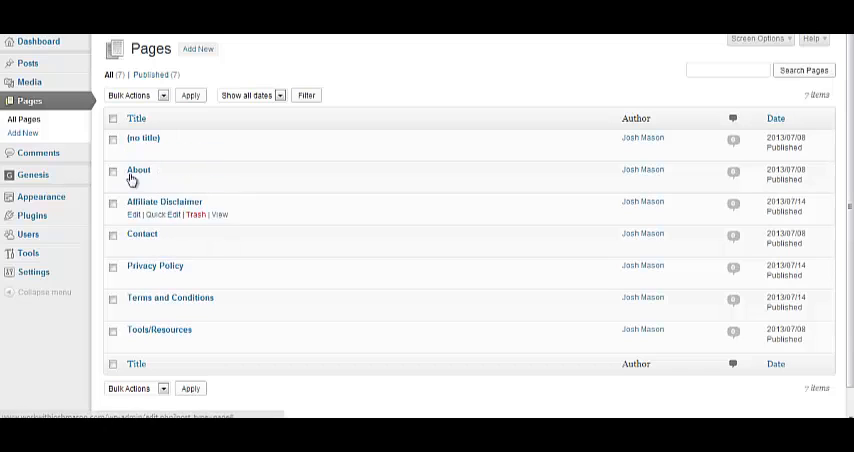
mouse_move(48, 100)
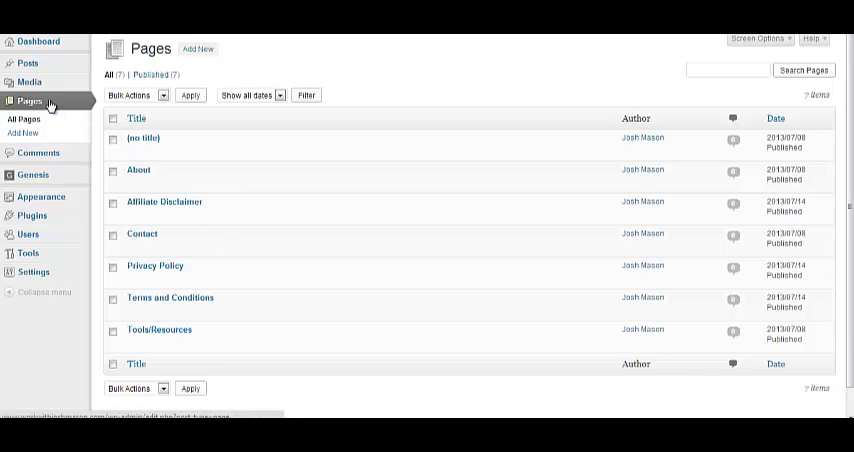
mouse_move(28, 63)
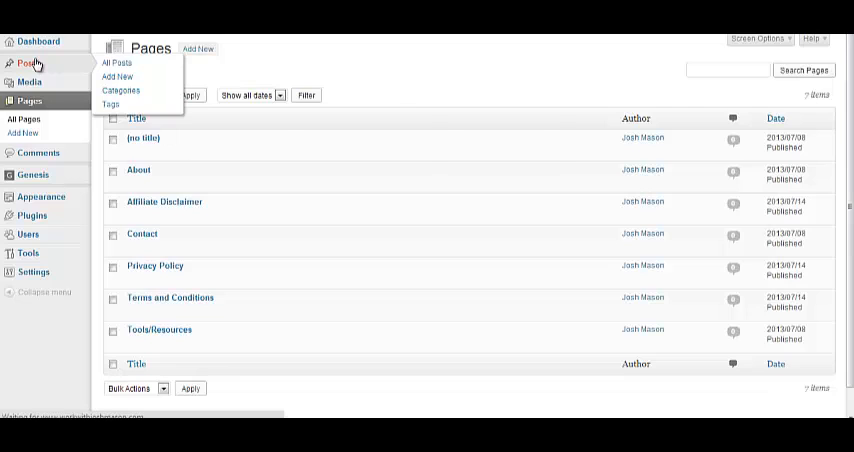
- View the Posts list, then start a blank new post
click(27, 63)
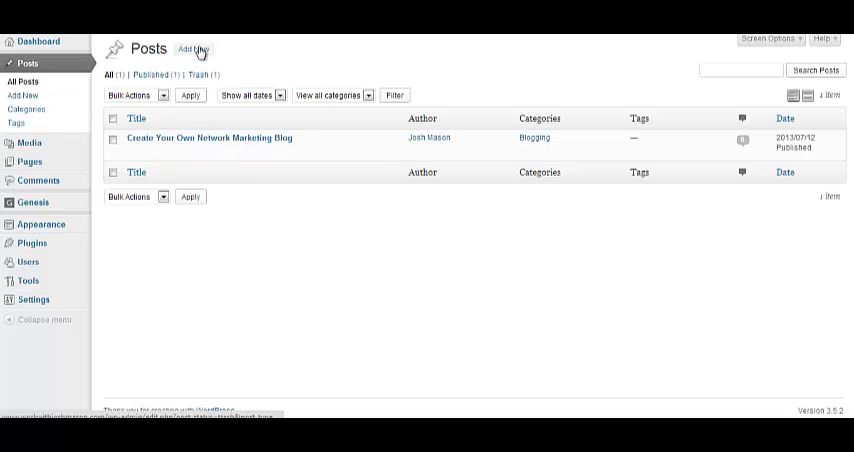
click(192, 49)
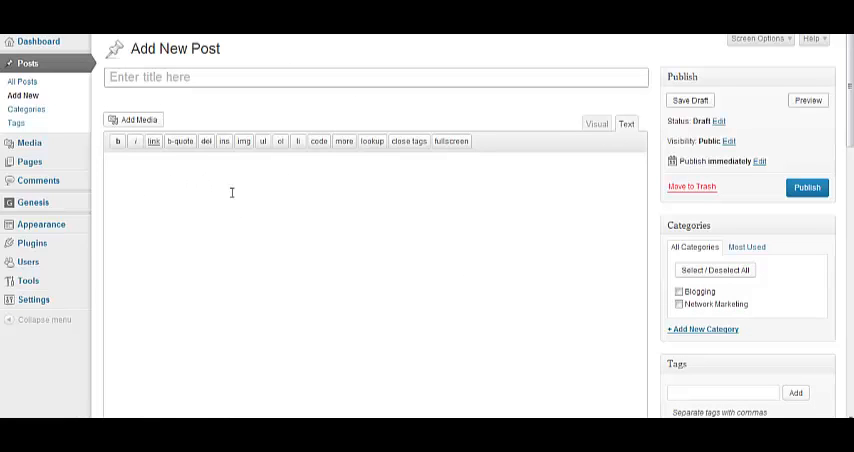
mouse_move(629, 153)
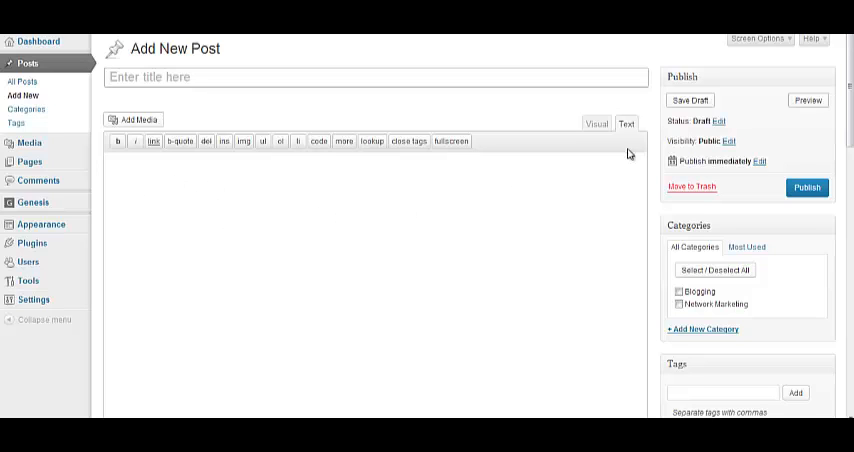
mouse_move(638, 143)
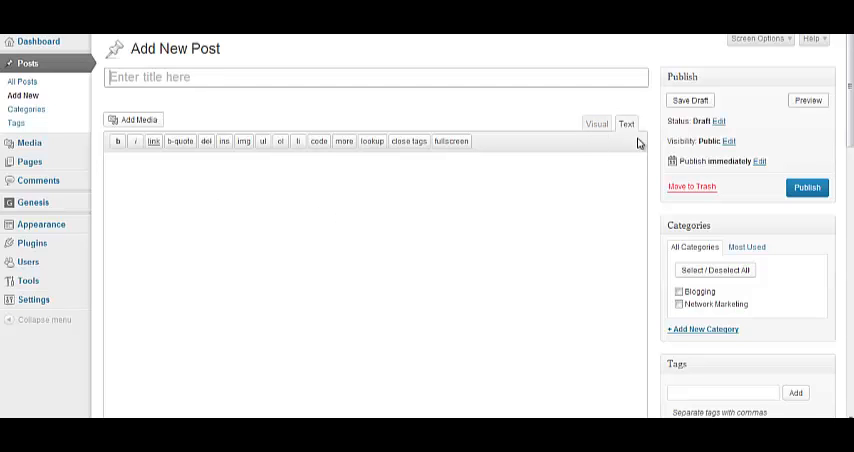
mouse_move(597, 123)
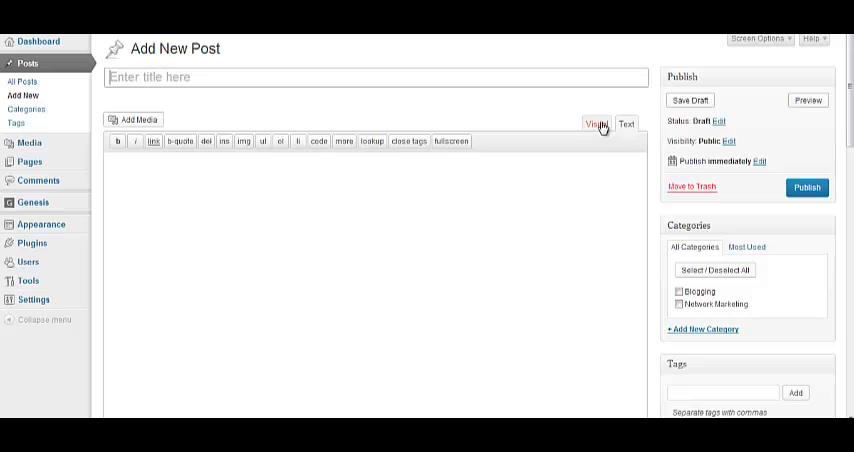
- Write "Hi, I'm Josh" in the post body using the visual editor
click(597, 123)
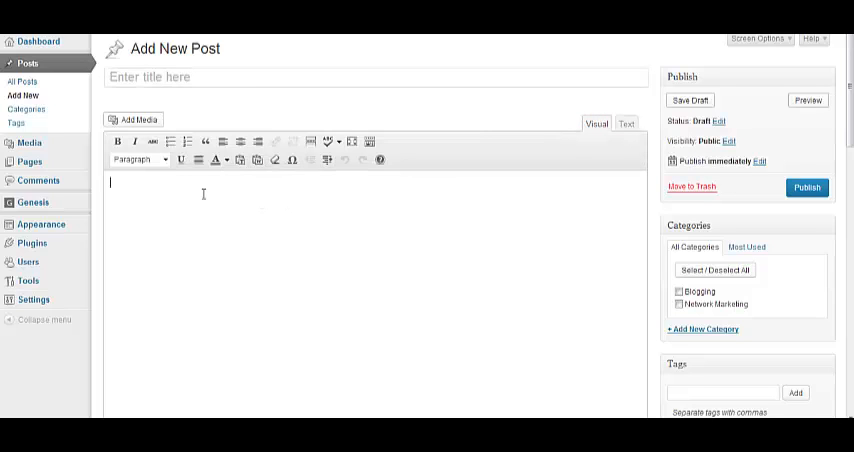
text(Hi, I)
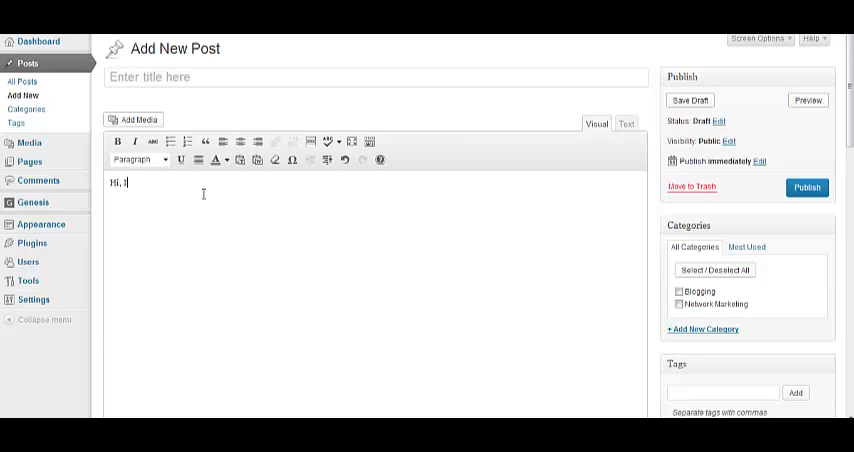
text('m Josh)
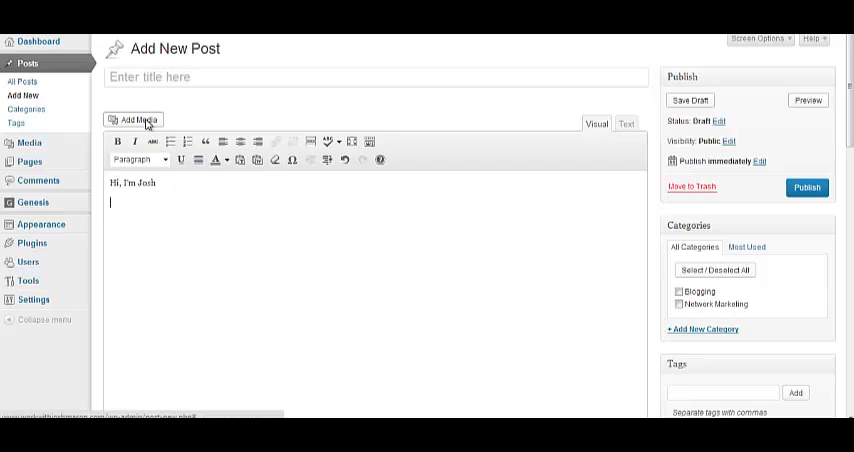
click(134, 120)
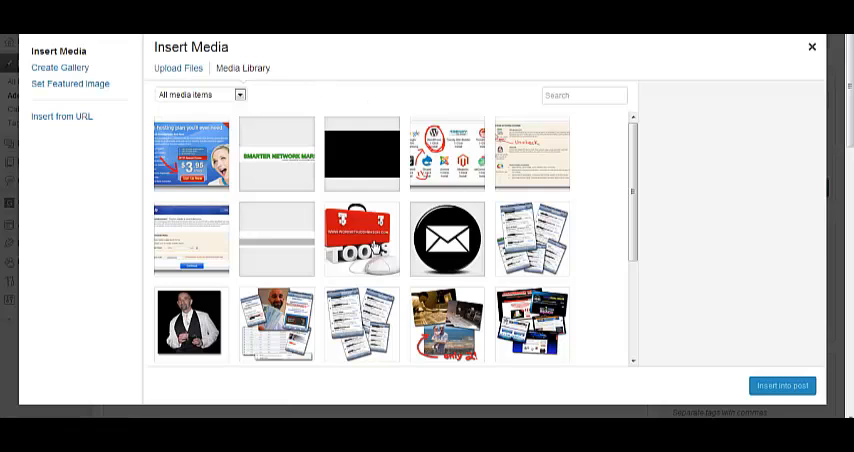
- Insert the TOOLS toolbox image into the post, linked to a custom URL
click(362, 238)
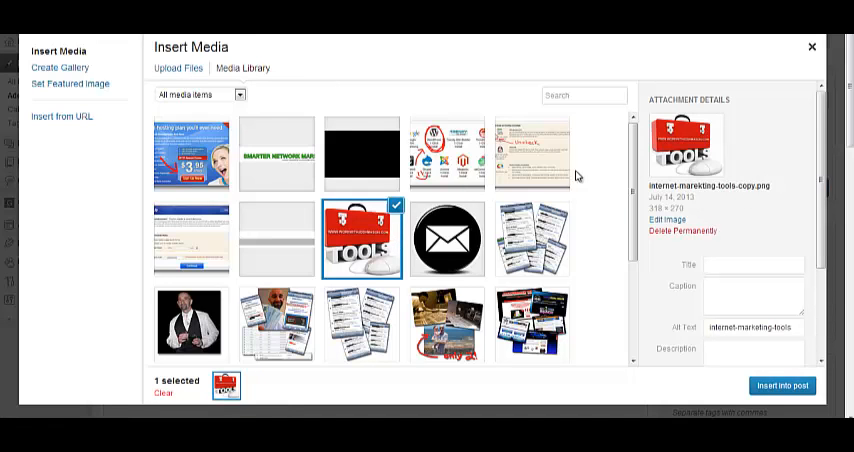
scroll(down, 3)
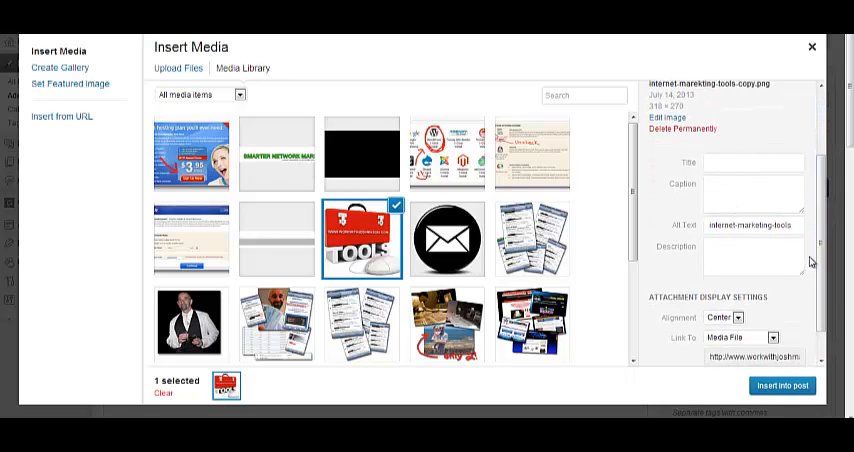
scroll(down, 3)
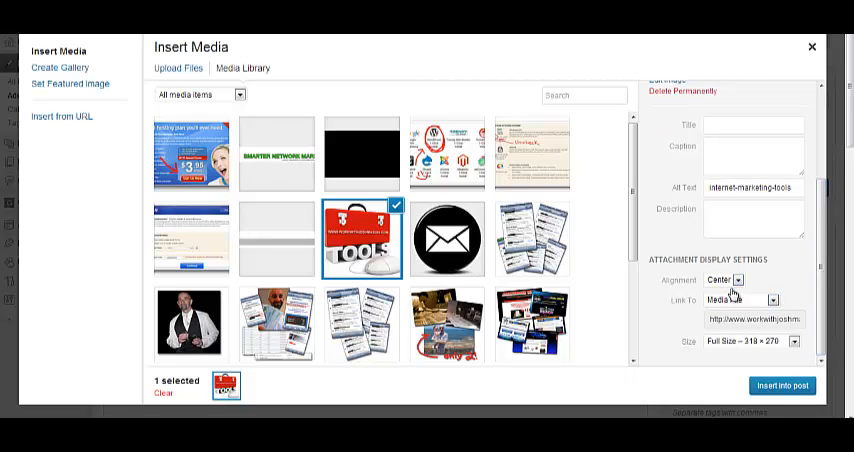
click(722, 279)
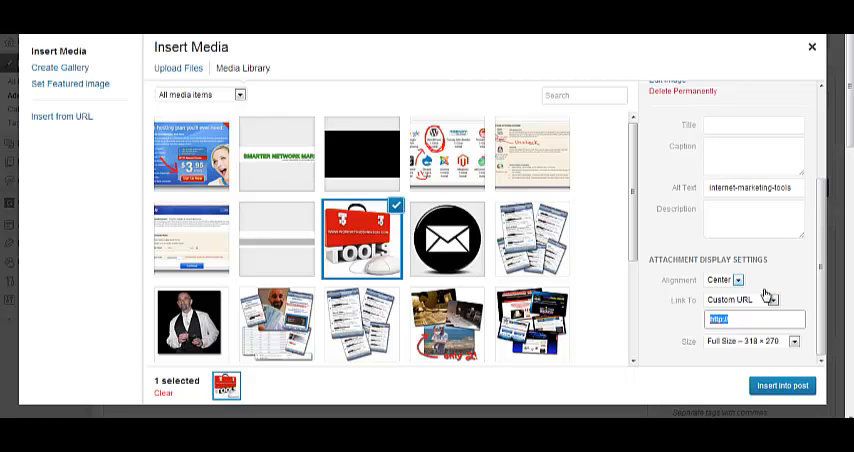
click(733, 320)
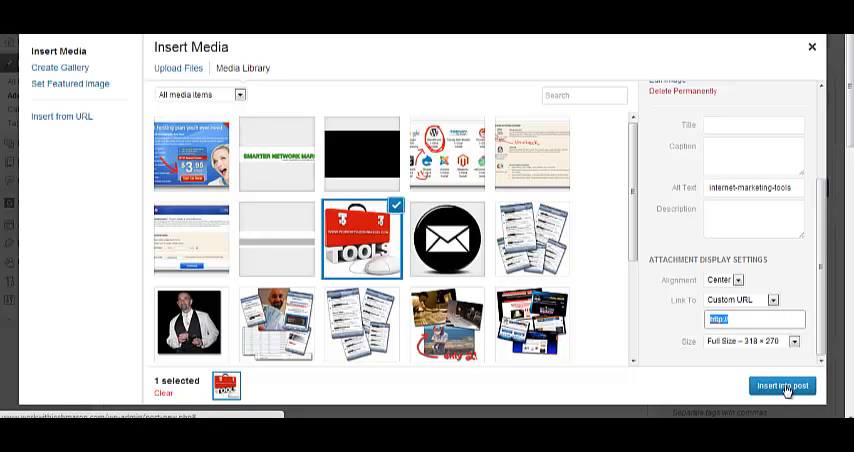
click(782, 385)
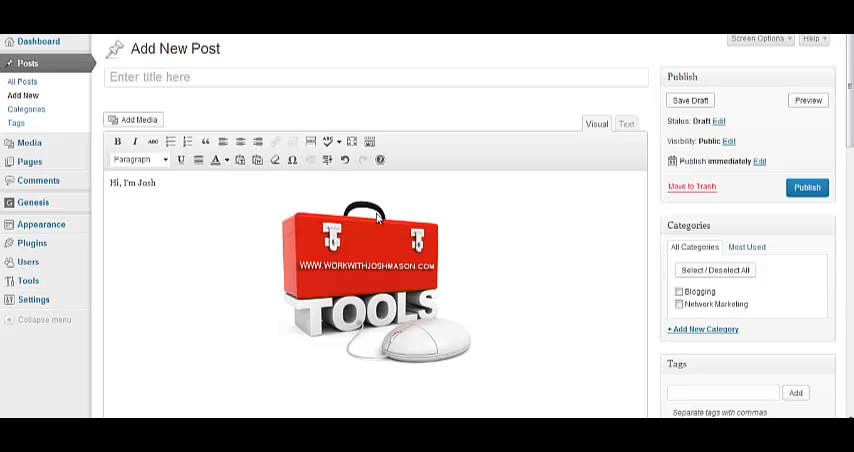
- Check the post in HTML view, then open its publish date and time settings
click(625, 123)
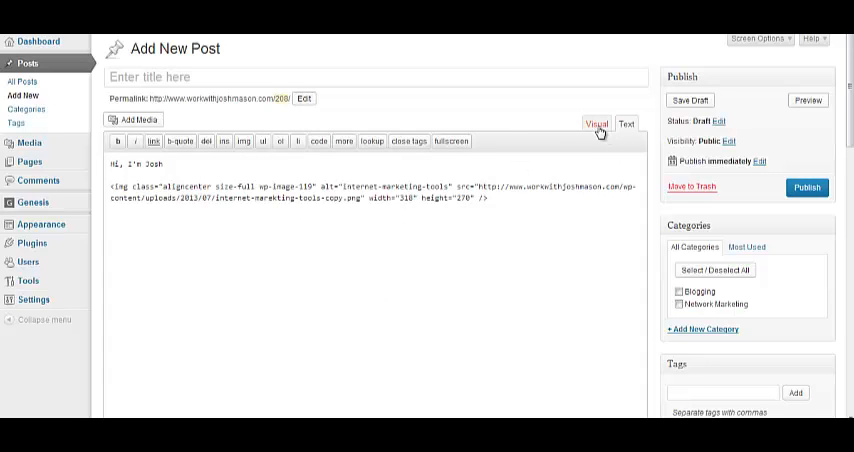
click(596, 124)
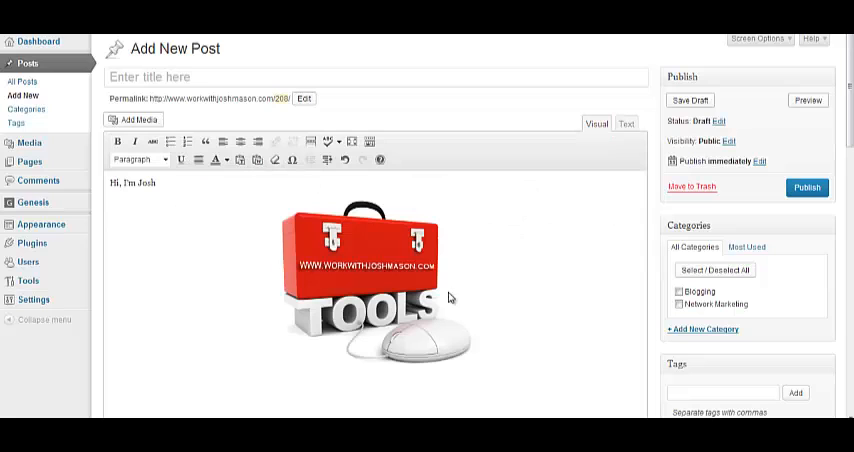
mouse_move(564, 247)
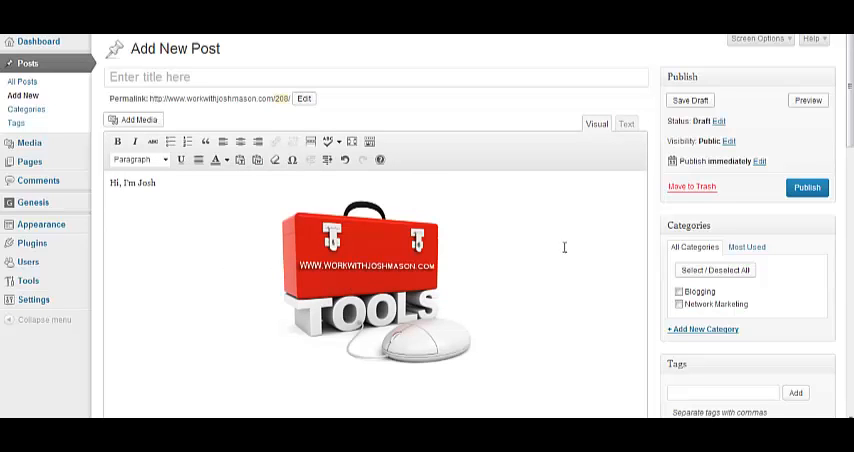
mouse_move(476, 266)
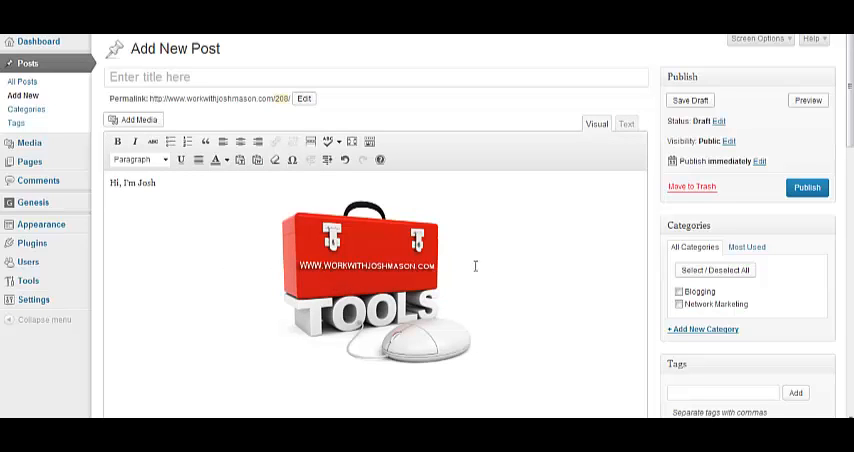
scroll(down, 3)
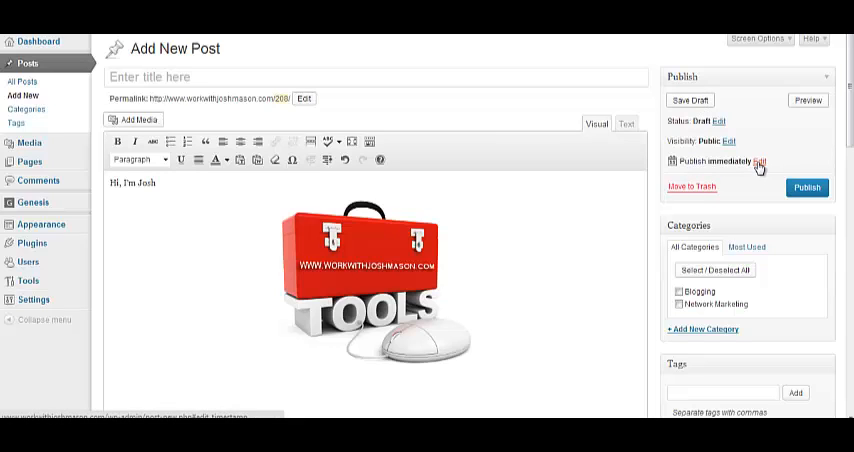
click(762, 161)
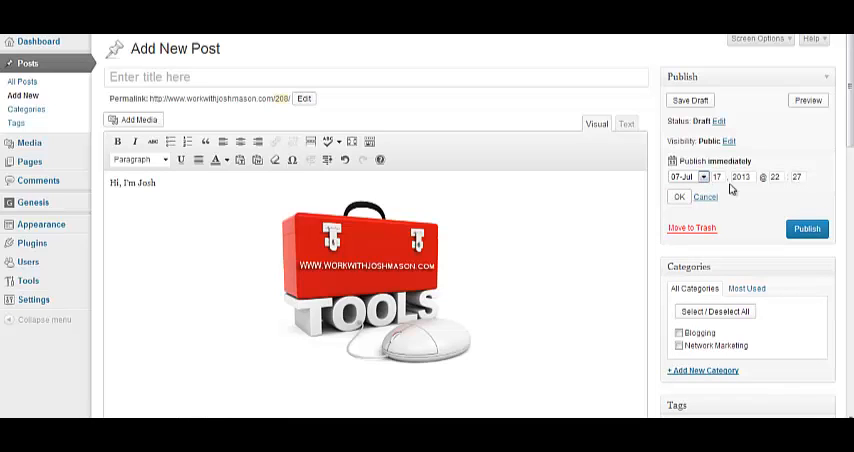
scroll(down, 3)
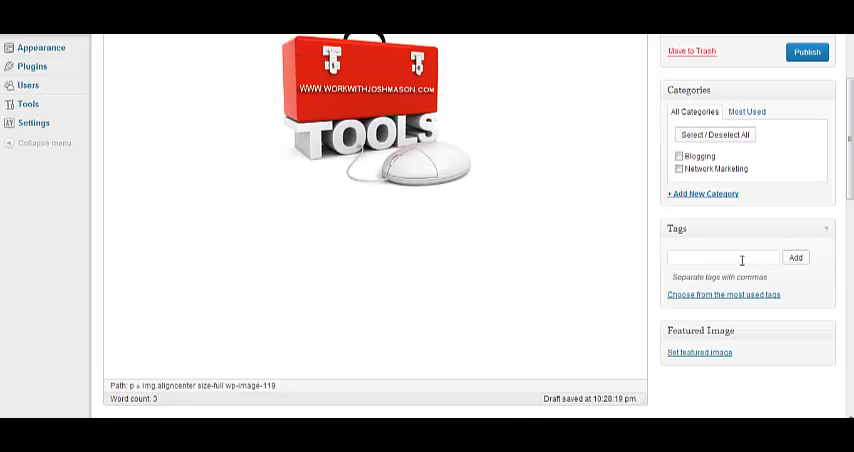
scroll(down, 3)
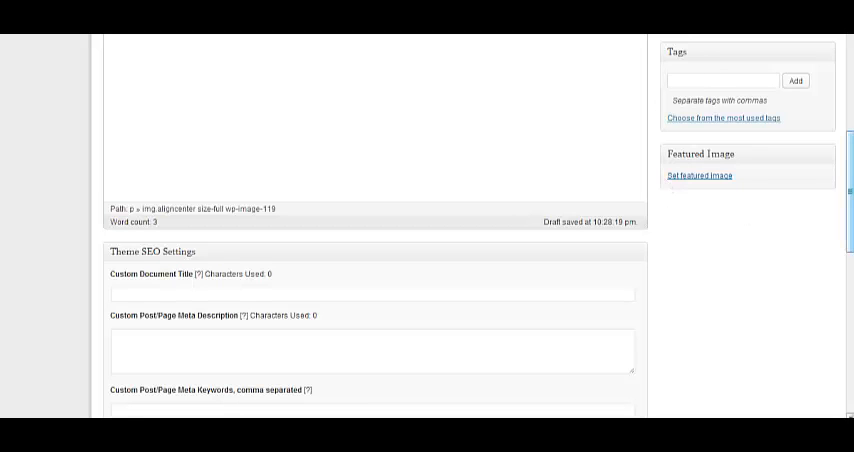
scroll(down, 3)
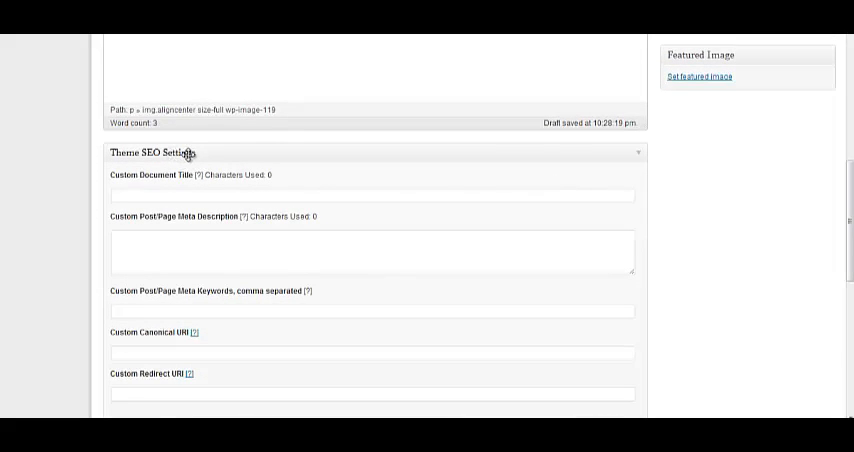
mouse_move(163, 338)
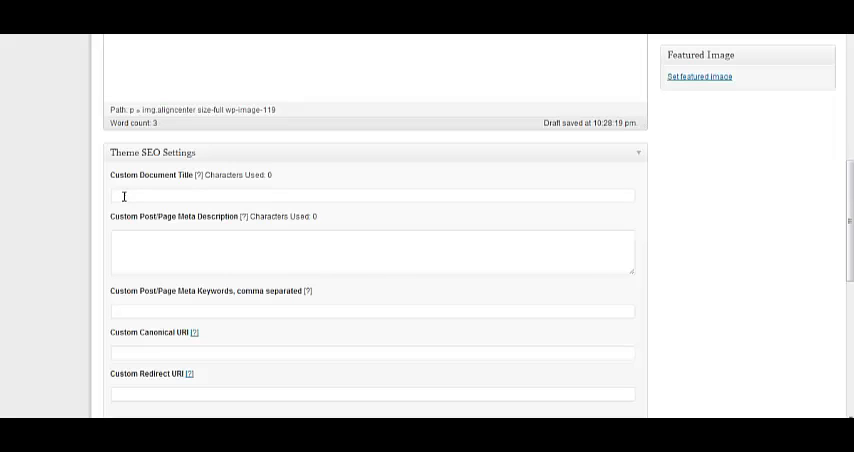
click(372, 195)
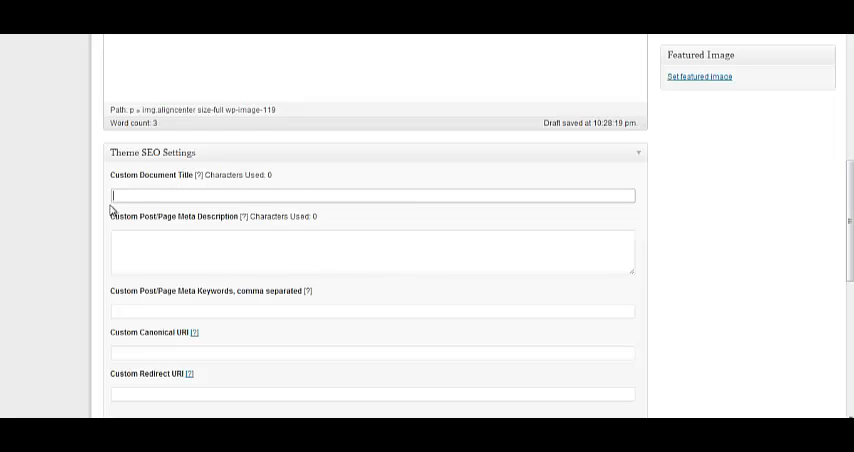
click(370, 247)
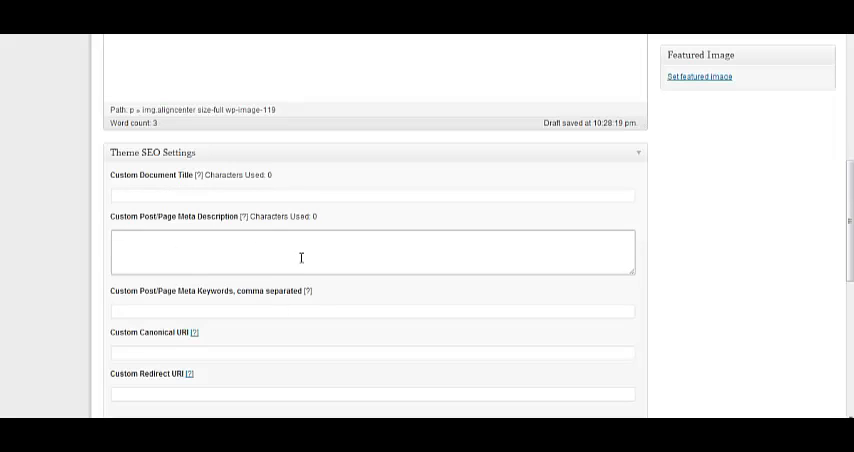
mouse_move(283, 261)
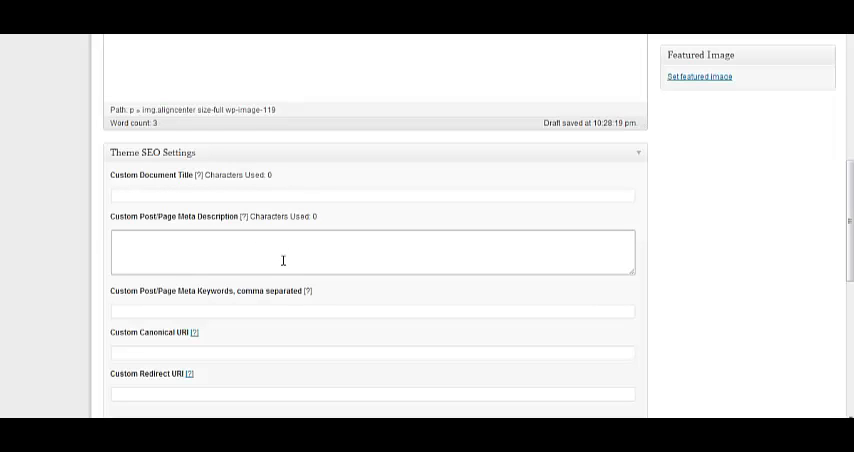
mouse_move(167, 200)
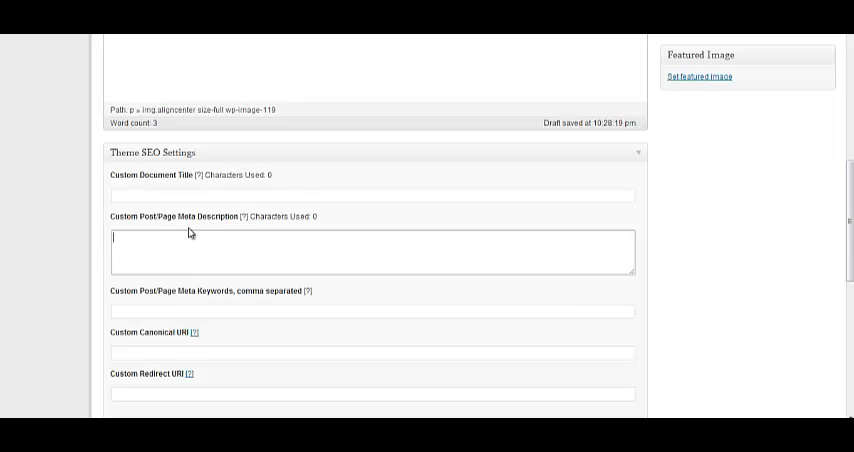
mouse_move(152, 237)
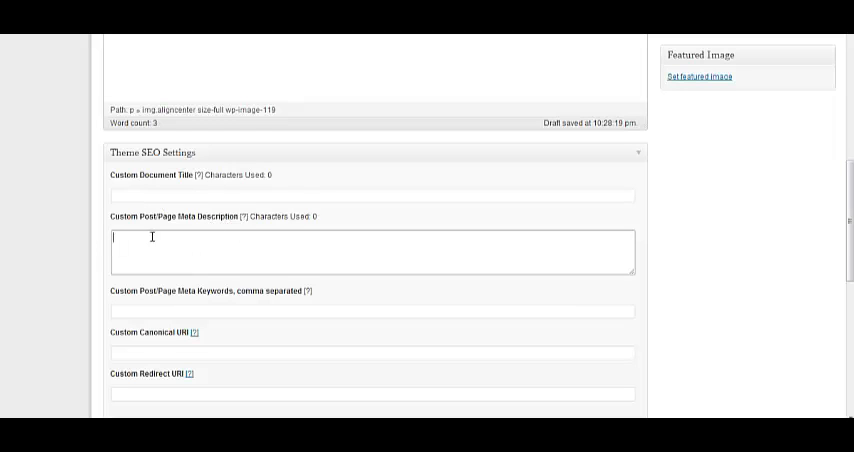
mouse_move(177, 211)
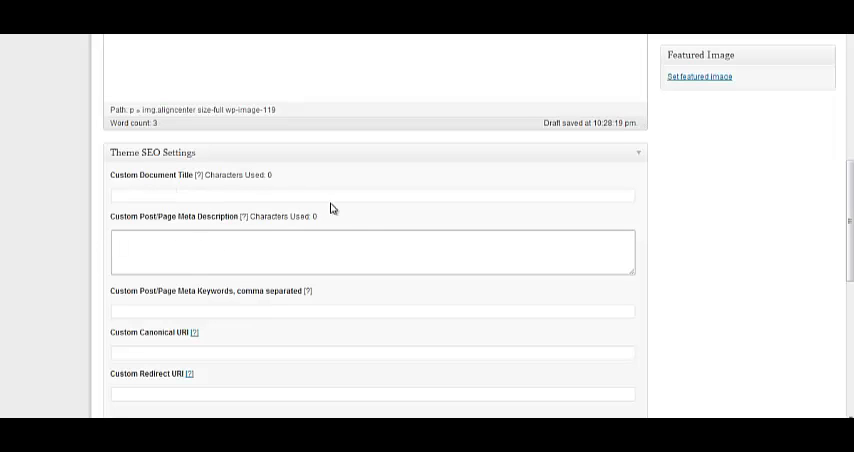
mouse_move(838, 205)
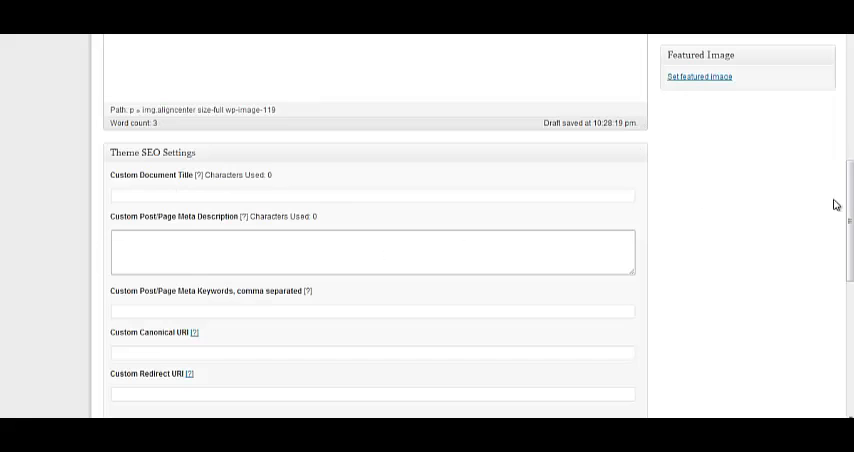
scroll(down, 3)
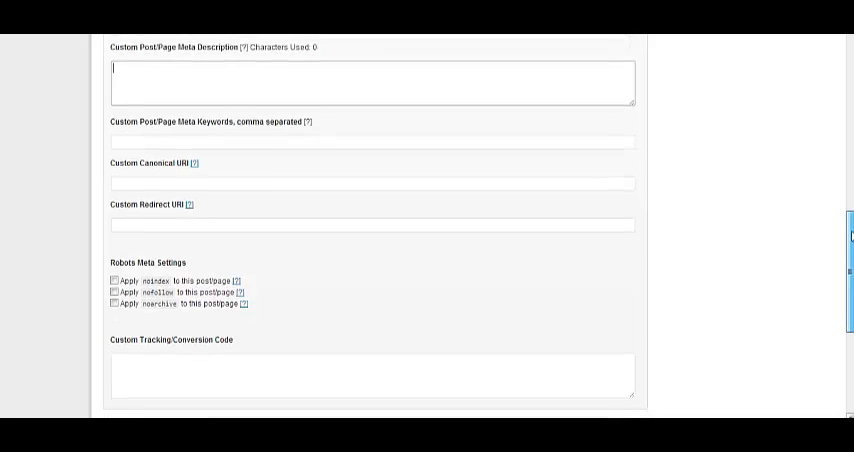
scroll(down, 3)
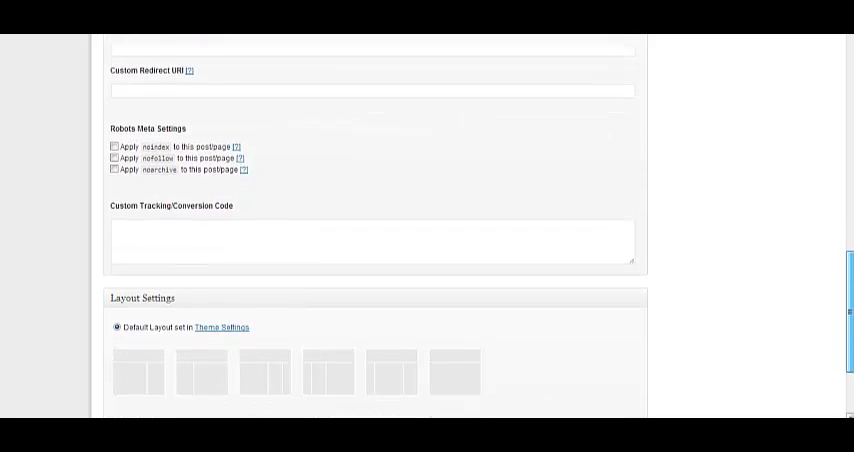
scroll(down, 3)
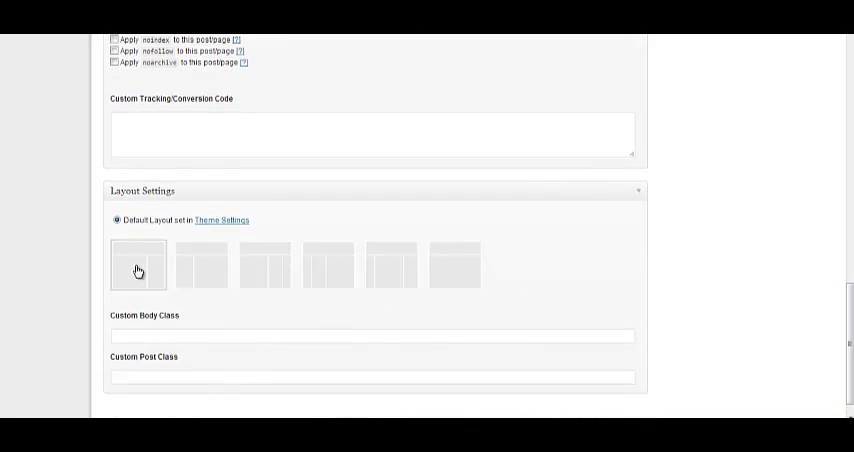
mouse_move(208, 277)
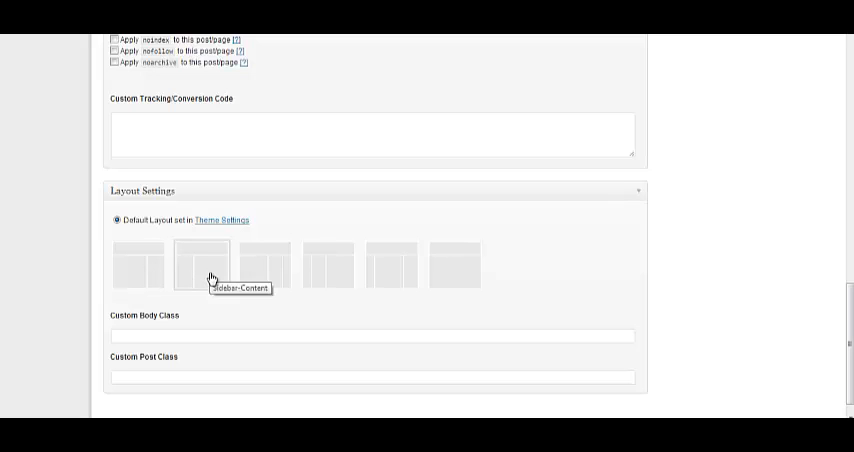
mouse_move(454, 268)
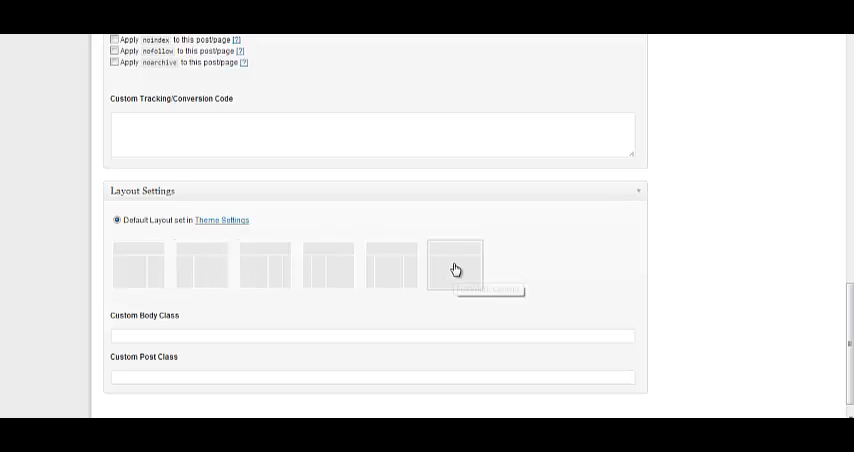
mouse_move(455, 265)
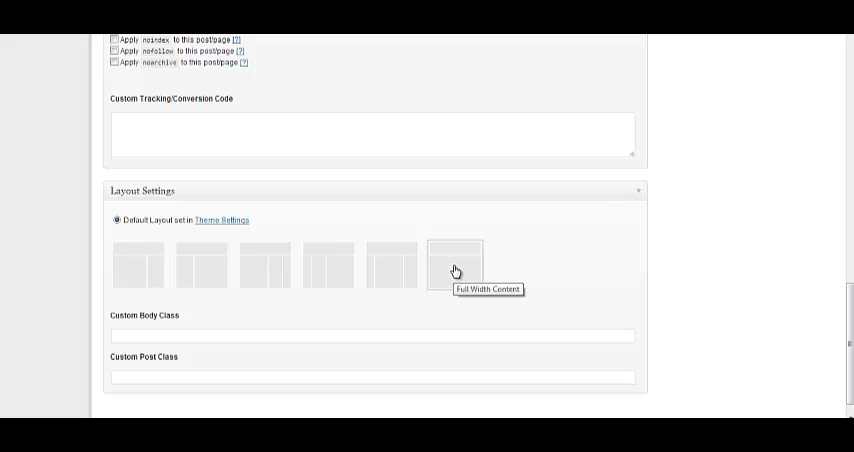
mouse_move(293, 225)
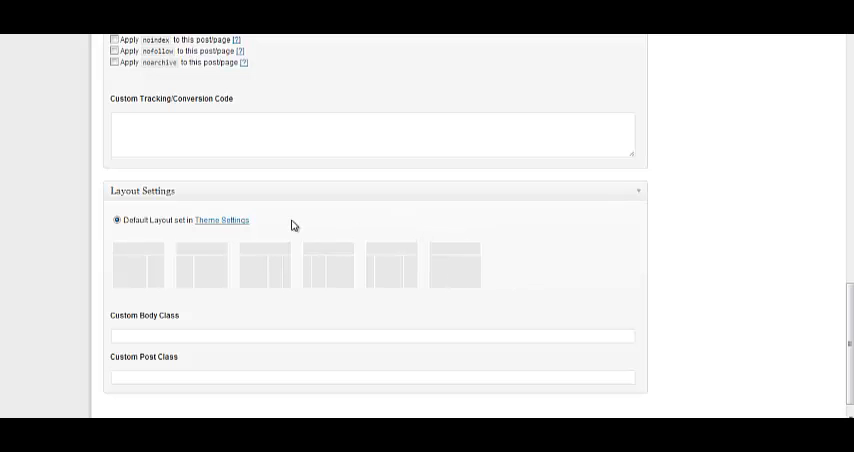
mouse_move(202, 278)
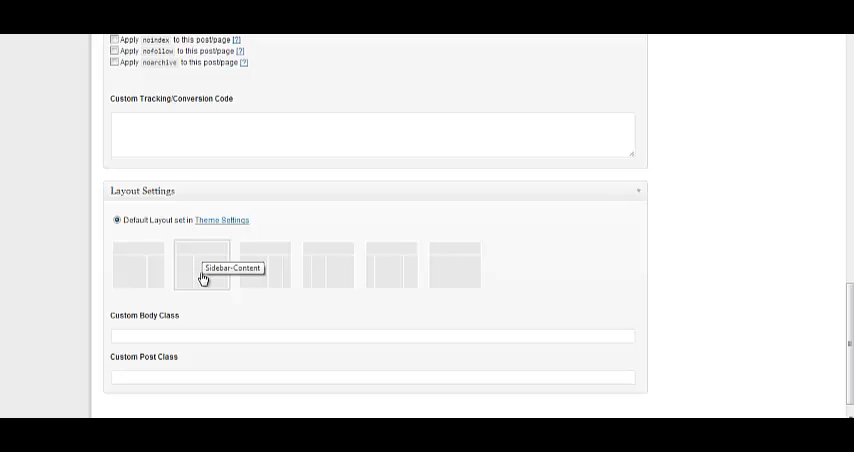
mouse_move(221, 287)
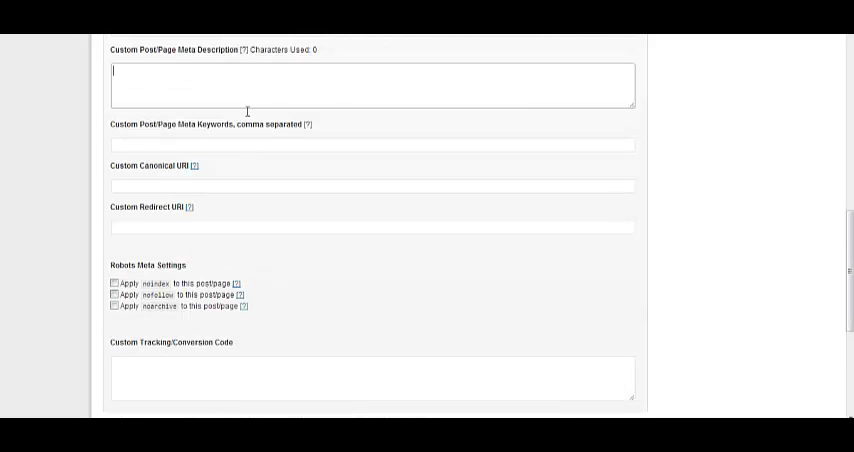
mouse_move(332, 271)
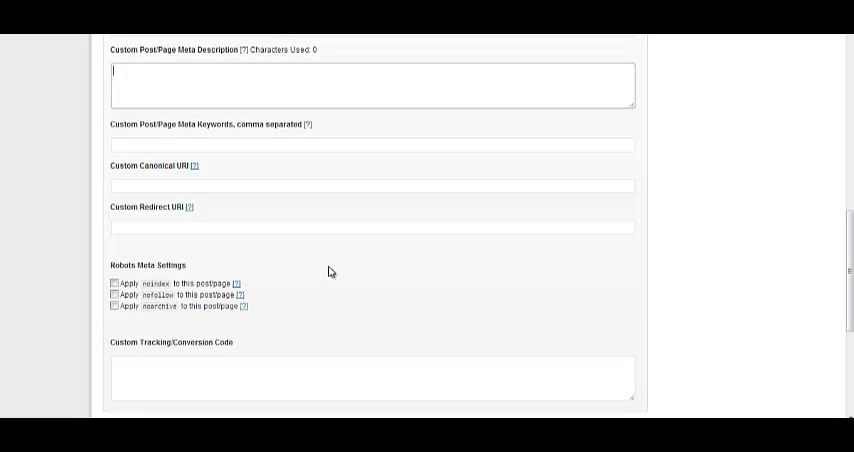
mouse_move(688, 247)
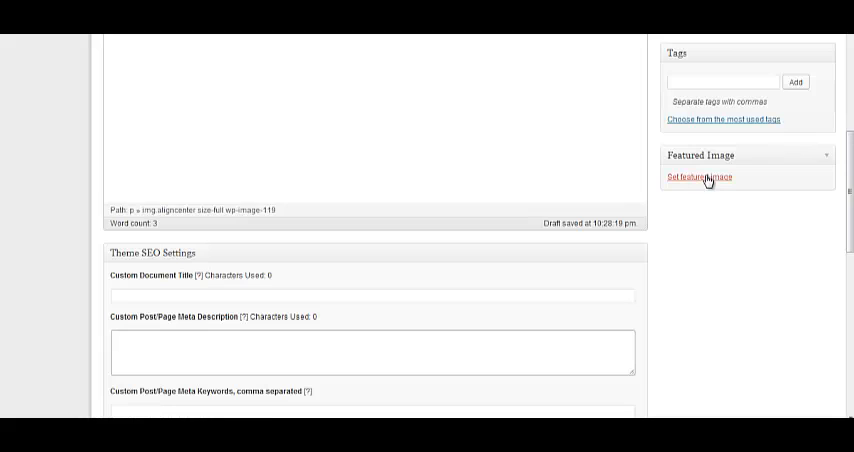
mouse_move(699, 177)
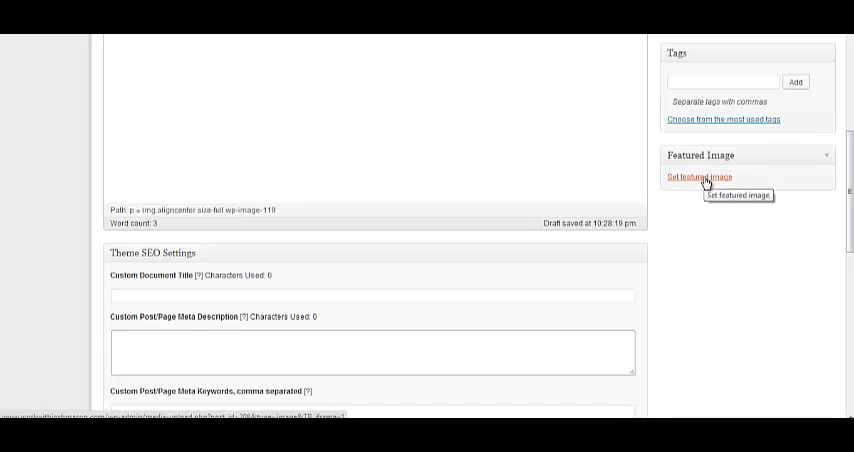
mouse_move(711, 231)
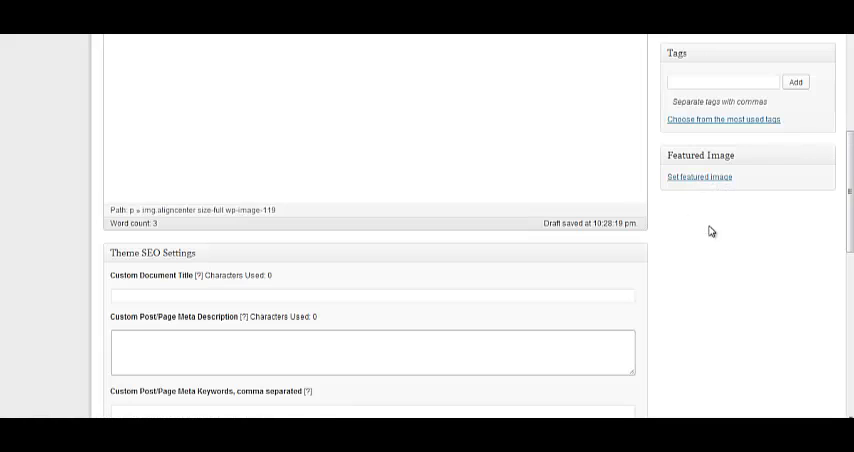
mouse_move(695, 247)
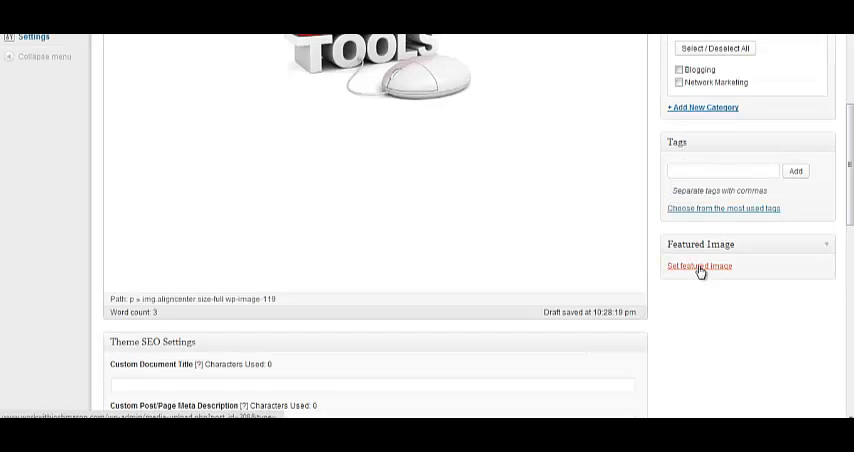
mouse_move(700, 266)
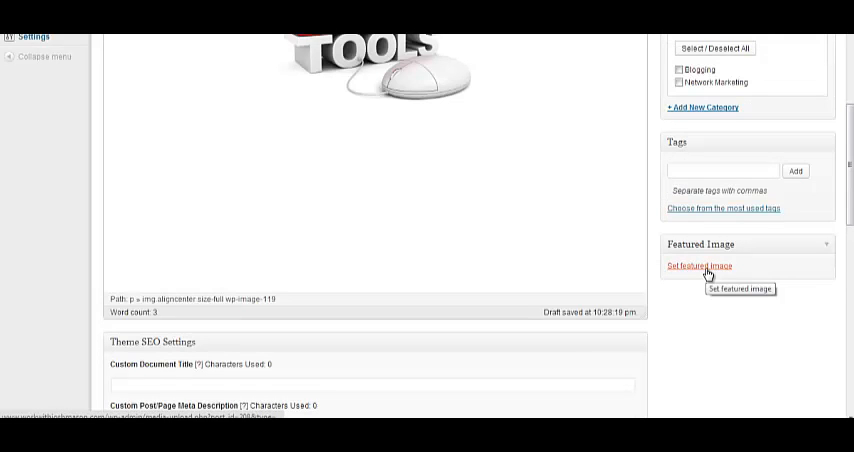
mouse_move(703, 278)
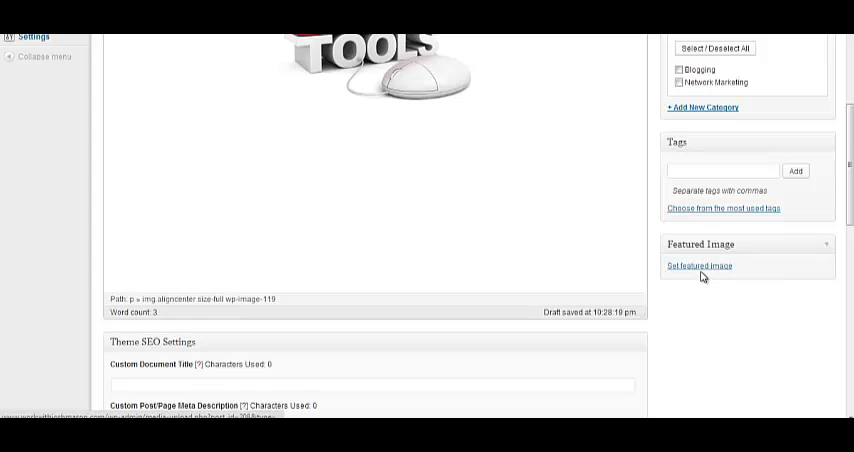
scroll(up, 3)
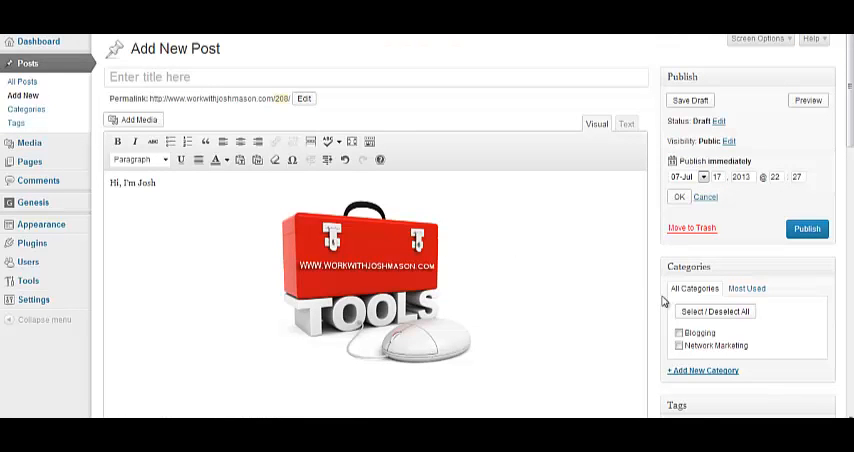
scroll(down, 3)
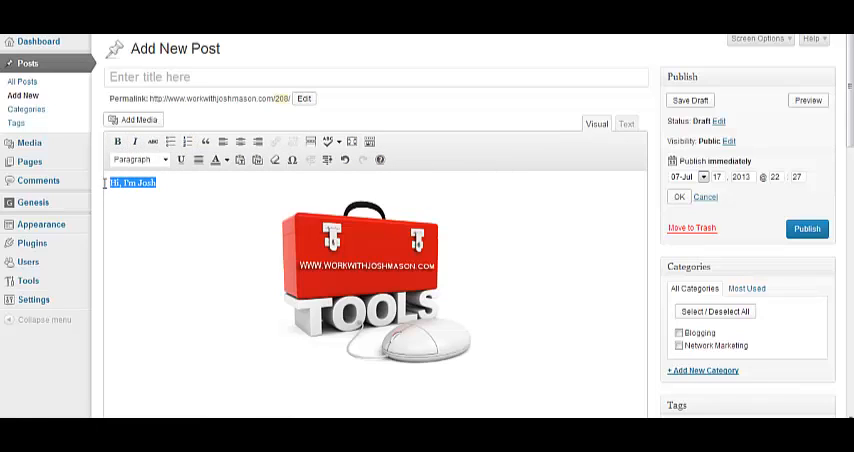
- Make the 'Hi, I'm Josh' greeting bold and italic and change its text colour
click(135, 141)
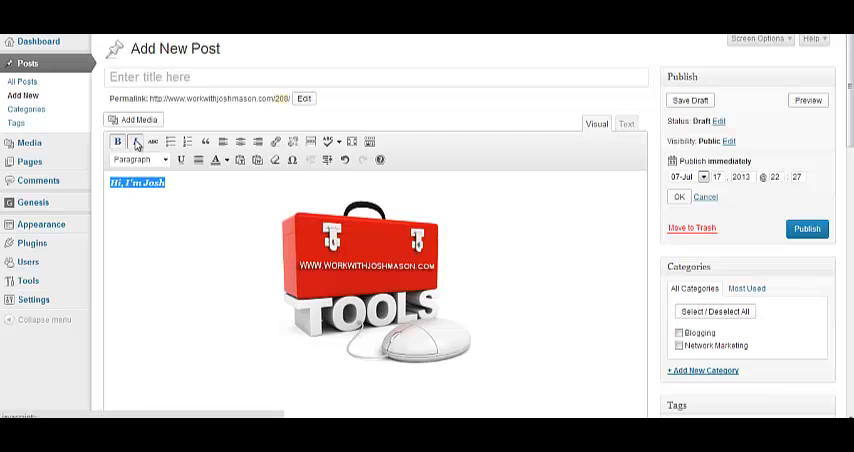
click(135, 141)
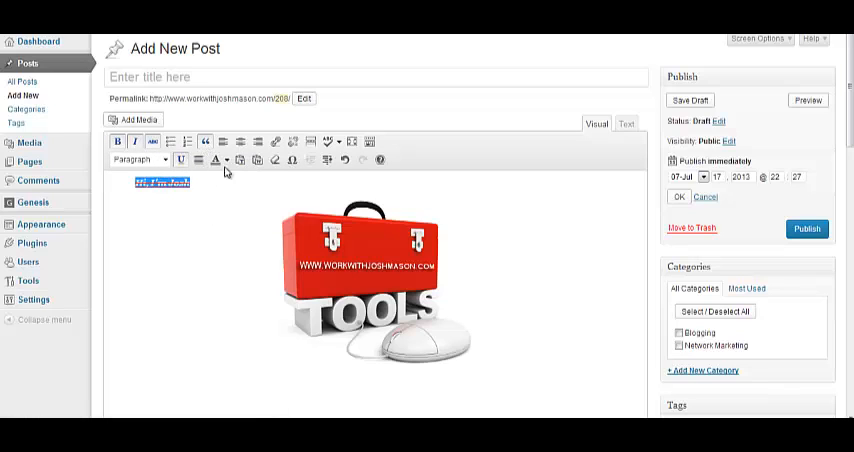
mouse_move(240, 160)
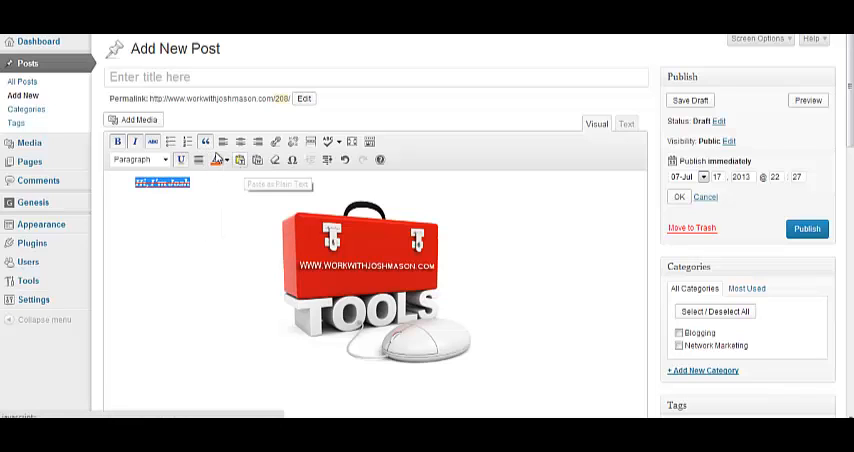
click(274, 141)
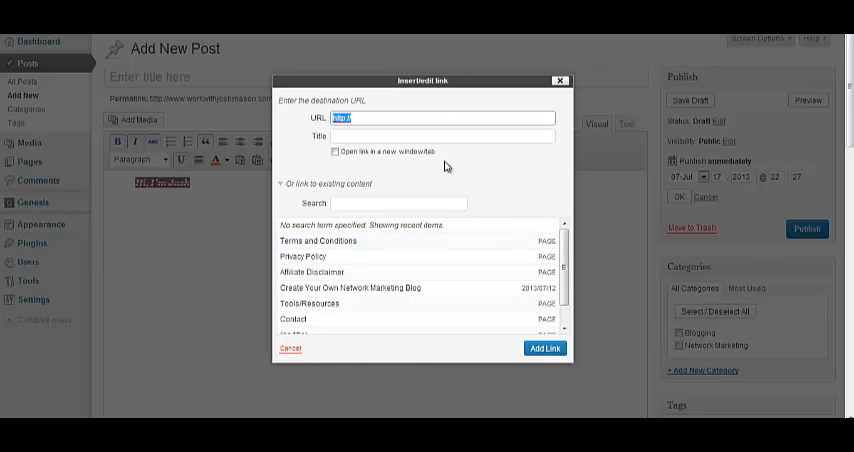
- Toggle 'Open link in a new tab' on and off, then cancel the link dialog
click(334, 151)
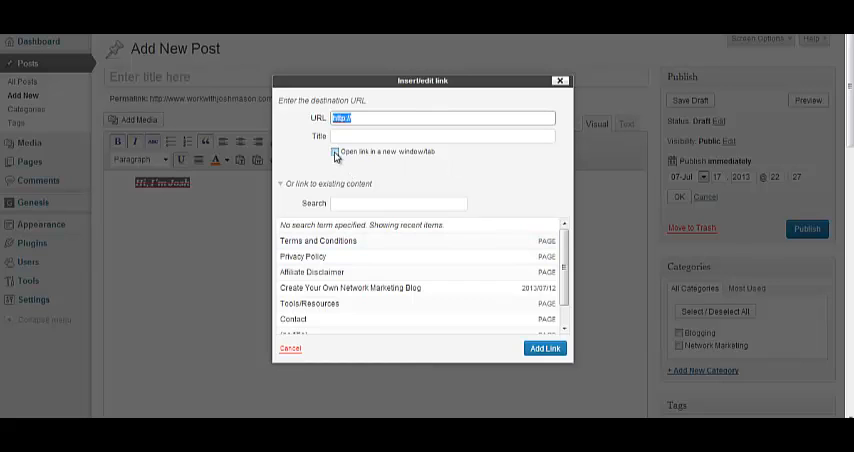
click(334, 152)
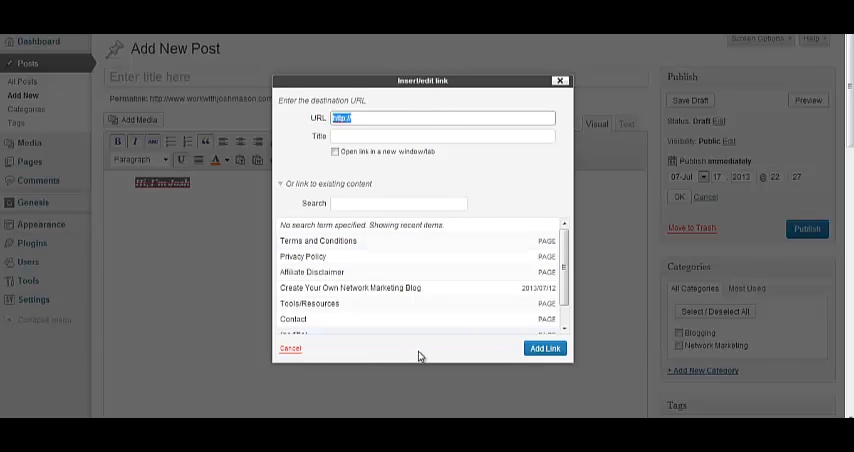
click(289, 348)
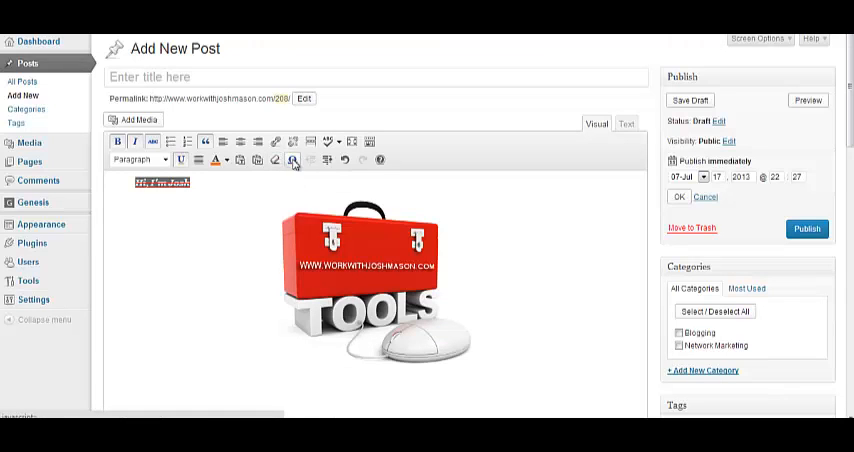
mouse_move(326, 160)
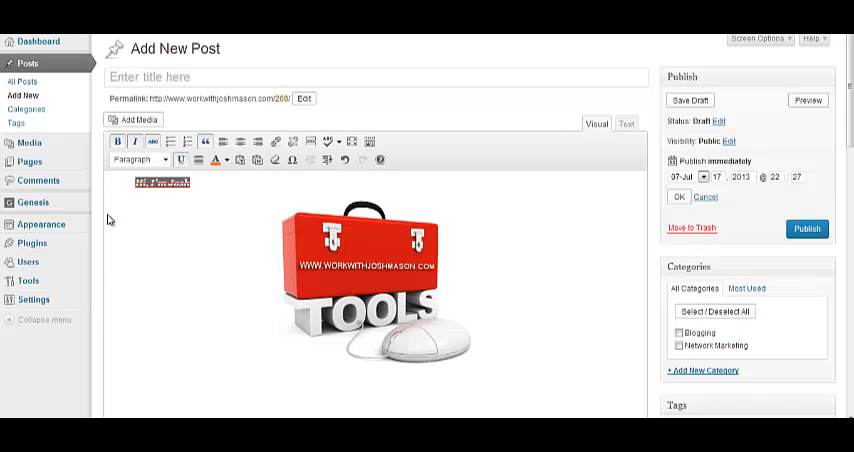
mouse_move(254, 166)
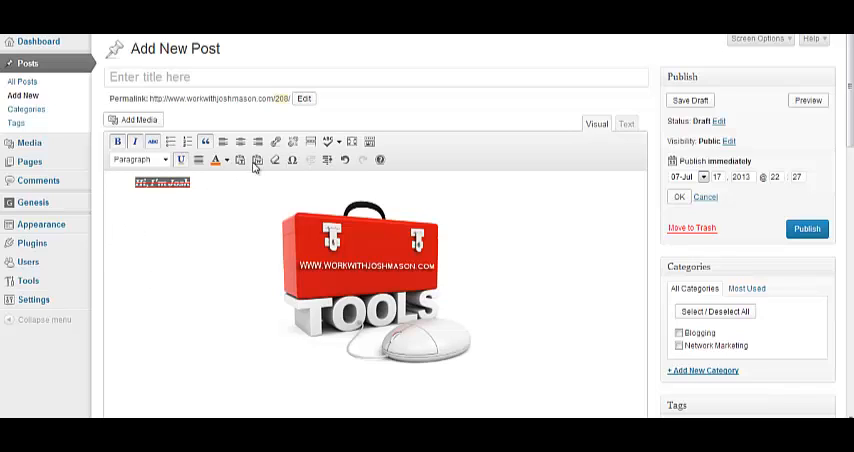
mouse_move(328, 160)
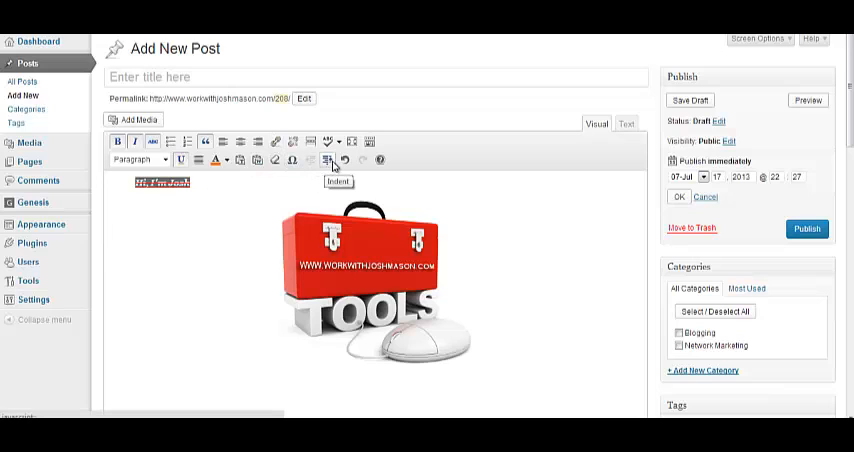
mouse_move(256, 141)
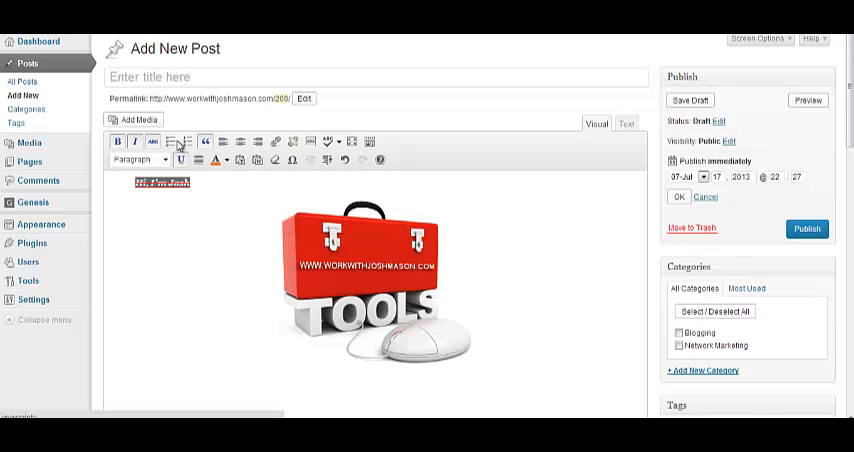
mouse_move(186, 141)
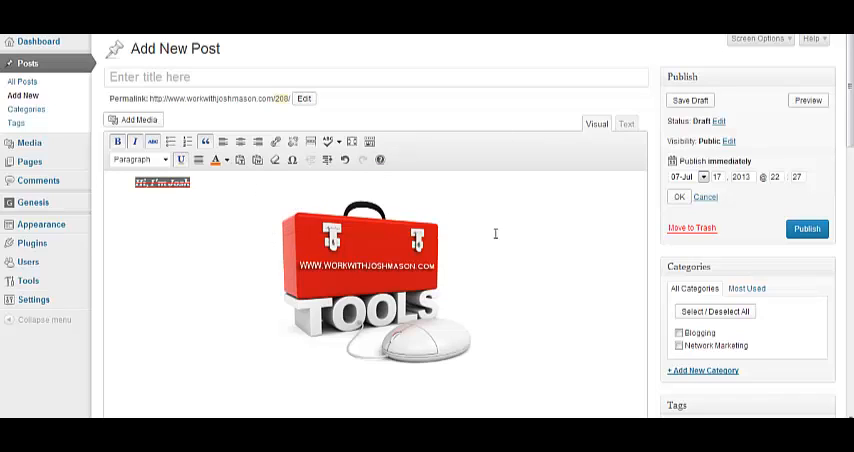
mouse_move(406, 220)
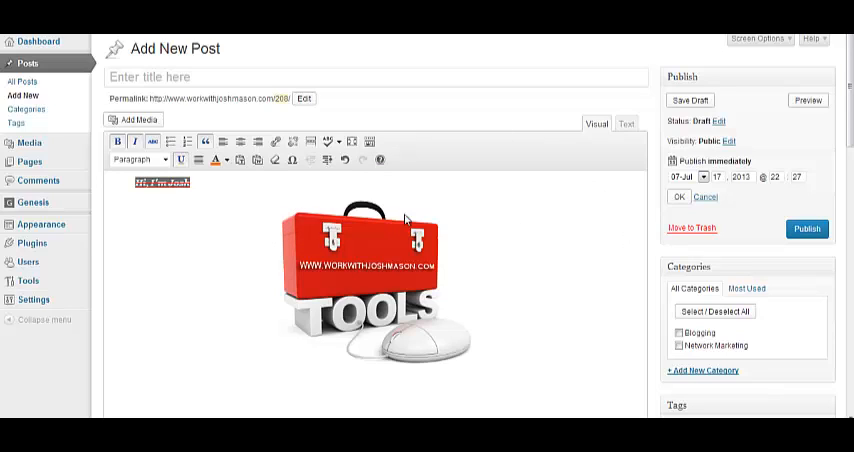
mouse_move(652, 205)
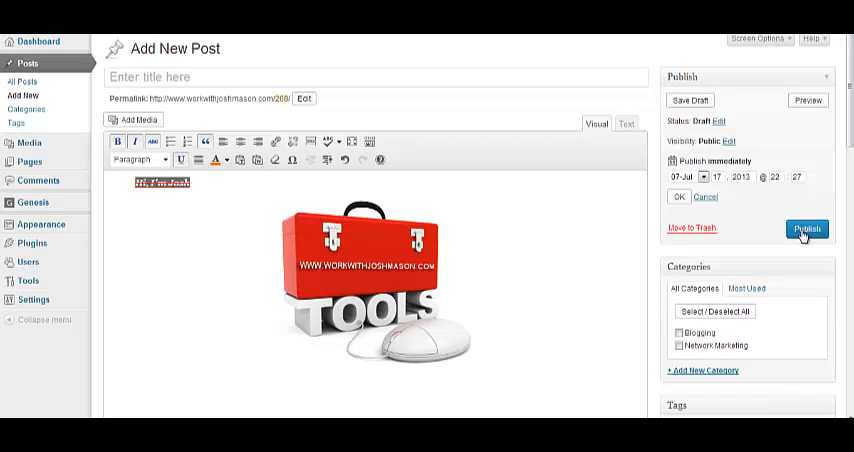
mouse_move(658, 245)
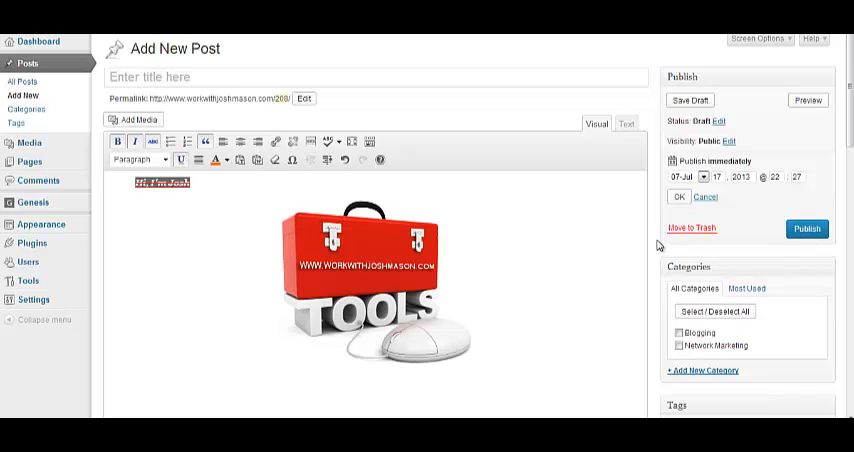
mouse_move(377, 278)
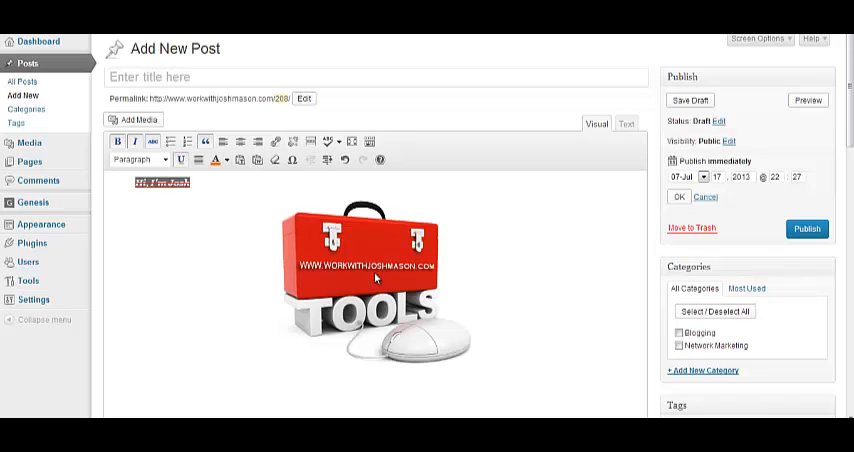
mouse_move(515, 262)
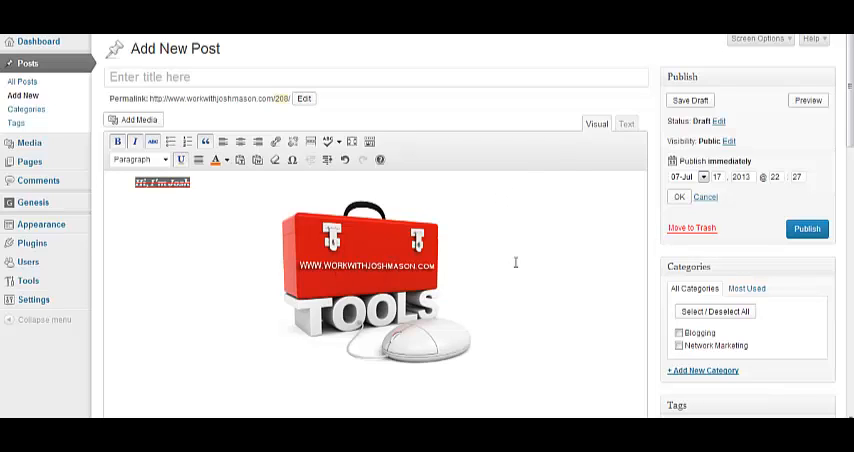
click(728, 141)
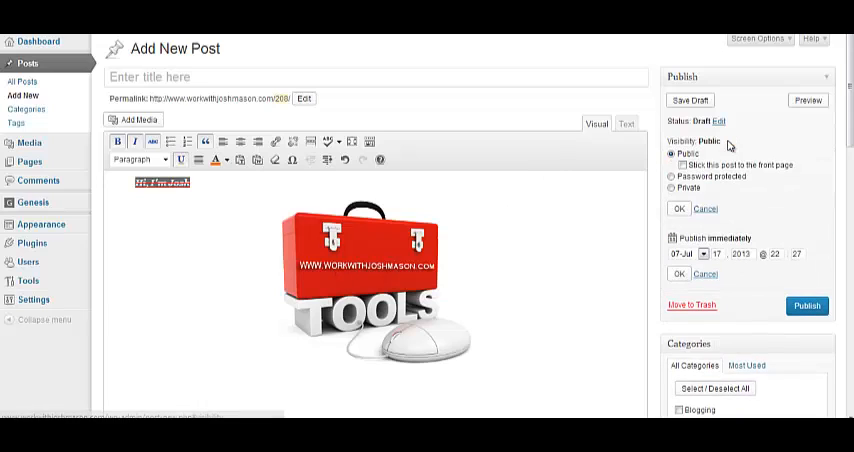
click(671, 188)
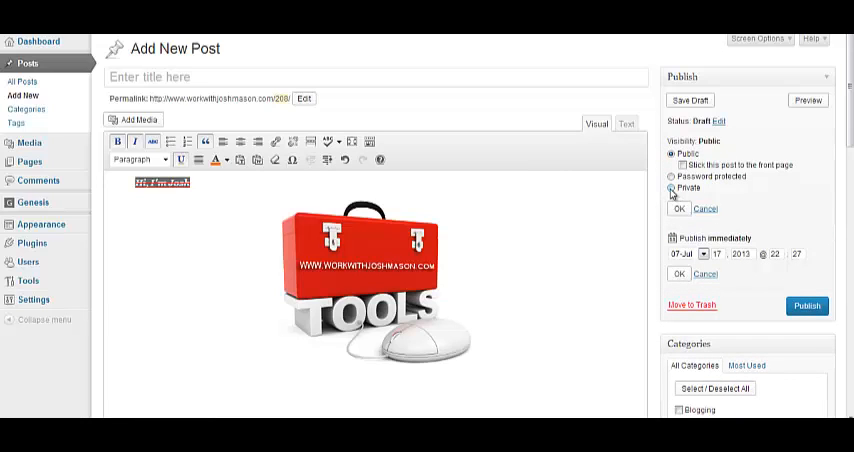
mouse_move(443, 240)
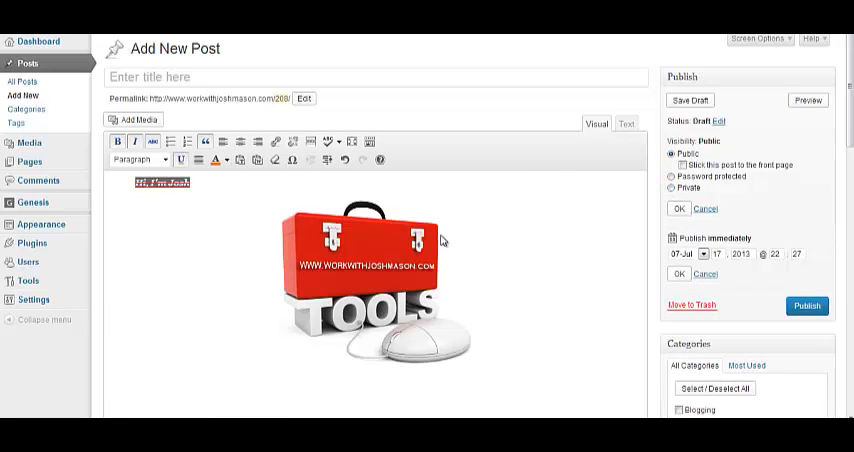
mouse_move(651, 175)
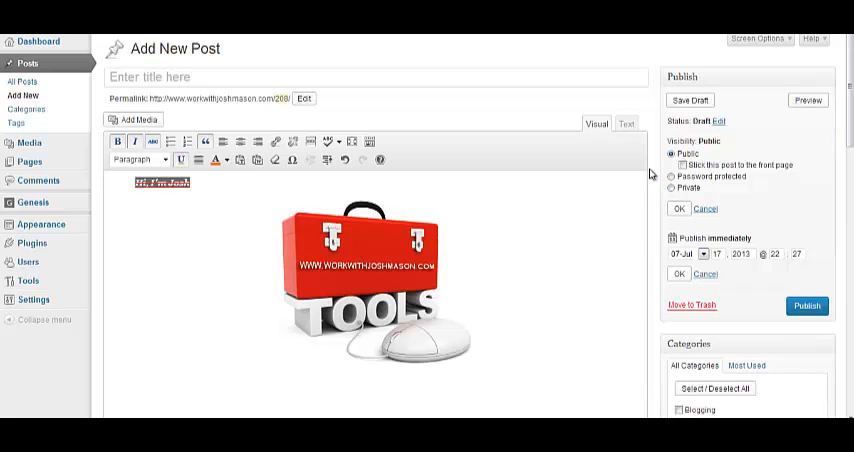
mouse_move(472, 251)
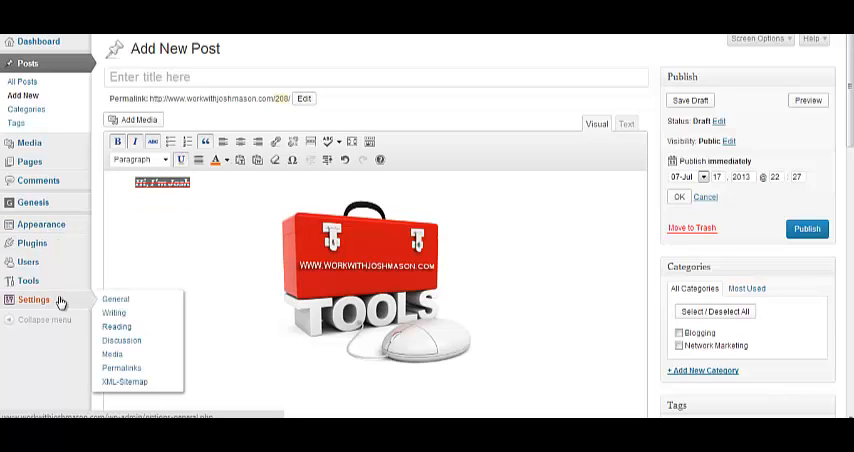
- Go to Settings > Permalinks to review the post name URL structure
click(121, 368)
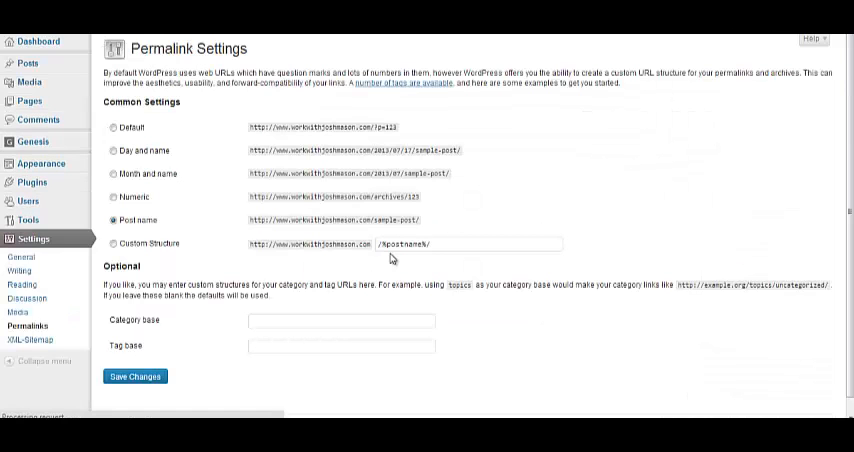
mouse_move(252, 223)
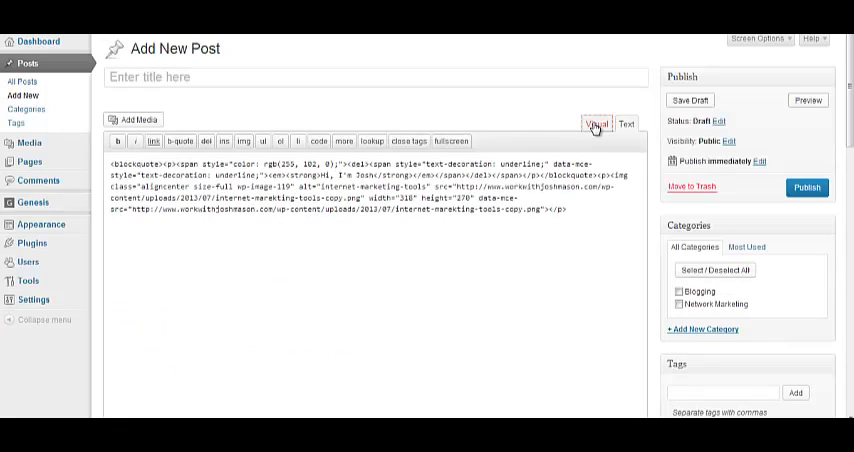
- Return the post to visual editing and enter the title 'marketing'
click(596, 123)
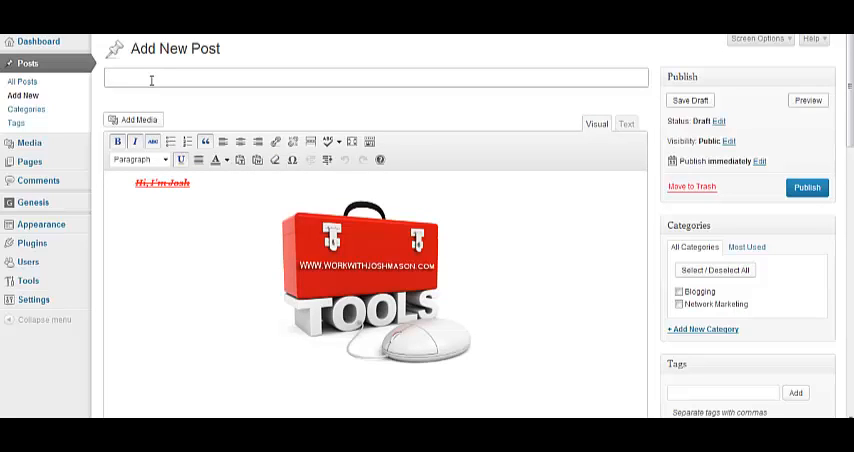
text(marketing)
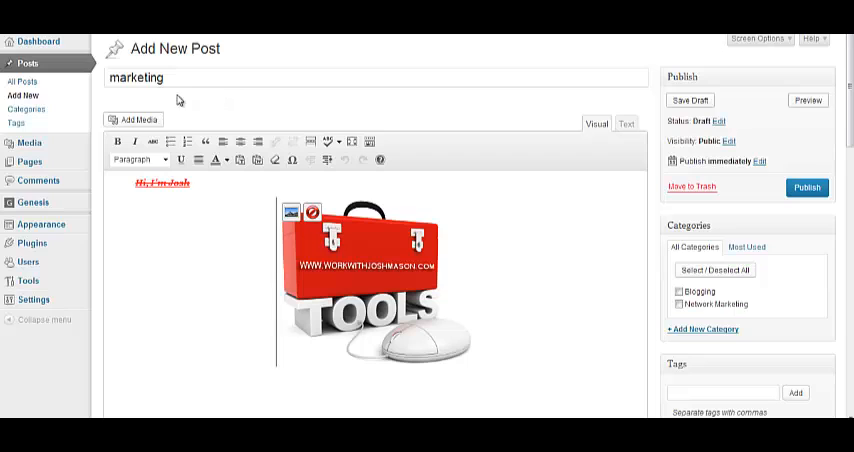
mouse_move(357, 343)
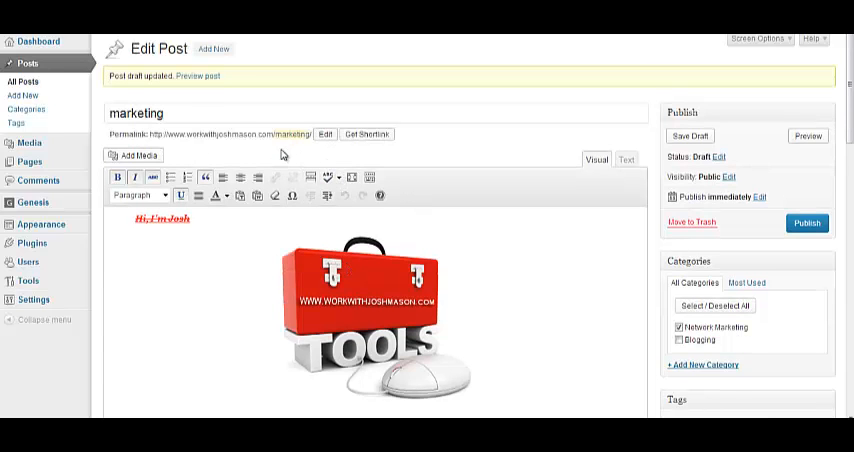
mouse_move(270, 157)
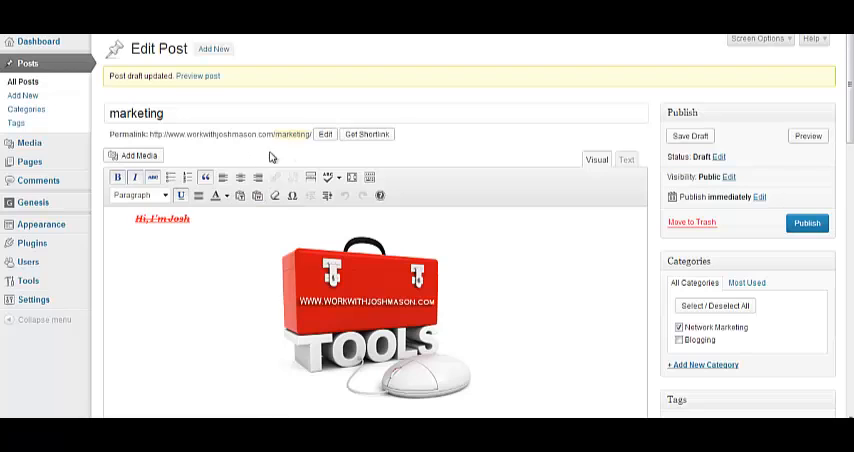
mouse_move(289, 134)
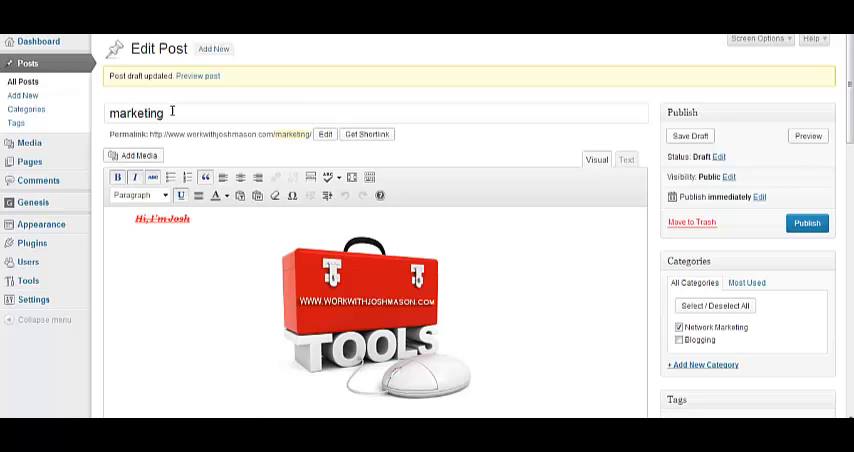
mouse_move(289, 133)
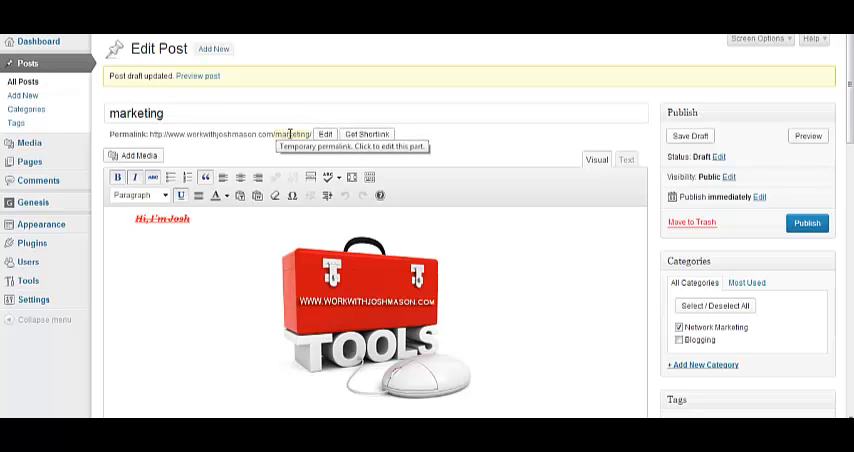
- Open the 'marketing' permalink slug for editing
click(325, 133)
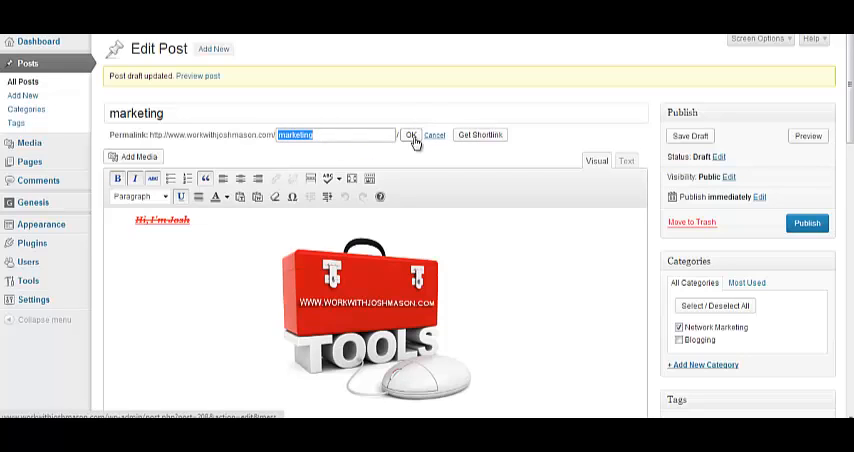
mouse_move(201, 260)
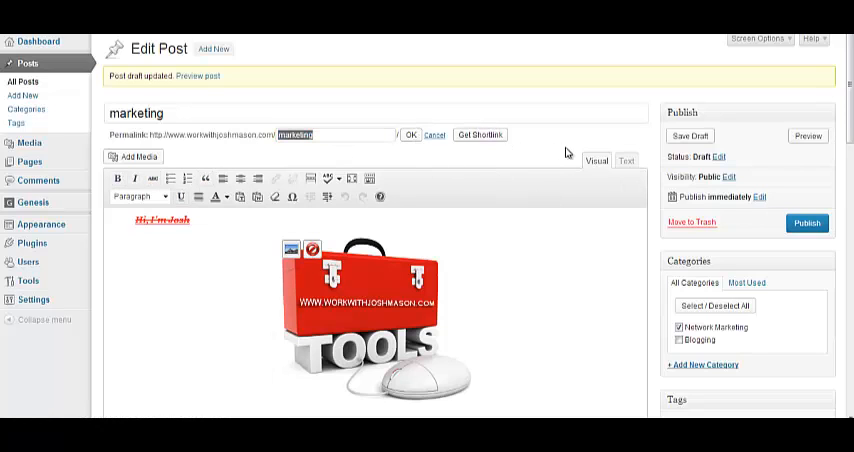
mouse_move(585, 147)
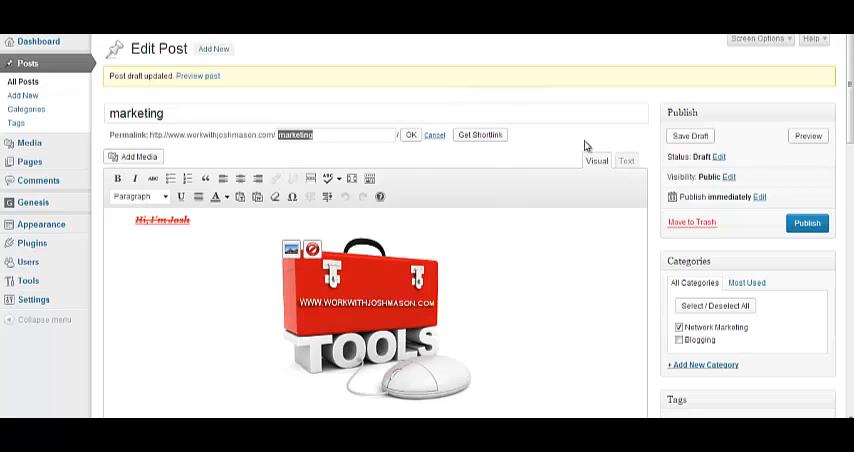
mouse_move(777, 139)
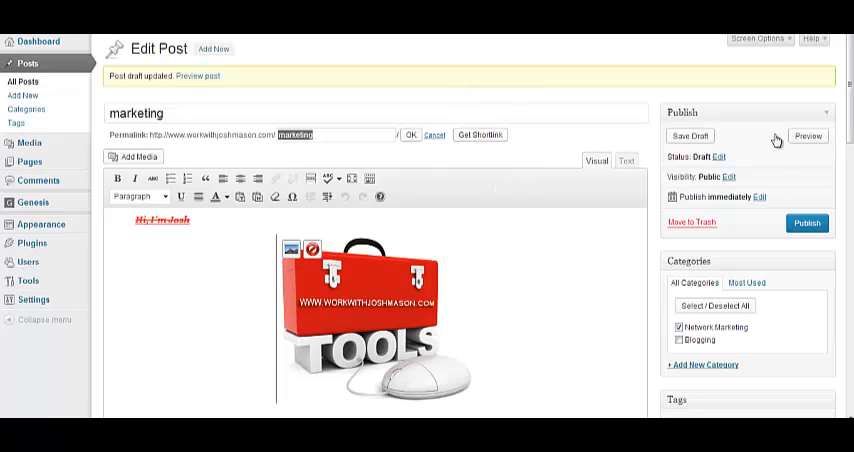
mouse_move(553, 175)
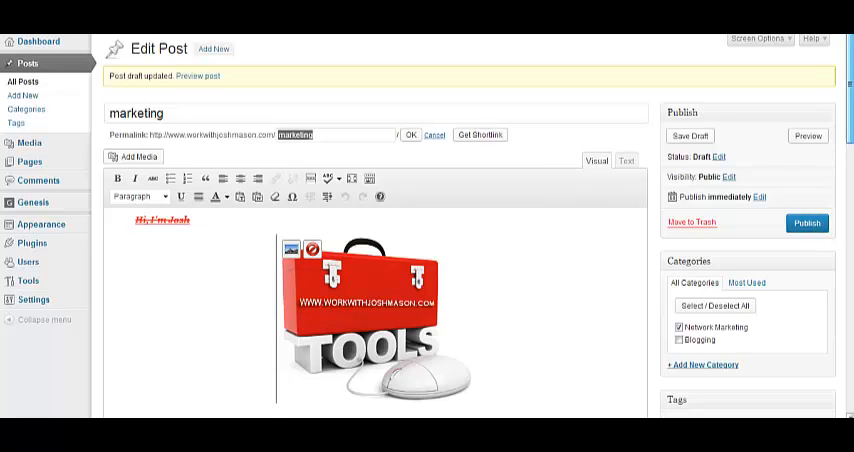
- Scroll the admin menu and choose Tools > Backup
scroll(down, 3)
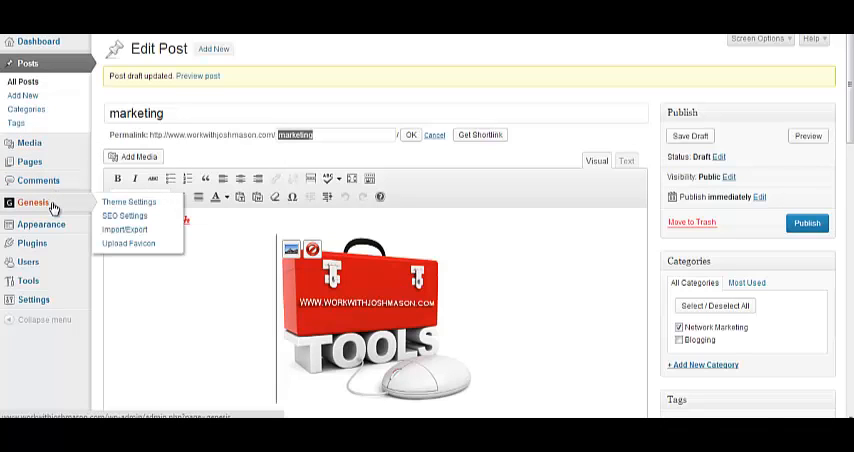
mouse_move(92, 207)
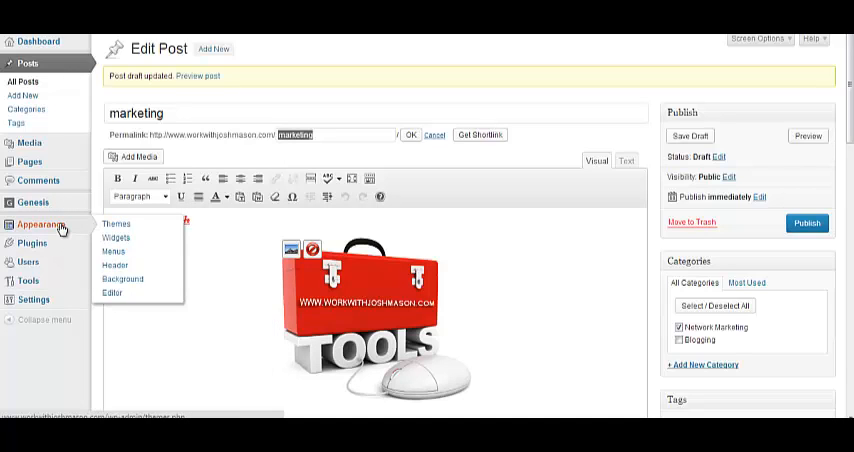
mouse_move(112, 292)
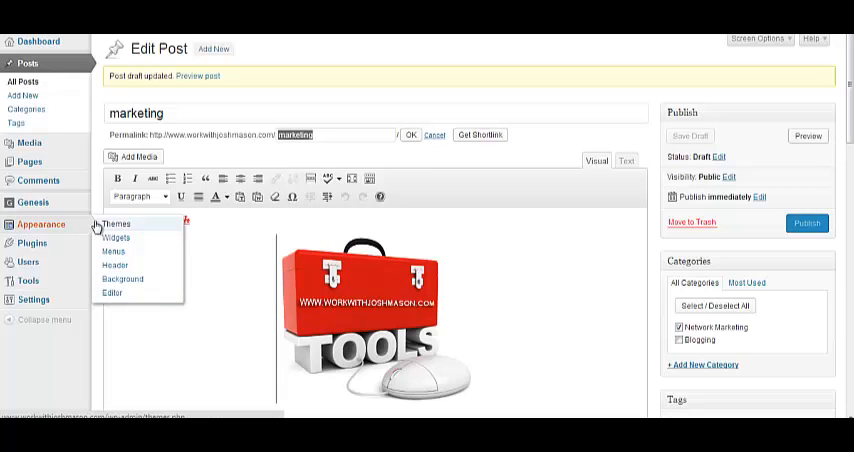
mouse_move(112, 291)
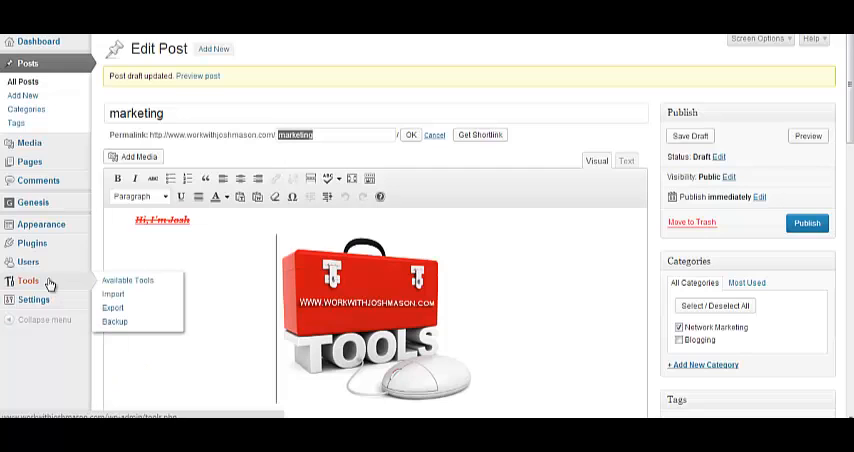
mouse_move(114, 322)
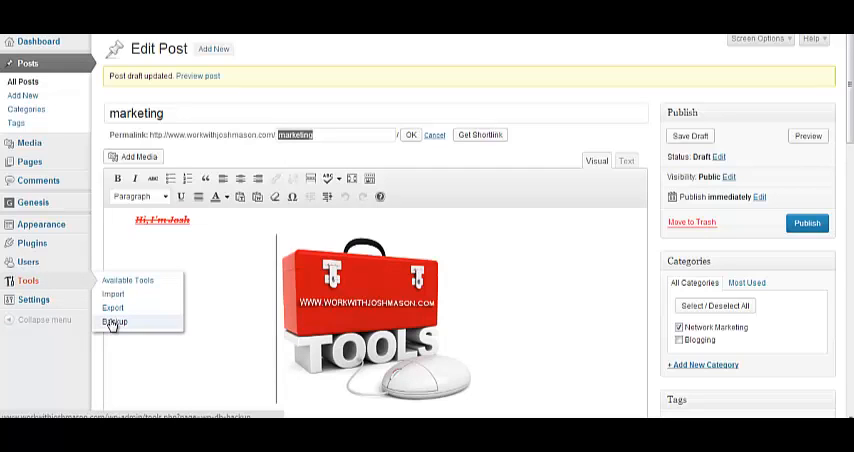
click(115, 322)
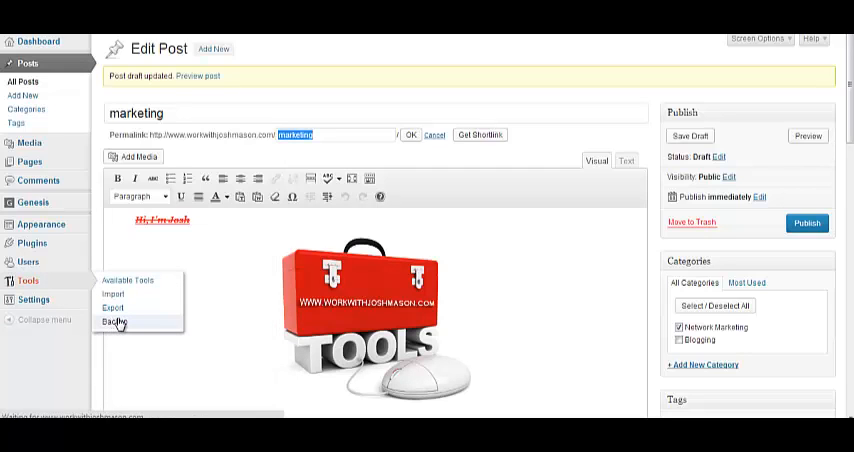
- Open the database Backup page and scroll to the Once Weekly scheduled backup setting
click(115, 322)
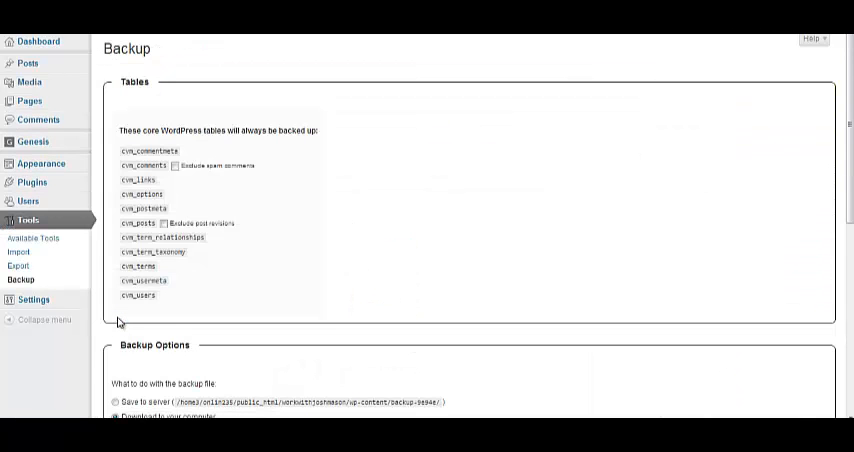
mouse_move(32, 183)
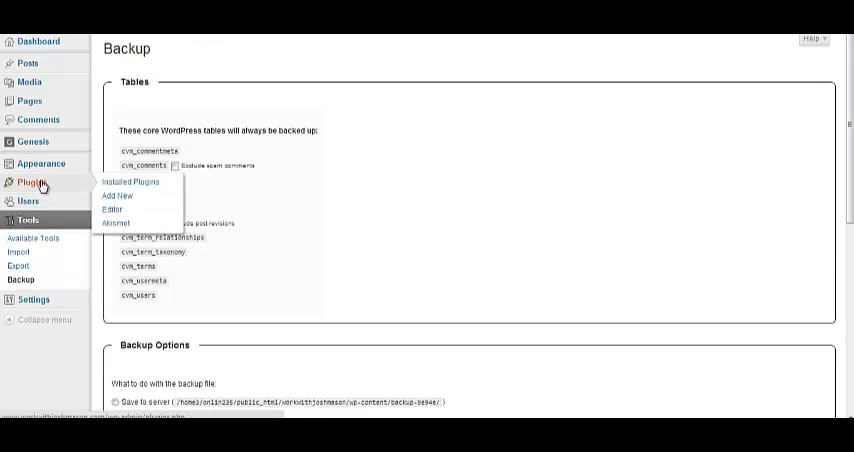
mouse_move(33, 183)
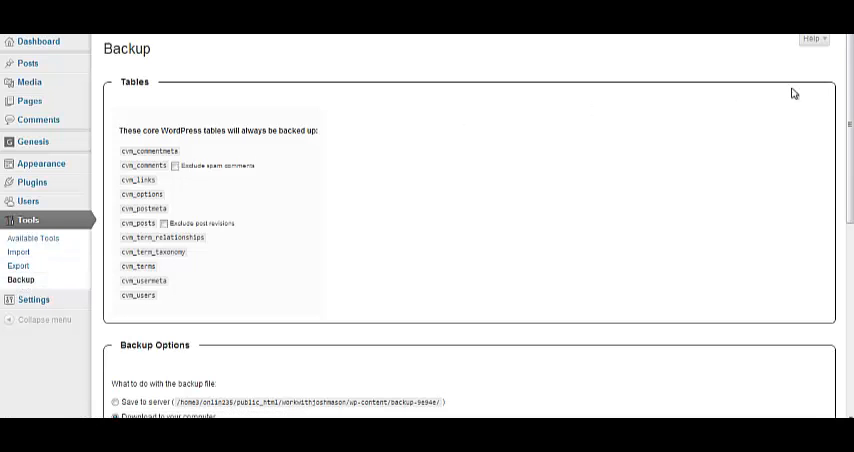
scroll(down, 3)
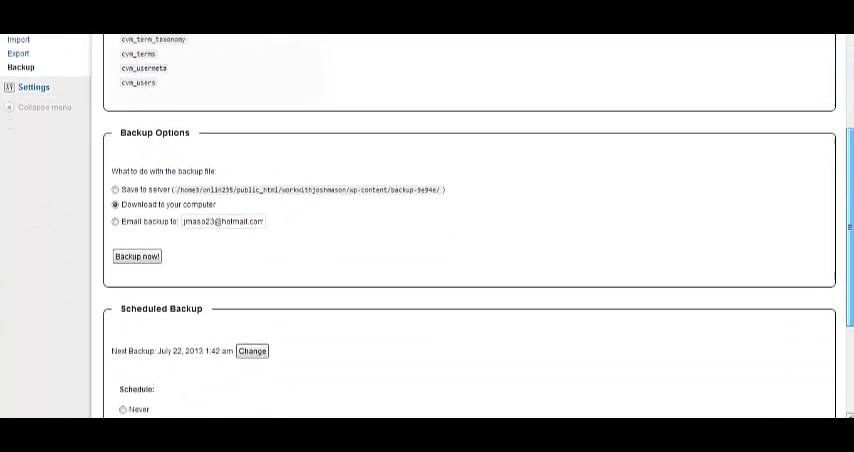
scroll(down, 3)
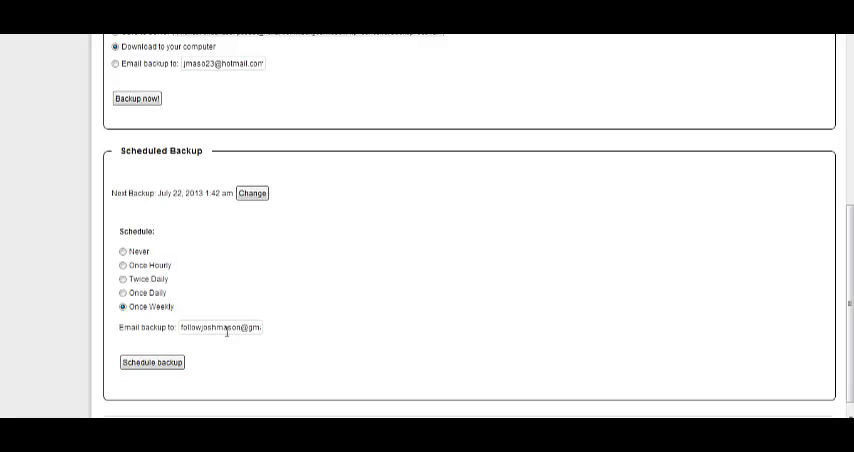
mouse_move(309, 292)
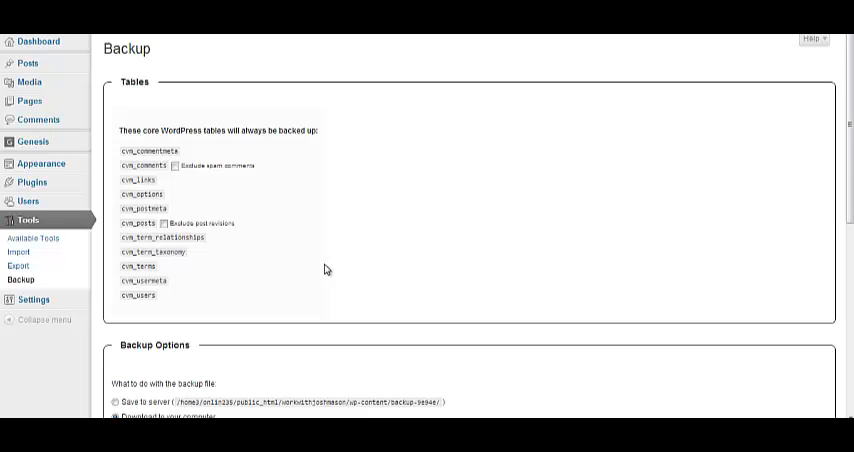
mouse_move(92, 271)
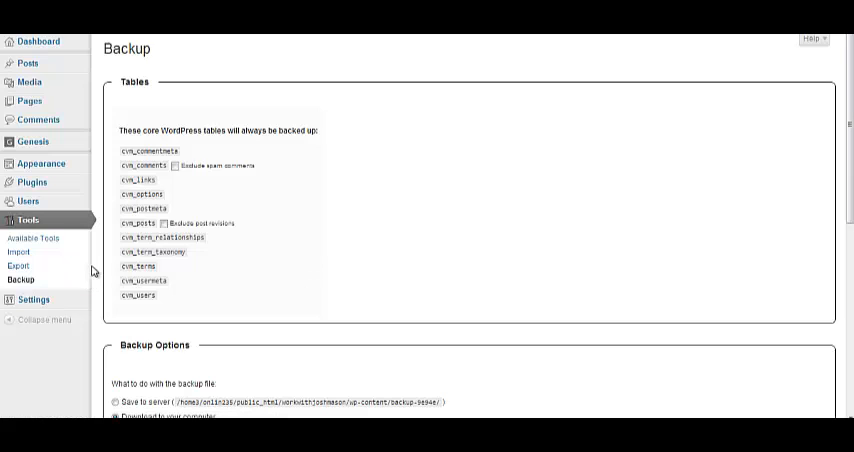
mouse_move(110, 263)
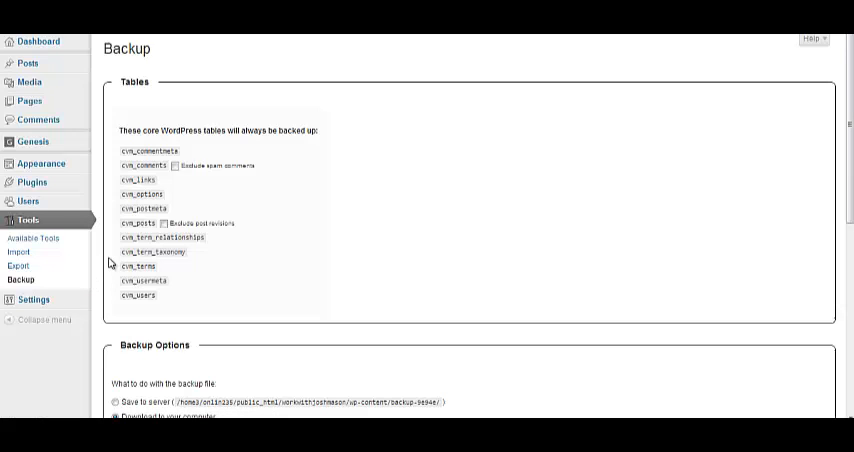
mouse_move(122, 254)
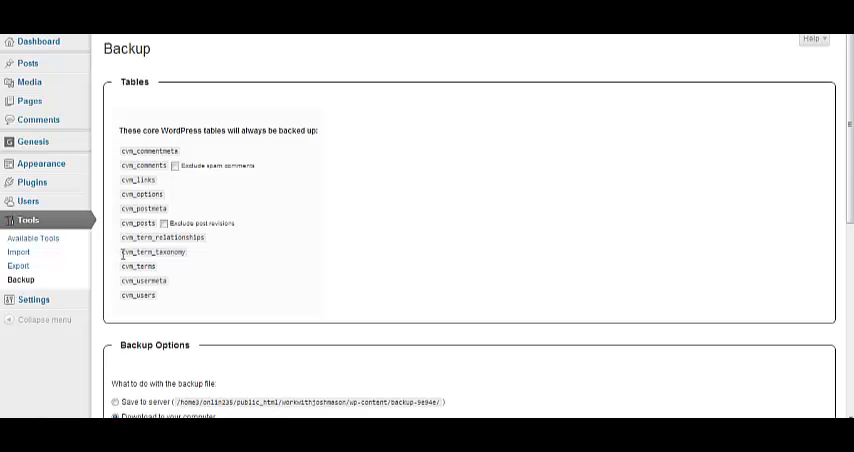
mouse_move(113, 225)
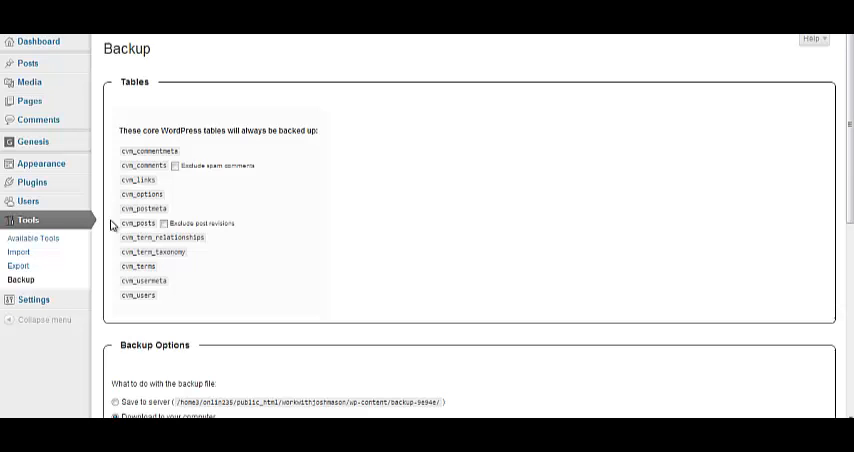
mouse_move(99, 187)
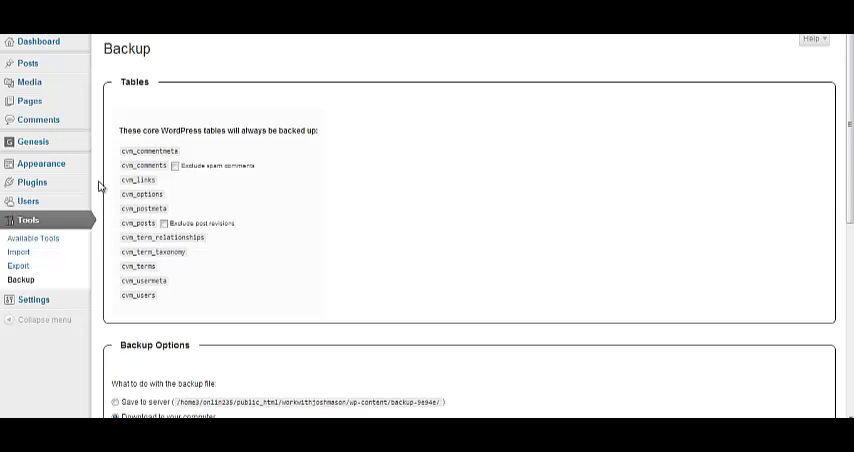